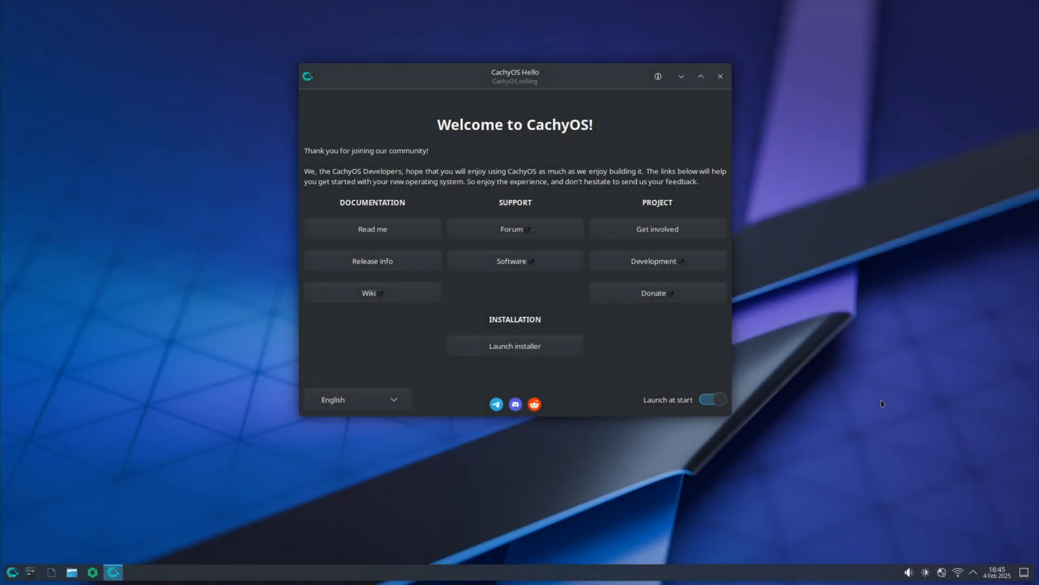
mouse_move(857, 475)
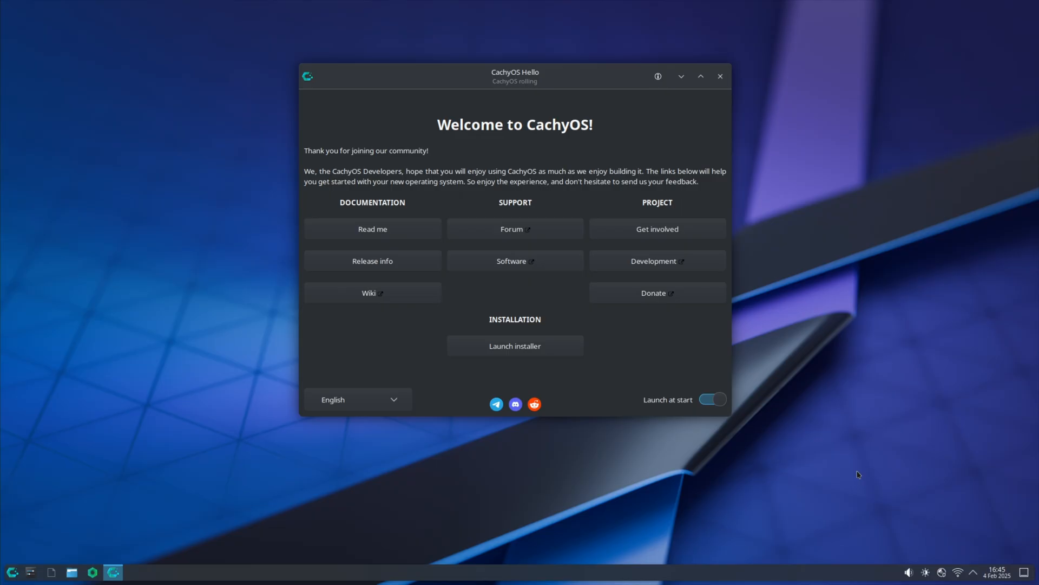
- Launch GParted from the application launcher to view the 200 GiB disk /dev/sda
left_click(12, 570)
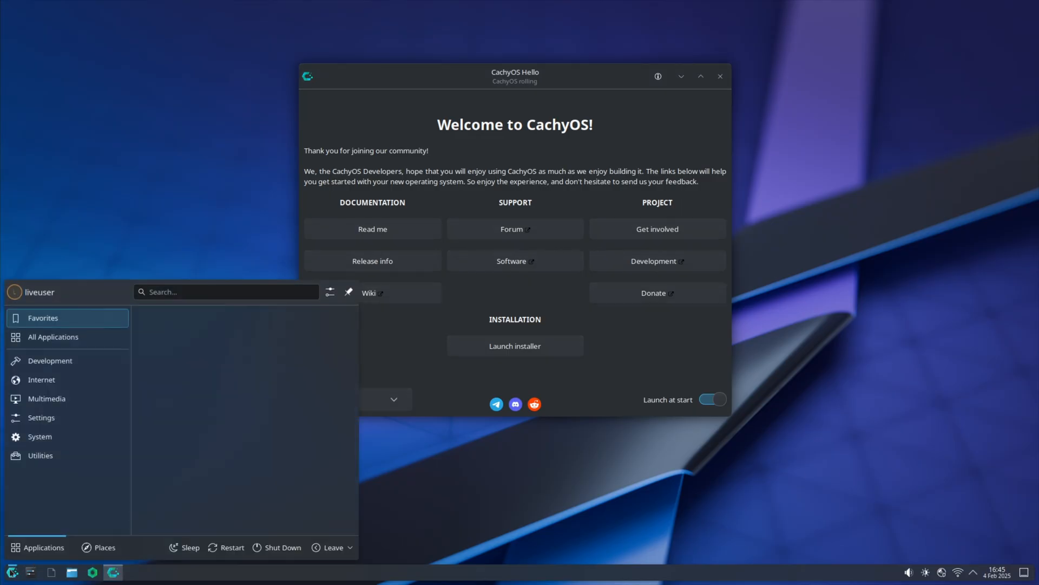
type("gr")
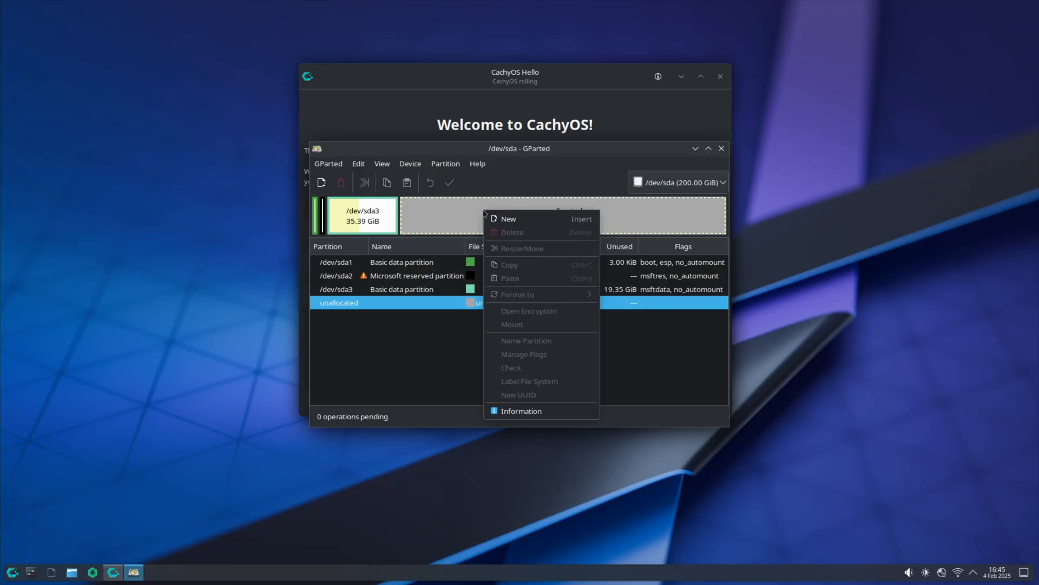
left_click(508, 218)
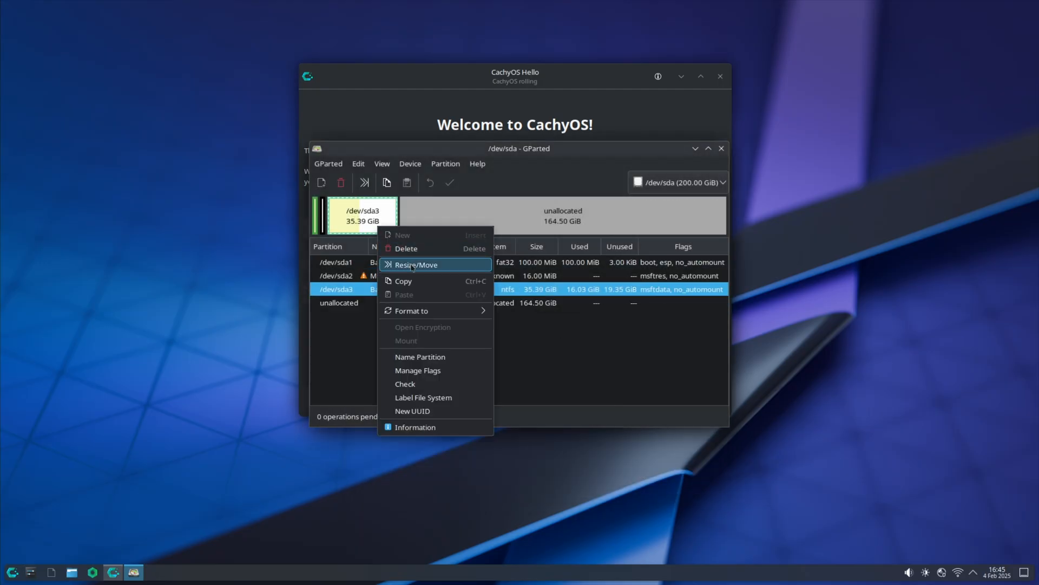
left_click(415, 264)
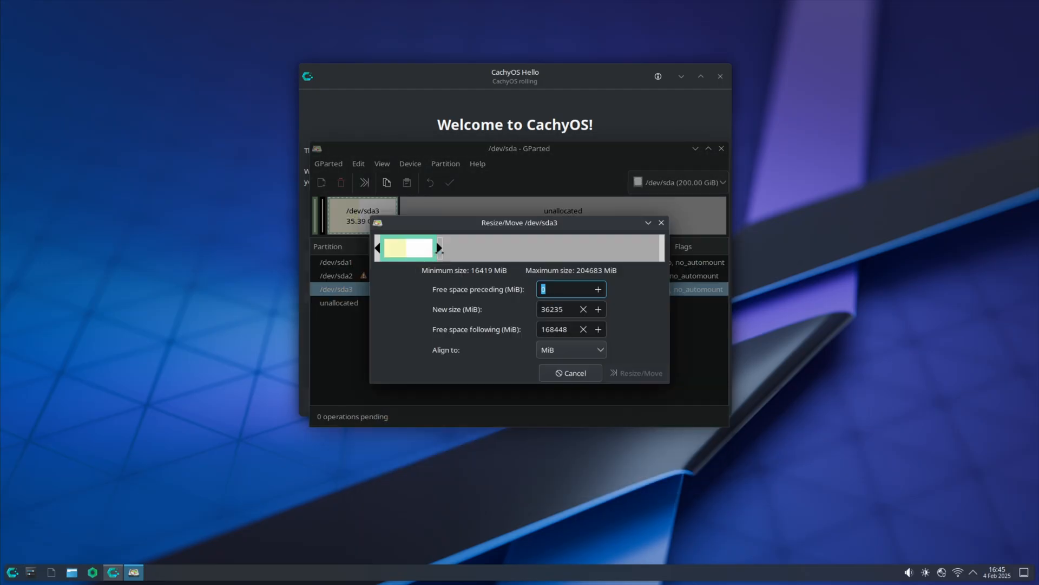
left_click_drag(438, 248, 619, 247)
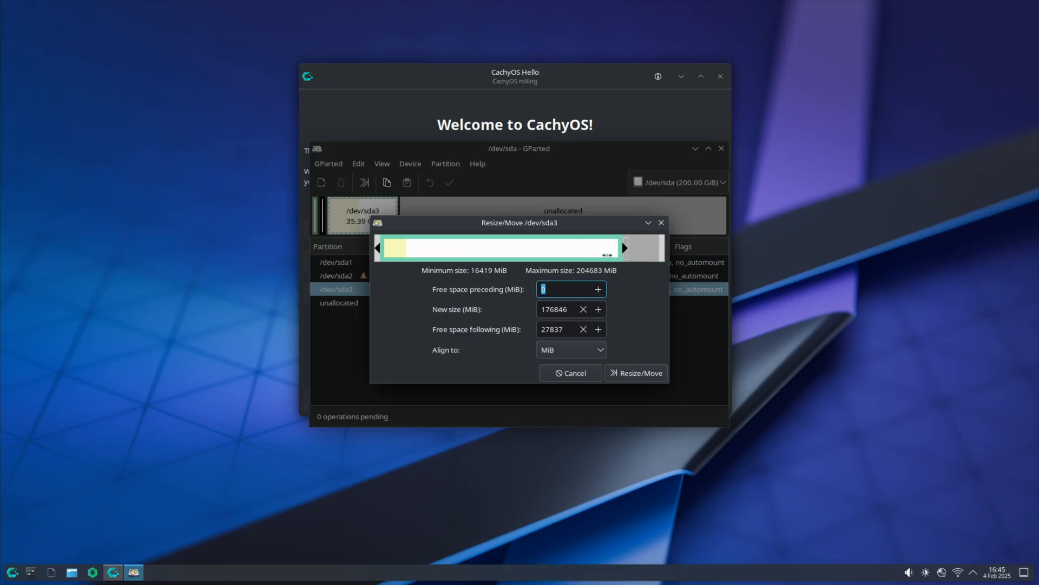
left_click_drag(603, 248, 450, 248)
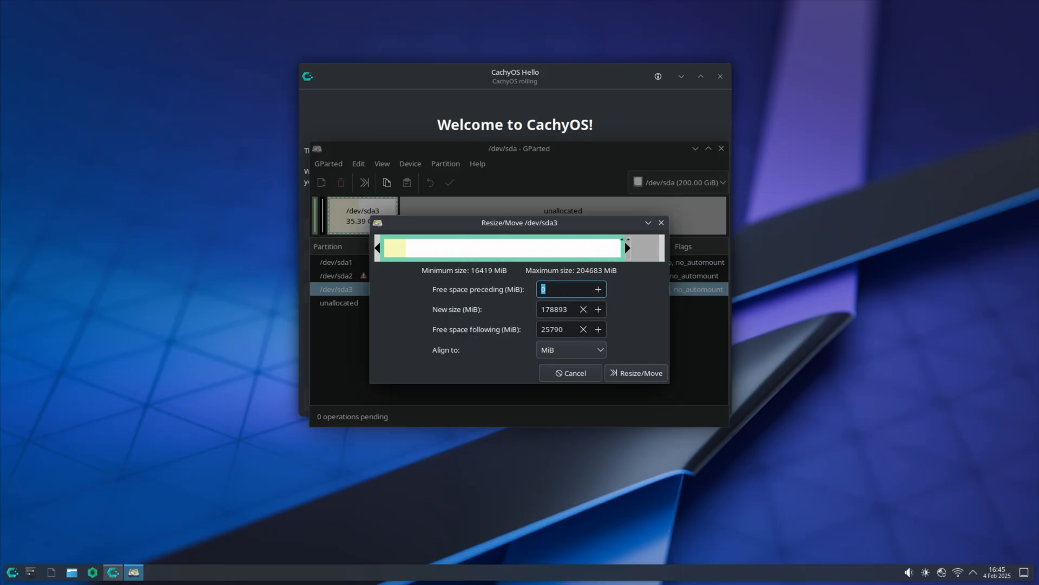
left_click_drag(620, 247, 447, 247)
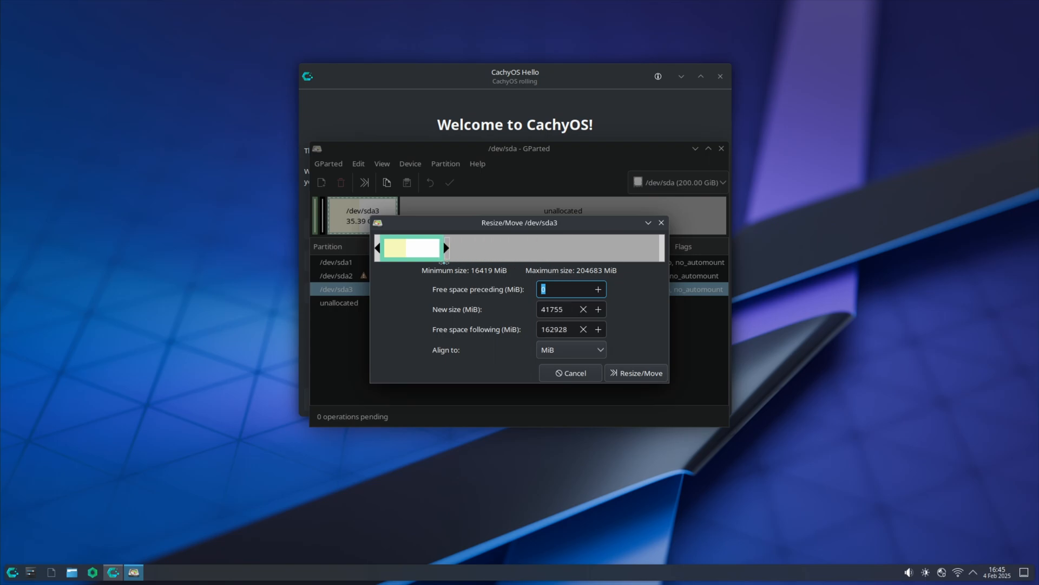
left_click_drag(442, 247, 452, 246)
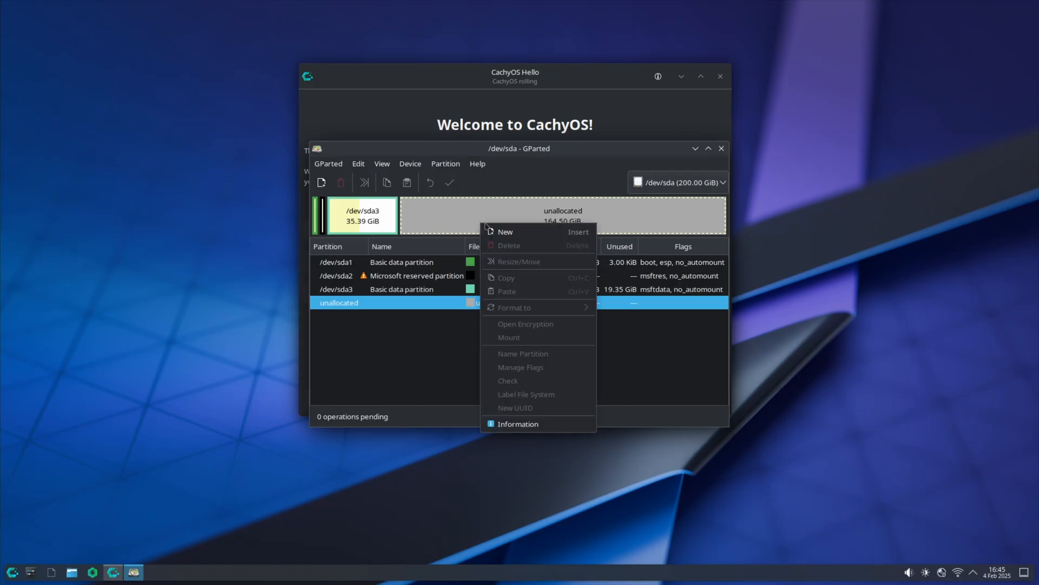
- Add a new 3000 MiB fat32 partition in the unallocated space
left_click(505, 232)
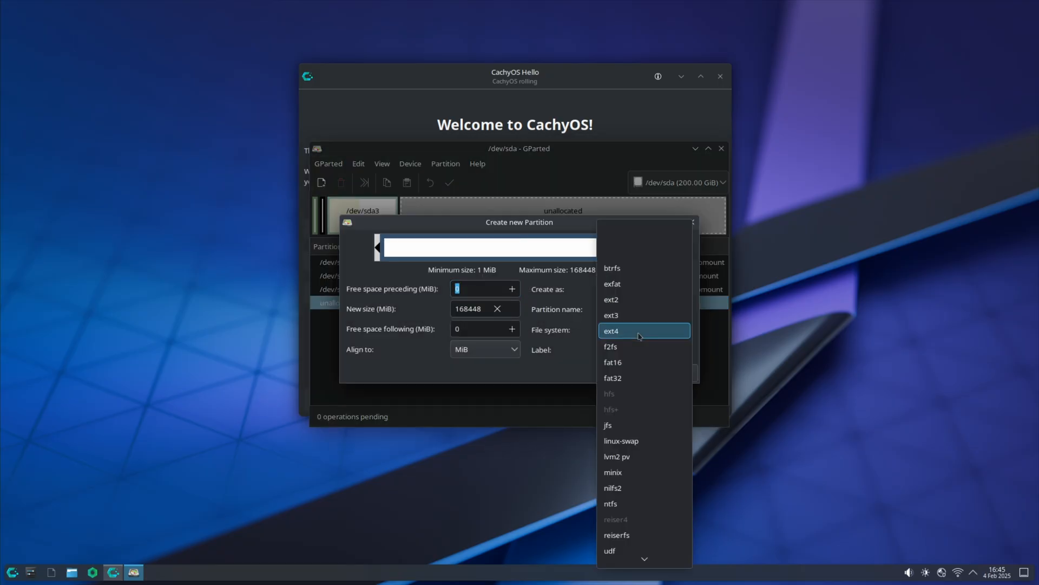
left_click(613, 377)
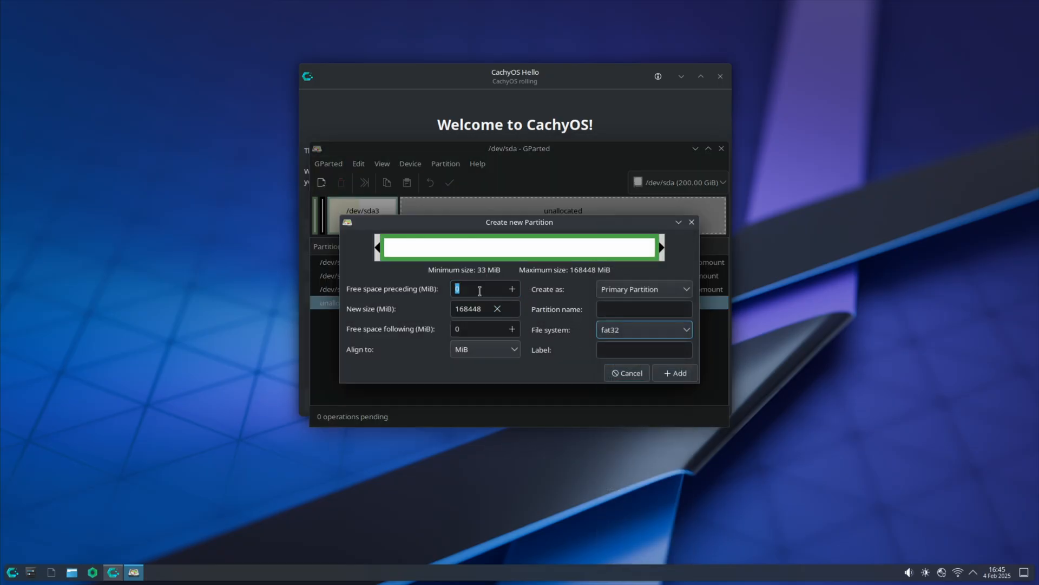
left_click(470, 309)
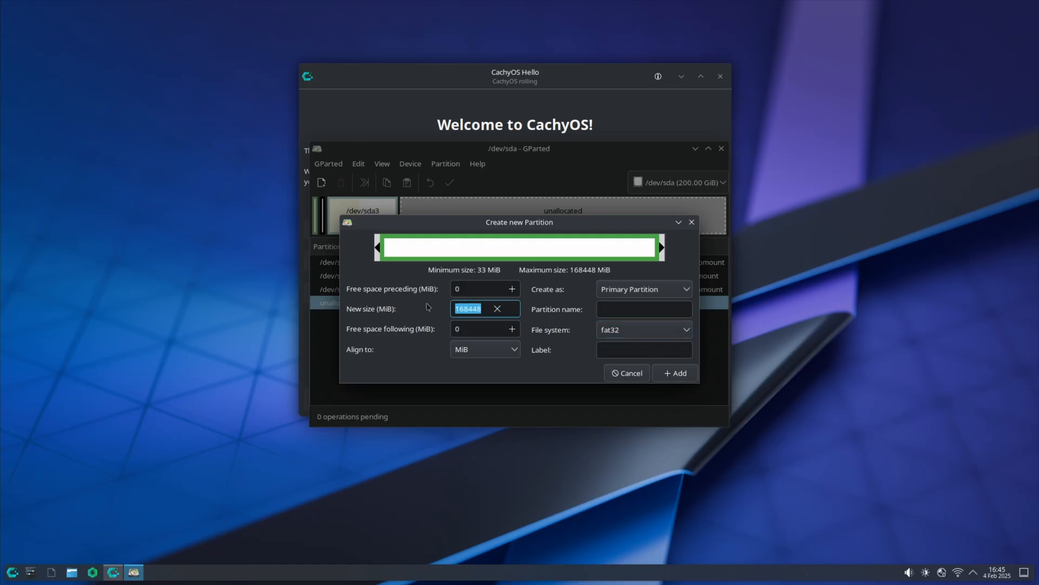
type("3000")
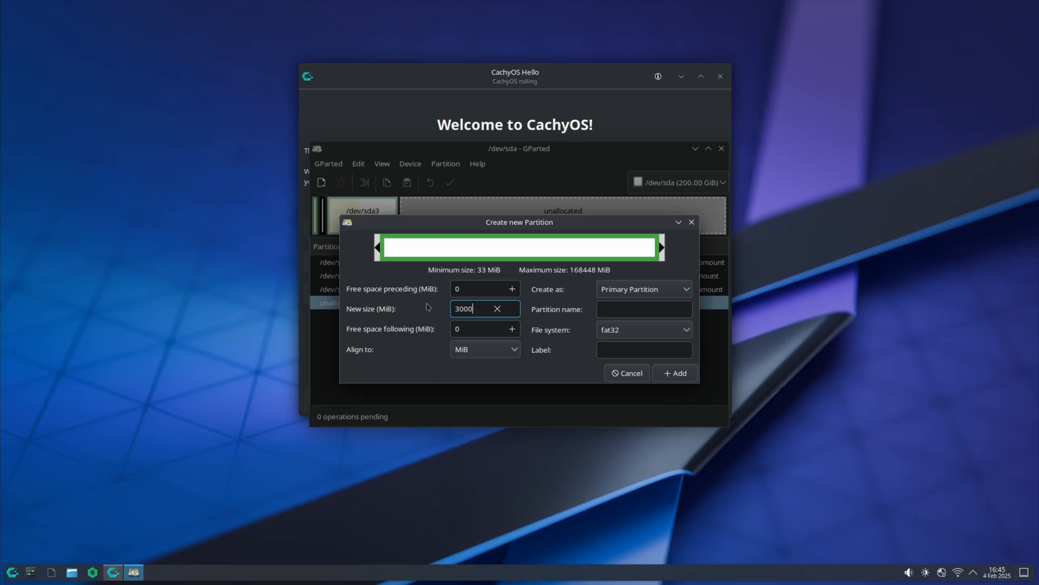
left_click(675, 372)
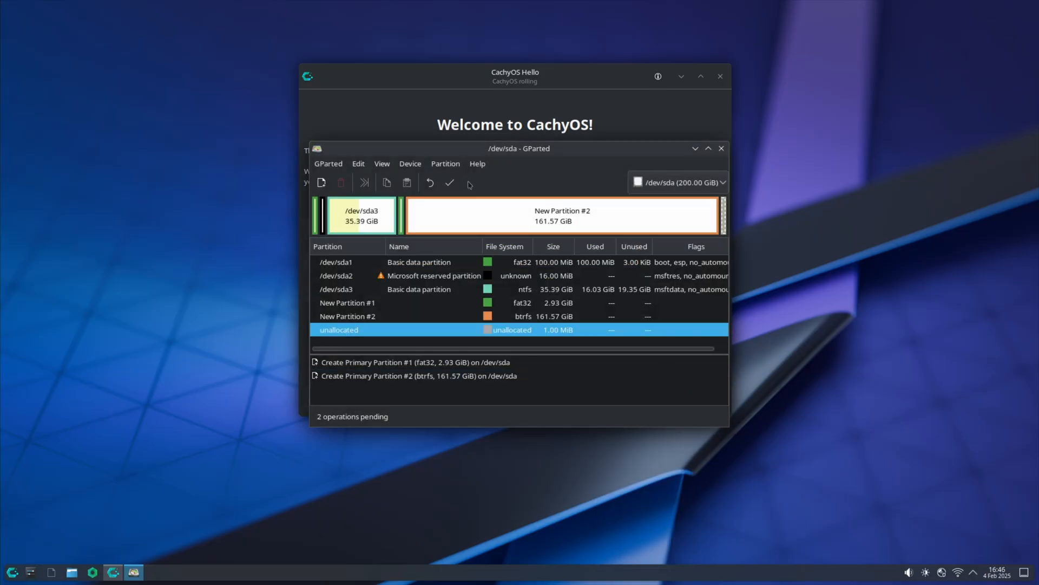
- Apply the pending operations, writing /dev/sda4 (fat32) and /dev/sda5 (btrfs) to disk
left_click(450, 183)
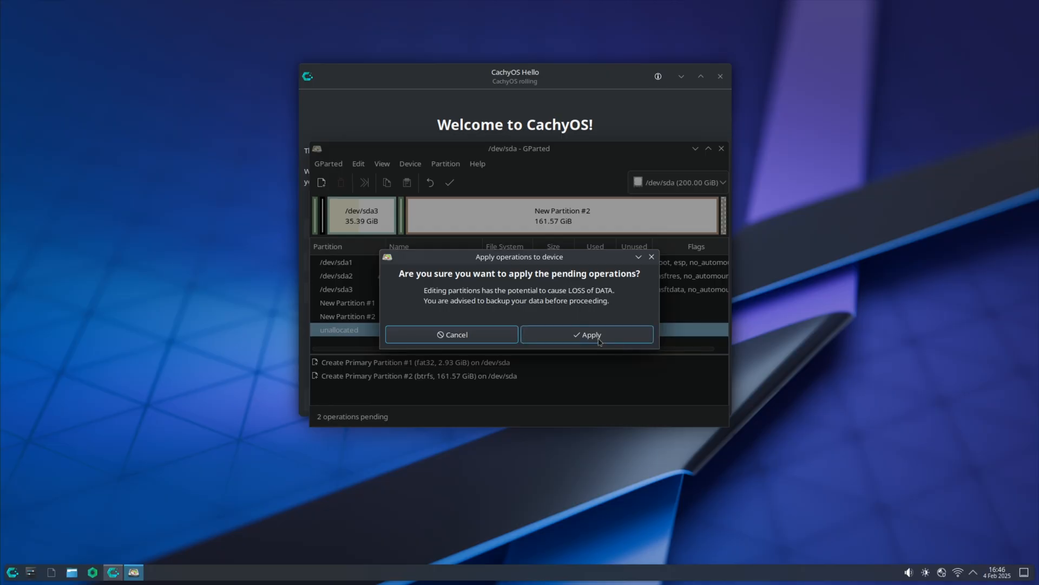
left_click(586, 334)
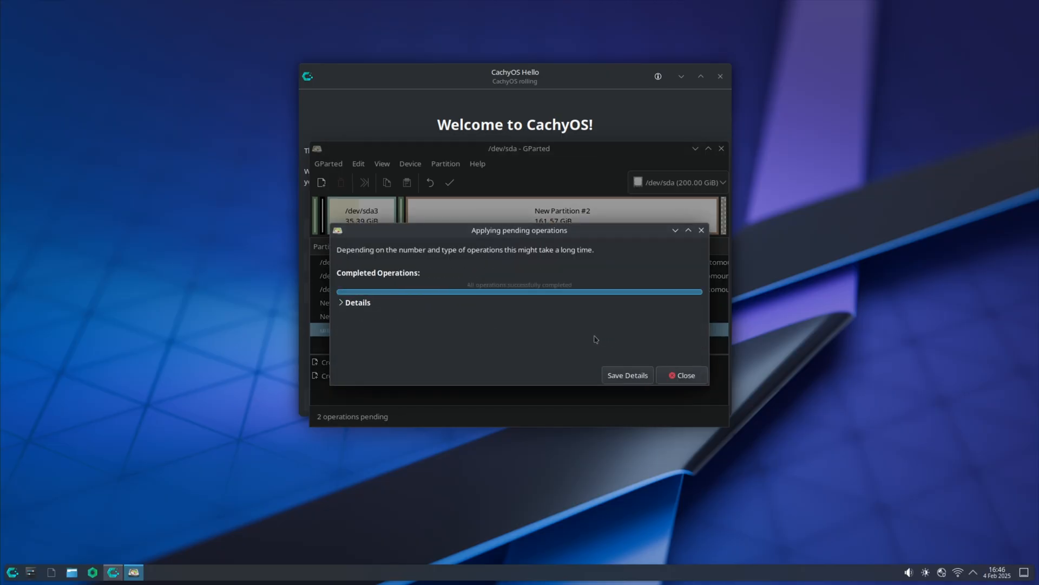
left_click(681, 374)
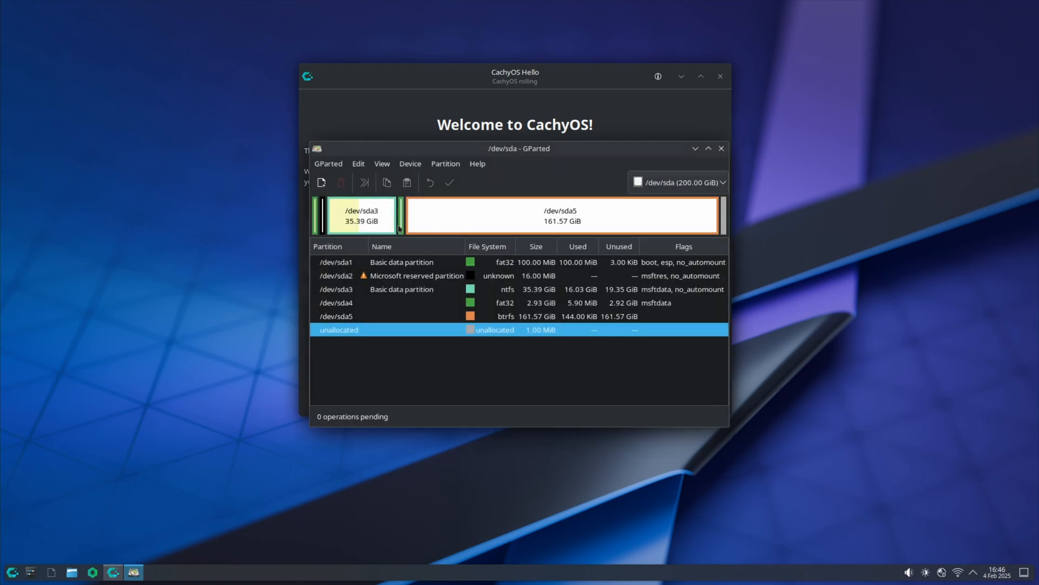
- Name /dev/sda4 'Boot' and give it the boot and esp flags
right_click(336, 302)
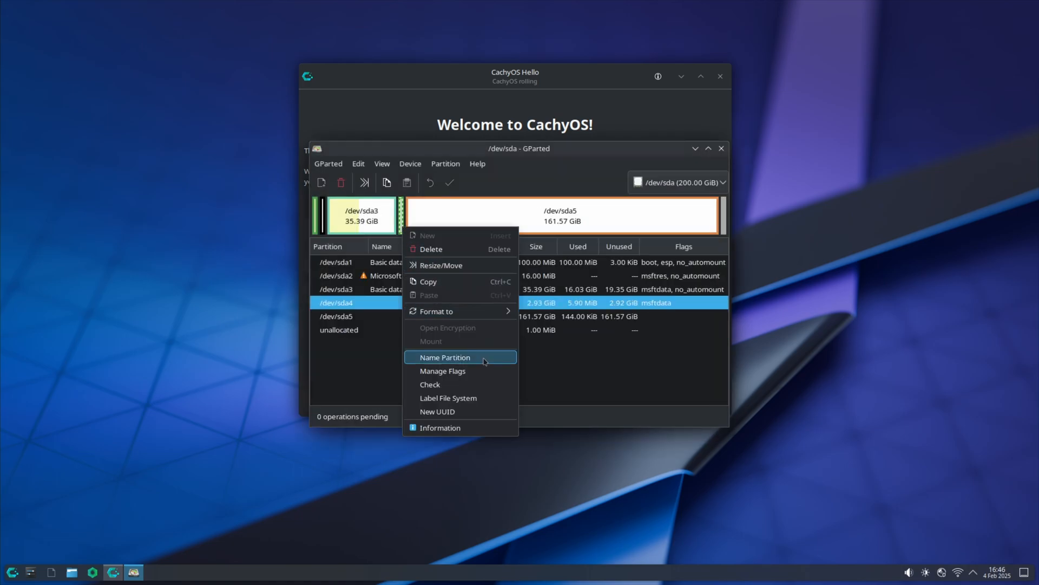
left_click(445, 356)
type("Boot")
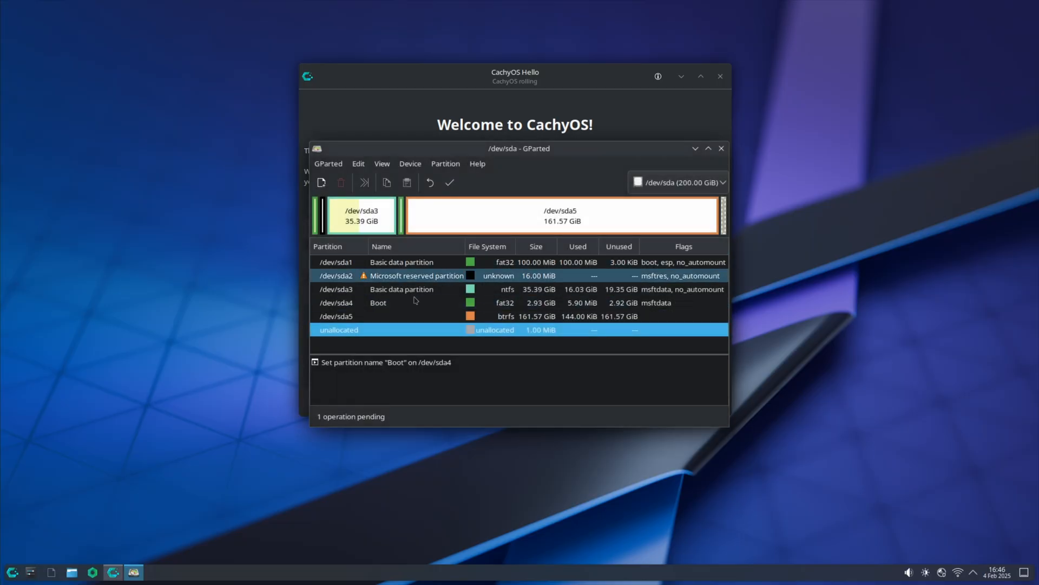
right_click(378, 302)
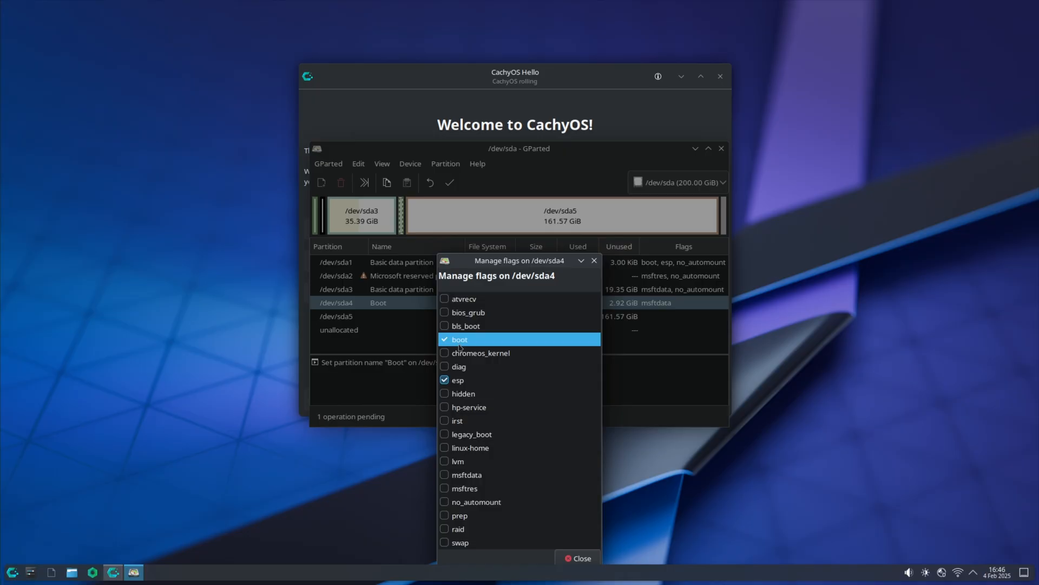
left_click(577, 557)
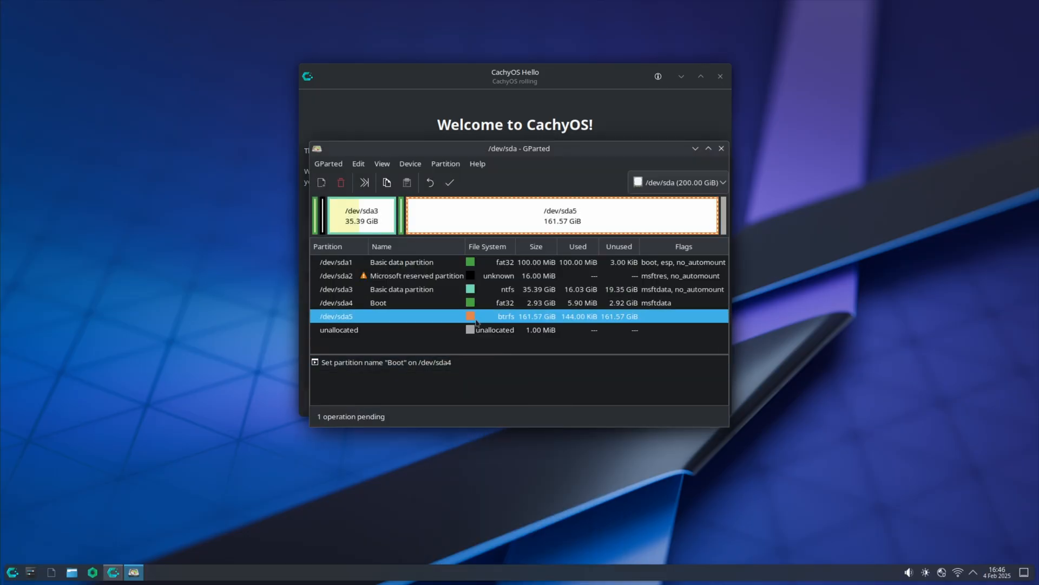
- Apply the rename and flag changes to the disk
left_click(449, 182)
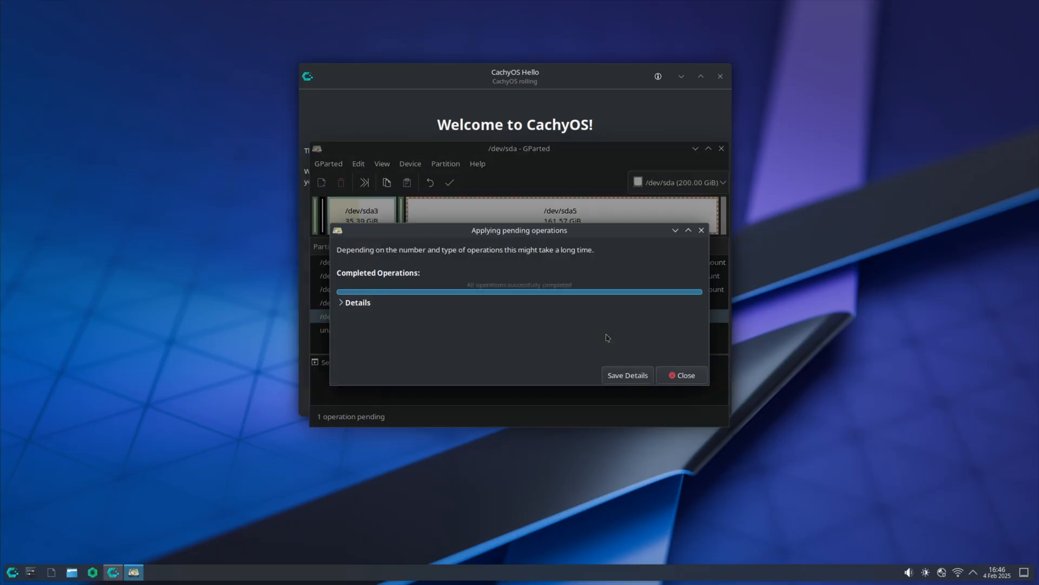
left_click(681, 375)
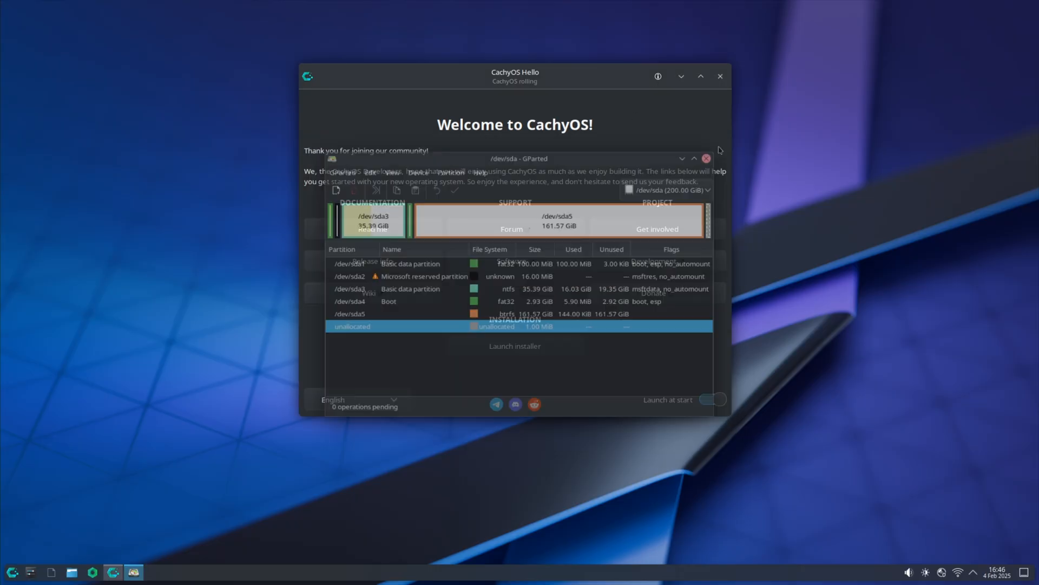
- Launch the CachyOS installer from CachyOS Hello to its Welcome page
left_click(706, 159)
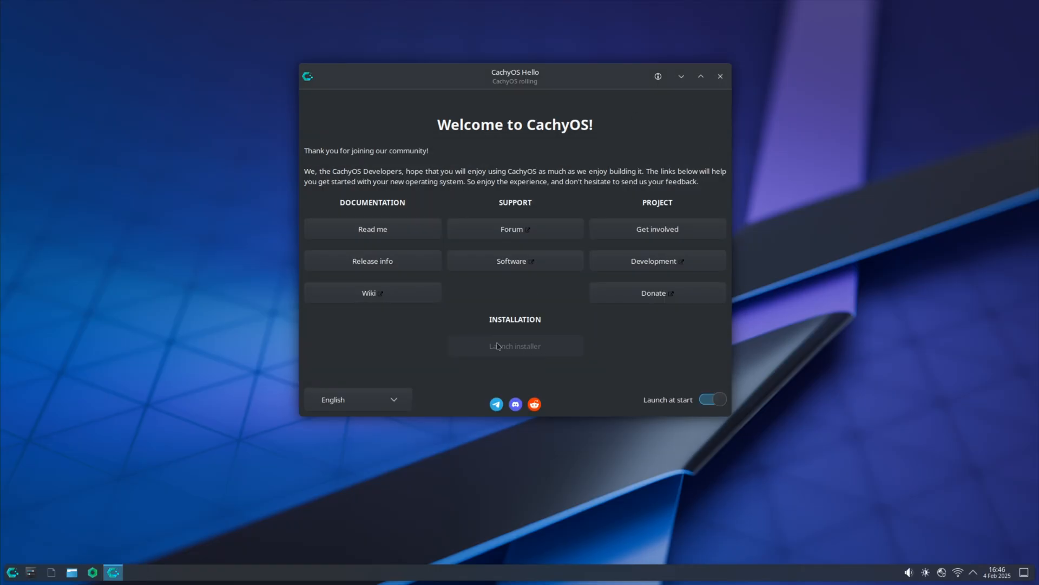
mouse_move(557, 353)
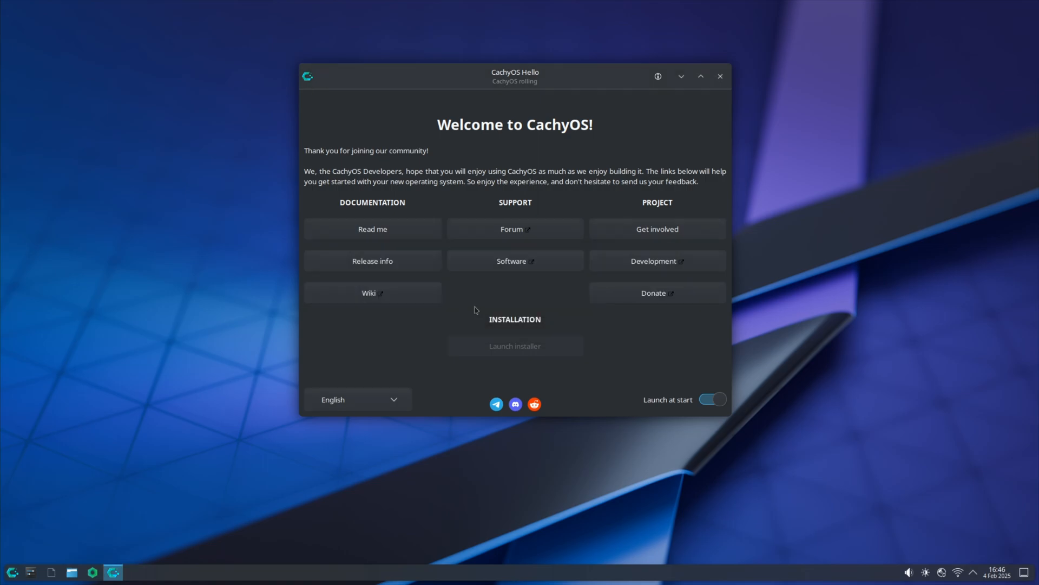
left_click(514, 345)
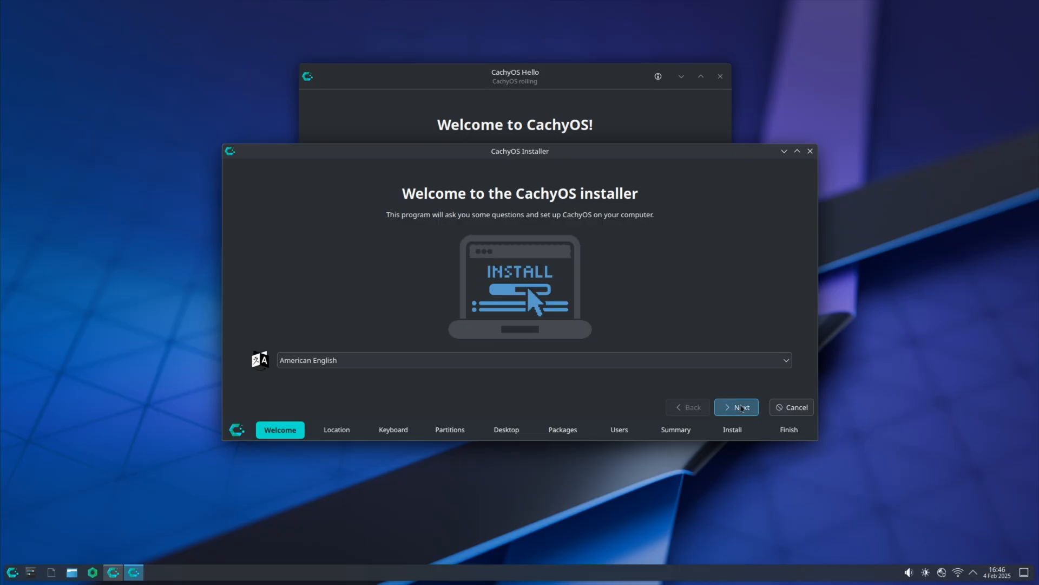
- Advance through welcome and keyboard pages and choose Install alongside on the Partitions page
left_click(736, 406)
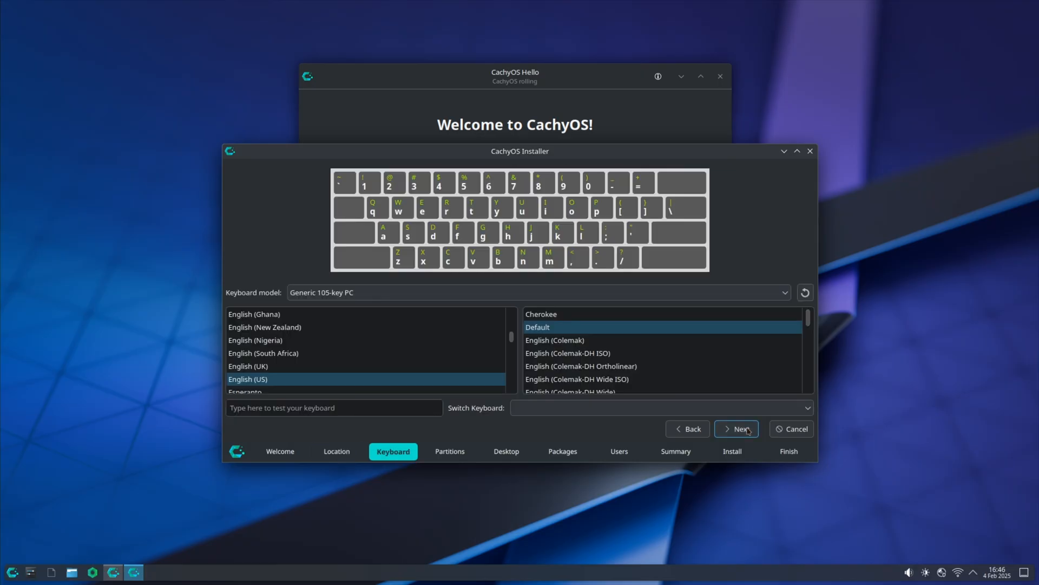
left_click(736, 429)
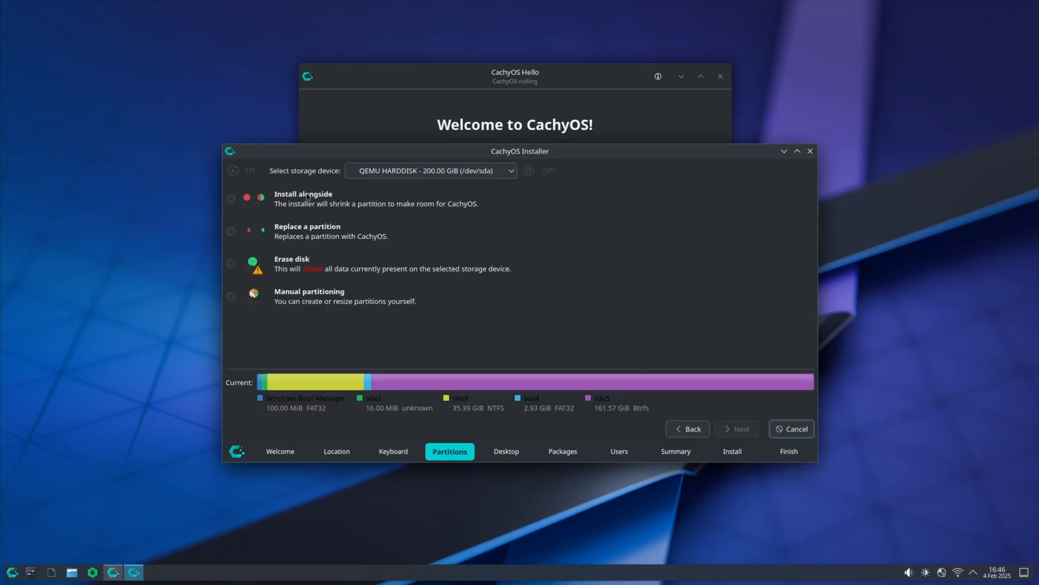
left_click(232, 199)
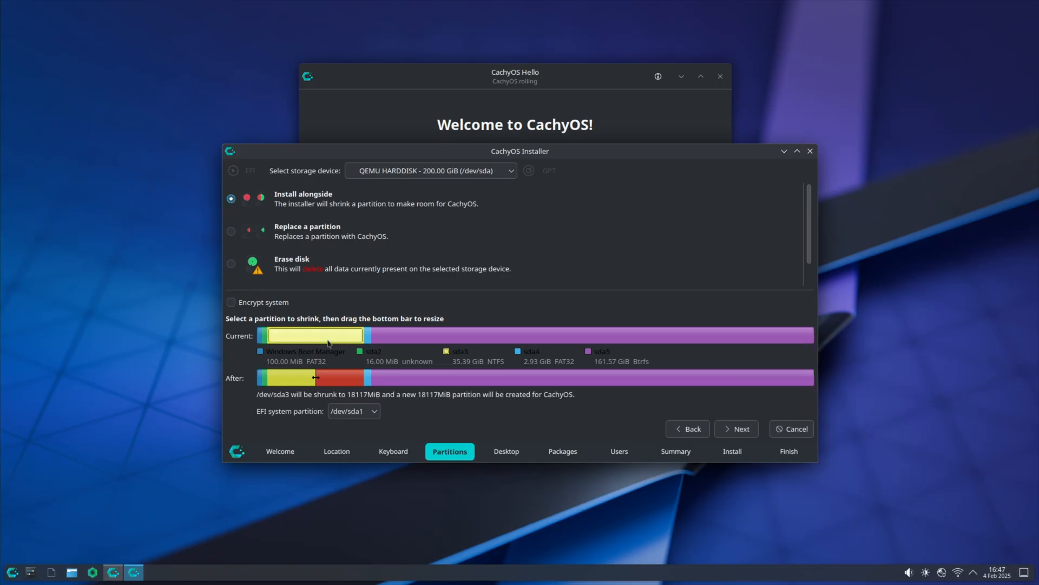
- Review the EFI system partition list, keeping /dev/sda1 selected
left_click(353, 411)
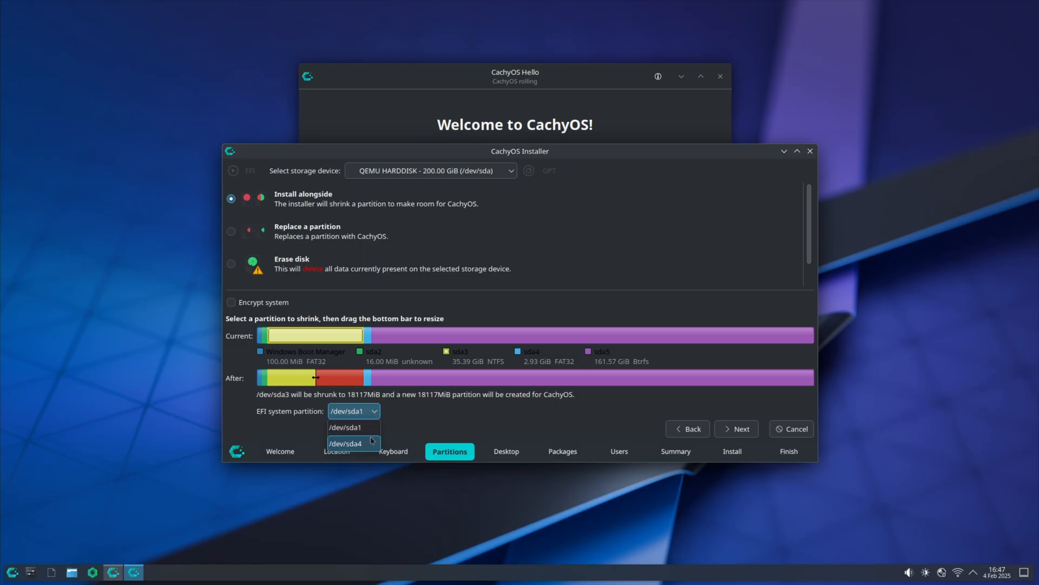
left_click(345, 427)
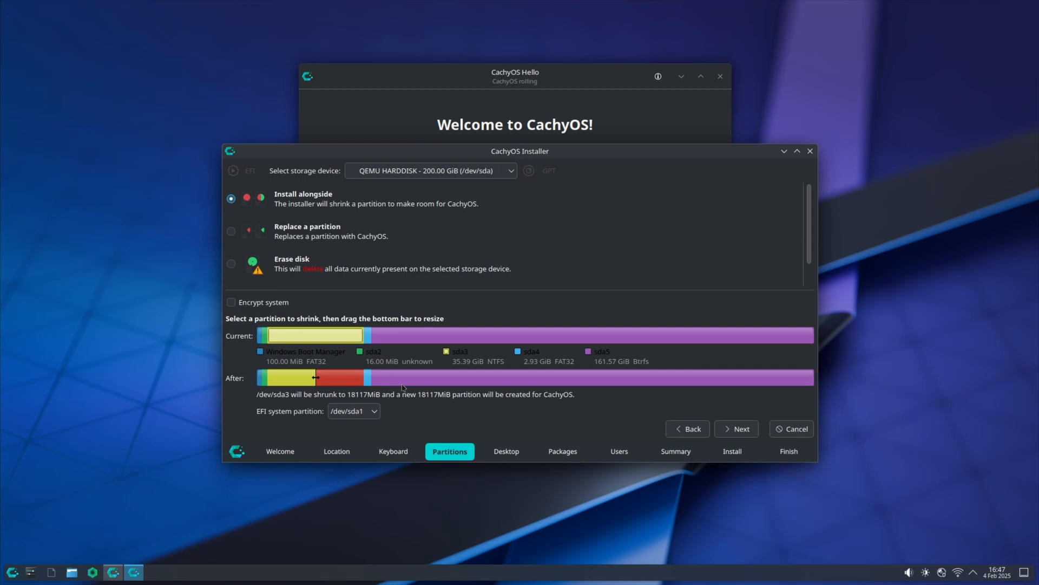
left_click(353, 411)
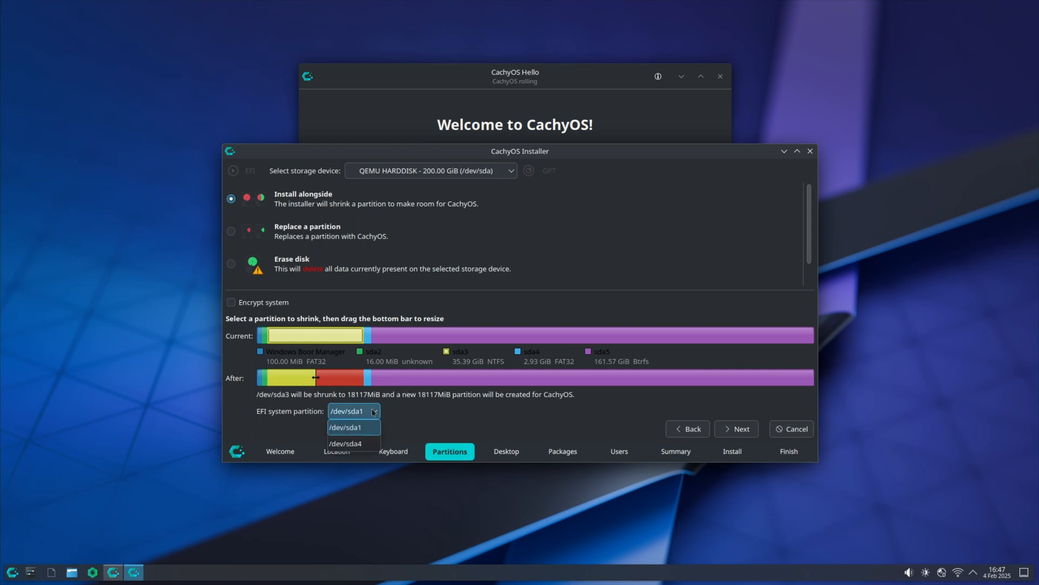
left_click(351, 426)
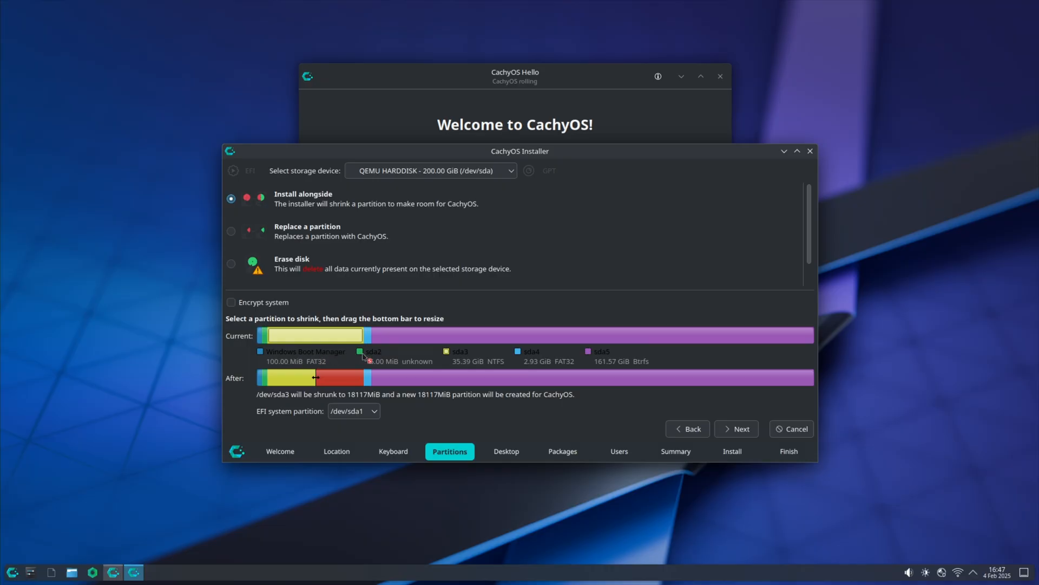
mouse_move(368, 377)
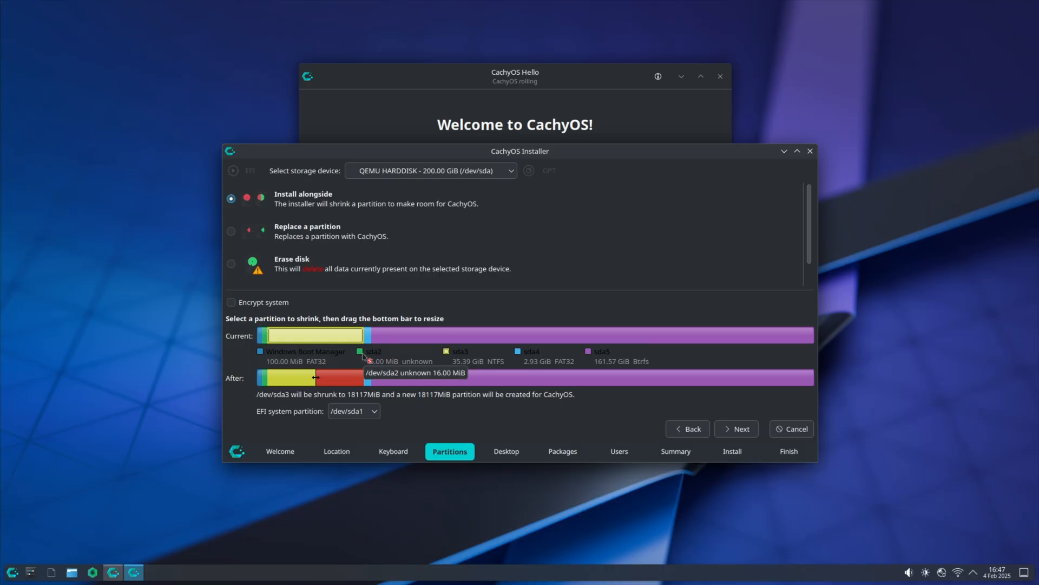
left_click(354, 410)
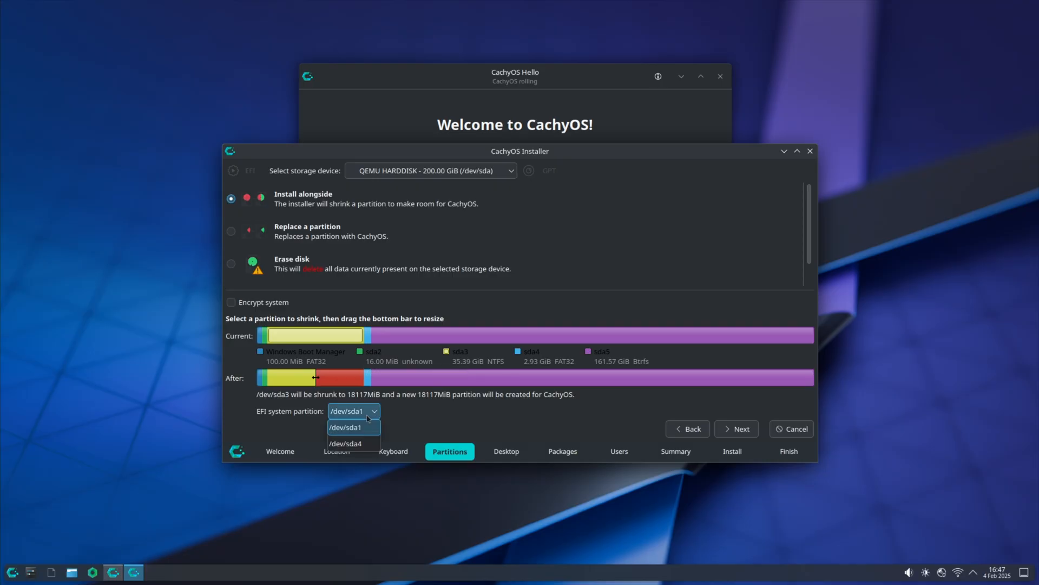
mouse_move(353, 443)
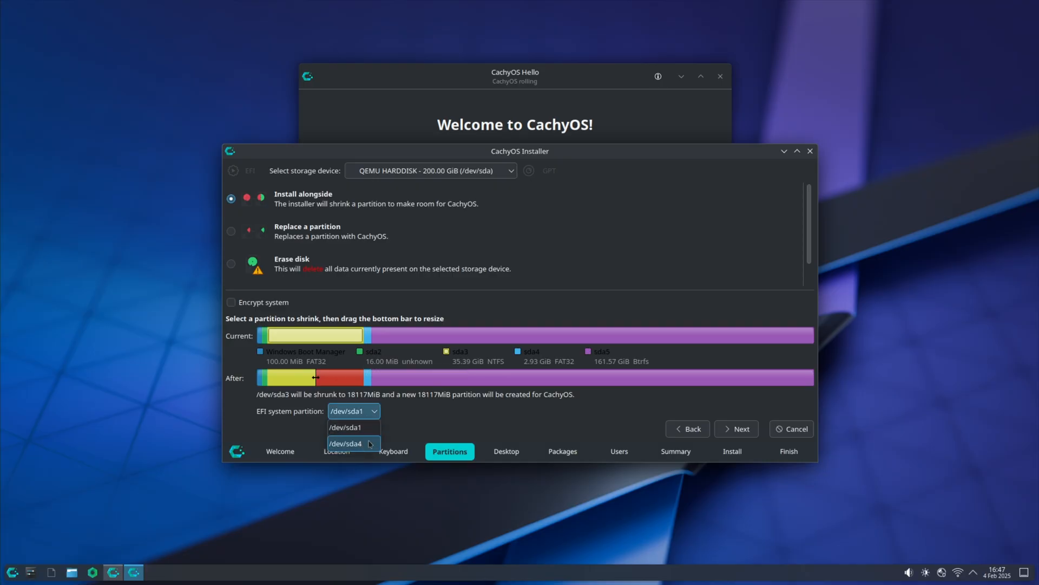
left_click(353, 410)
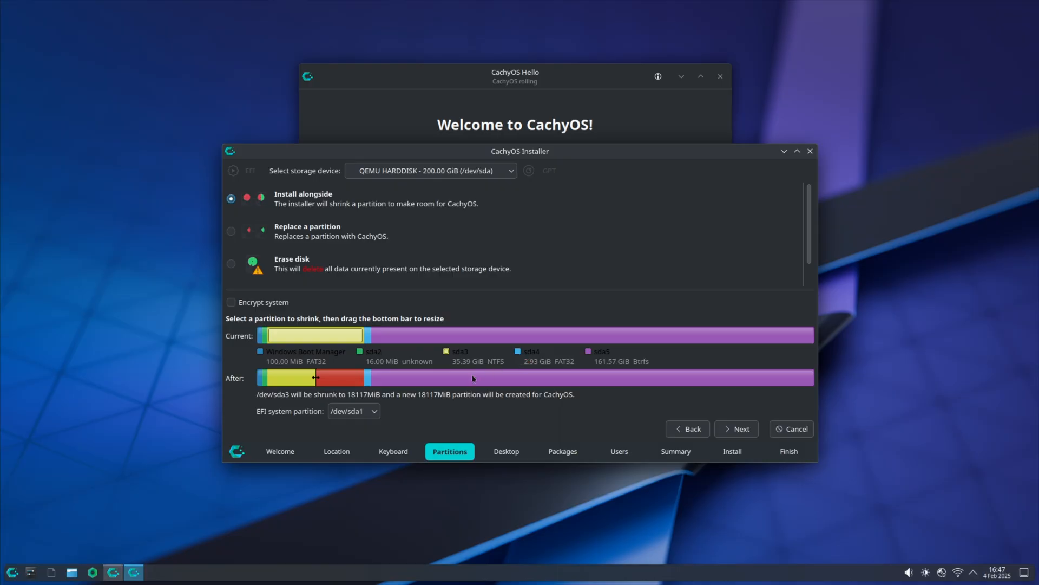
mouse_move(396, 280)
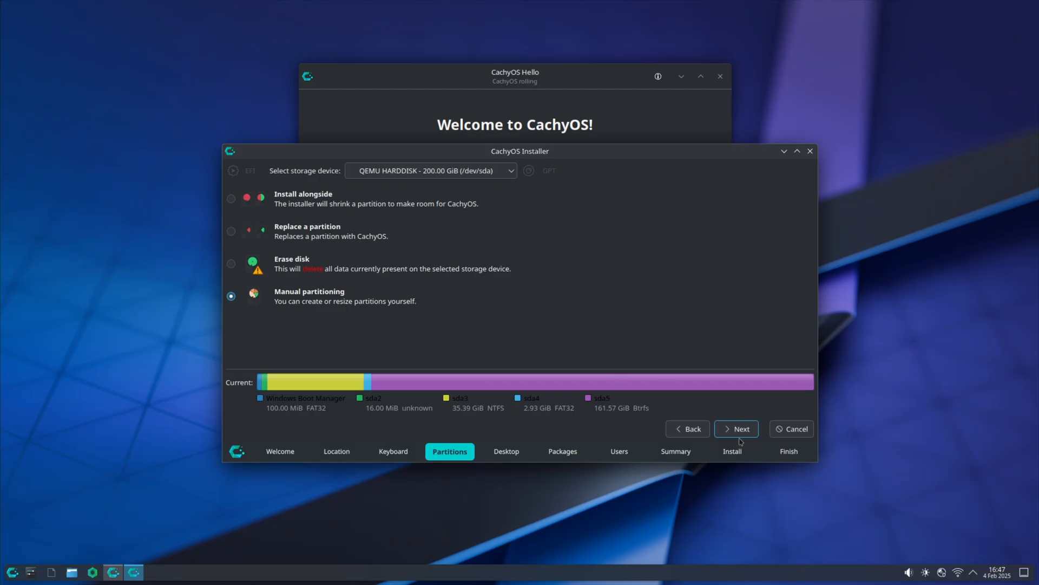
- In the manual partition list, mount the fat32 partition /dev/sda4 at /boot
left_click(736, 428)
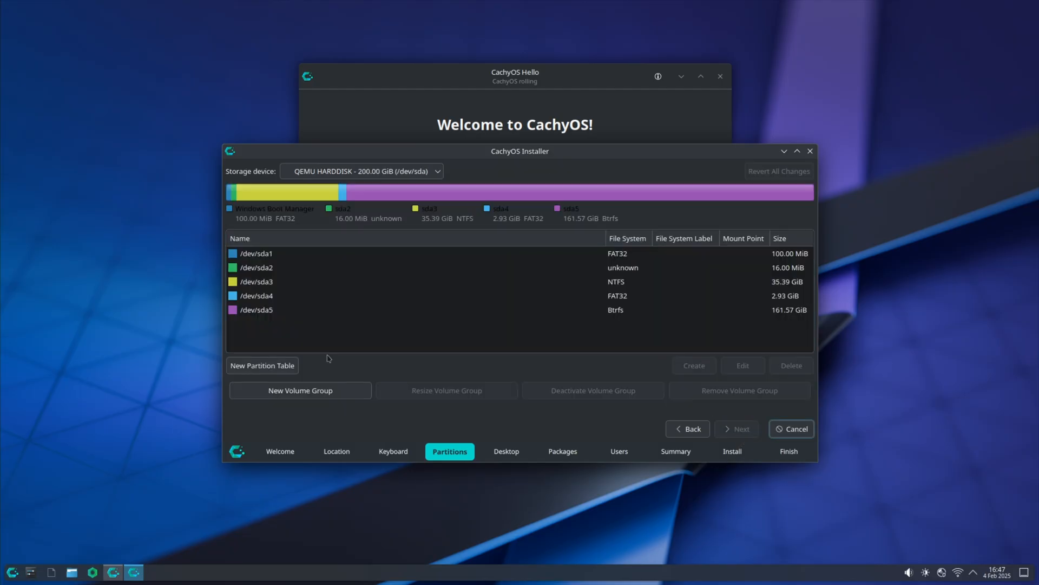
left_click(255, 295)
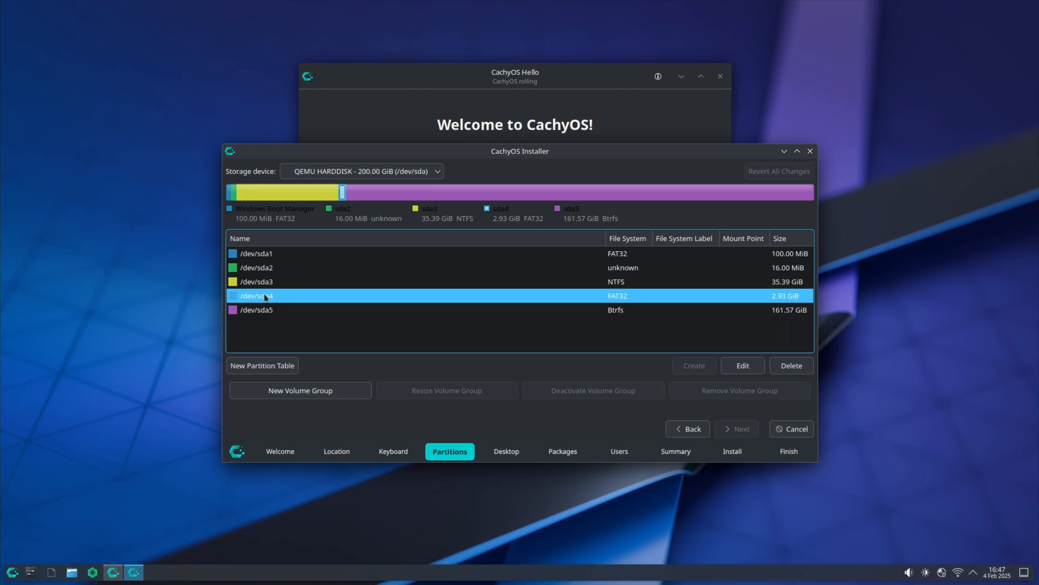
left_click(742, 365)
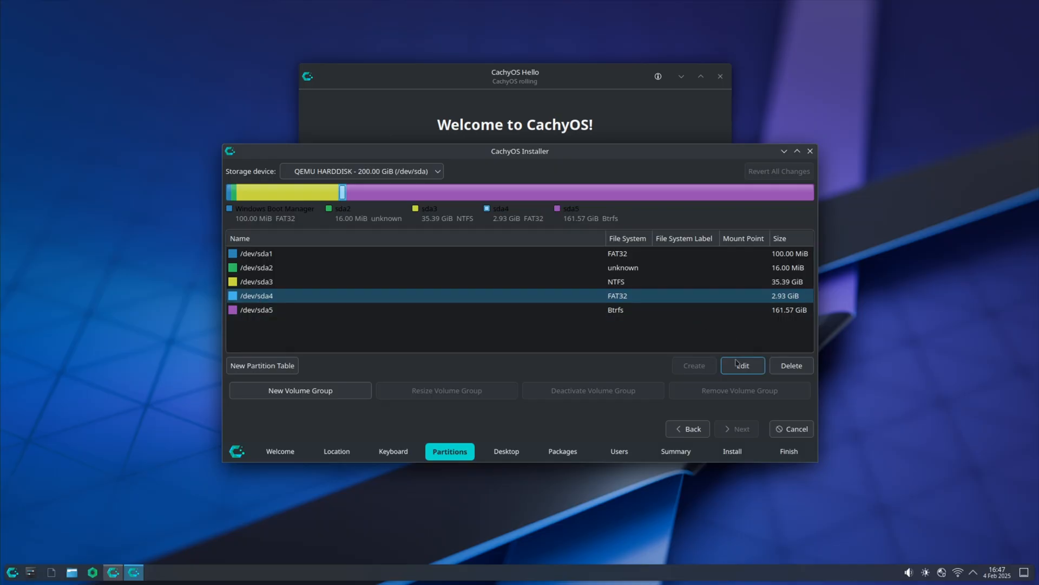
left_click(743, 365)
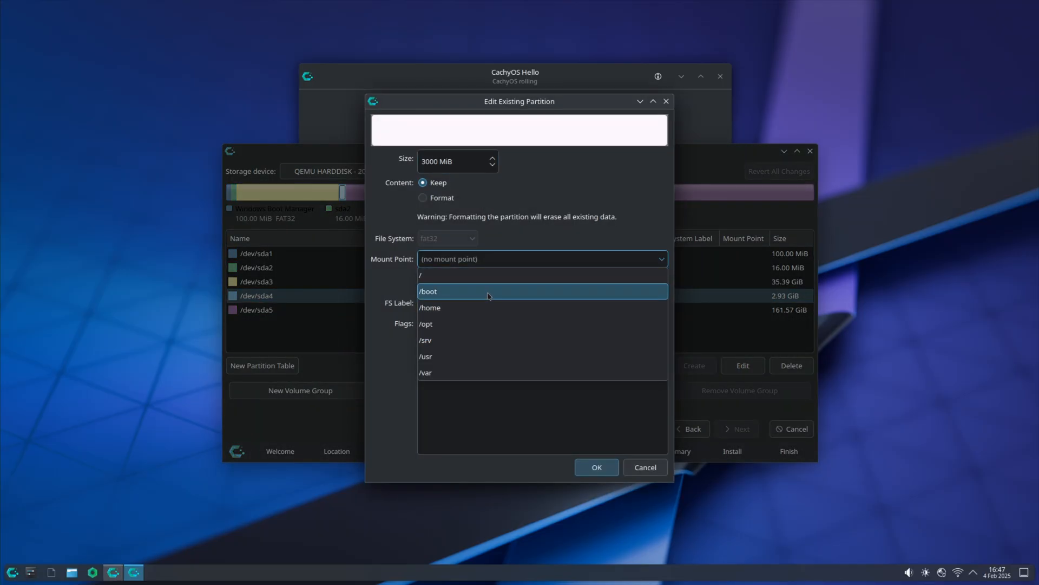
left_click(428, 291)
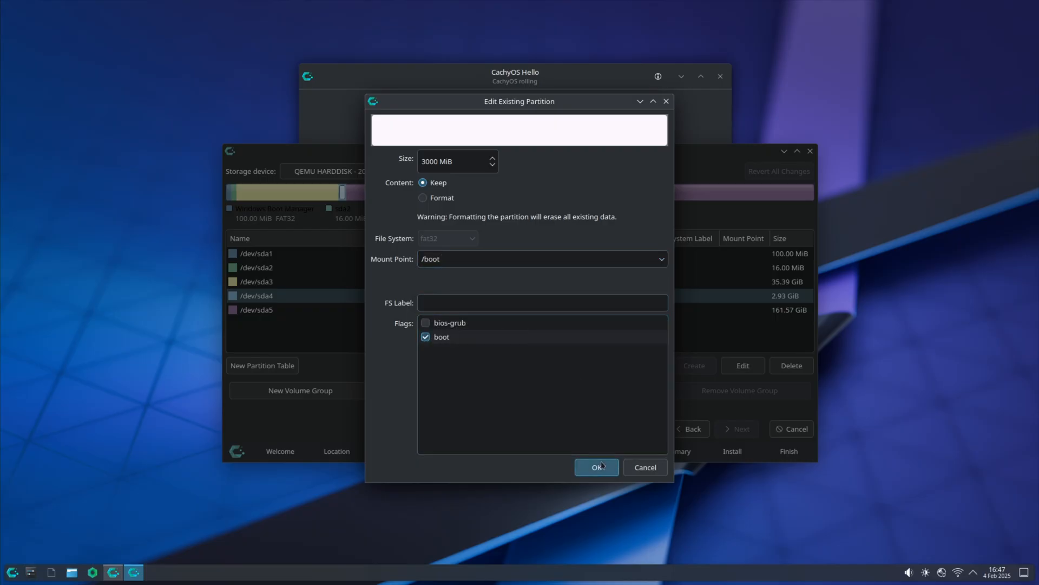
left_click(596, 467)
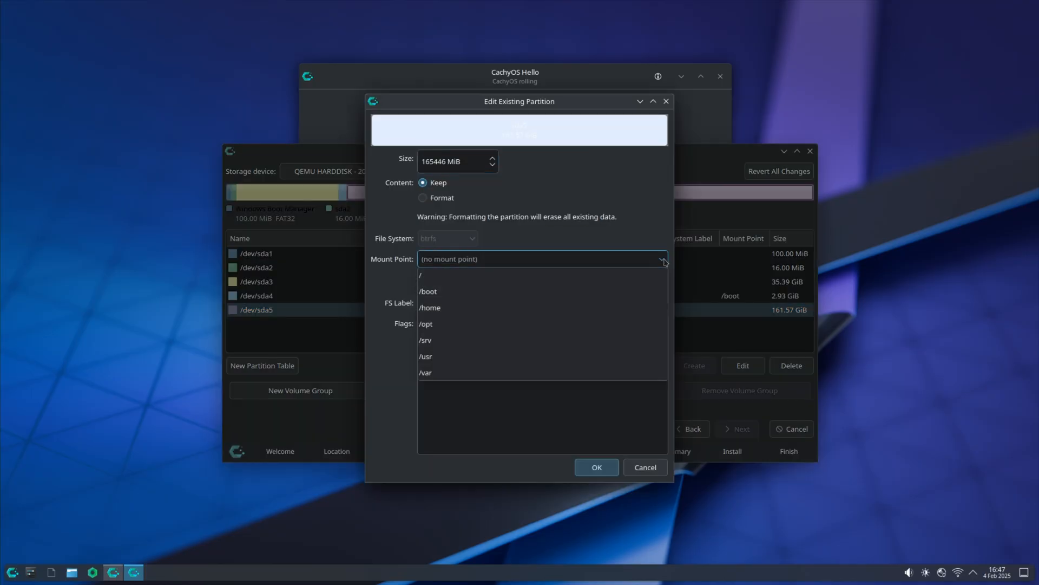
- Mount the btrfs partition /dev/sda5 as the root filesystem /
left_click(420, 274)
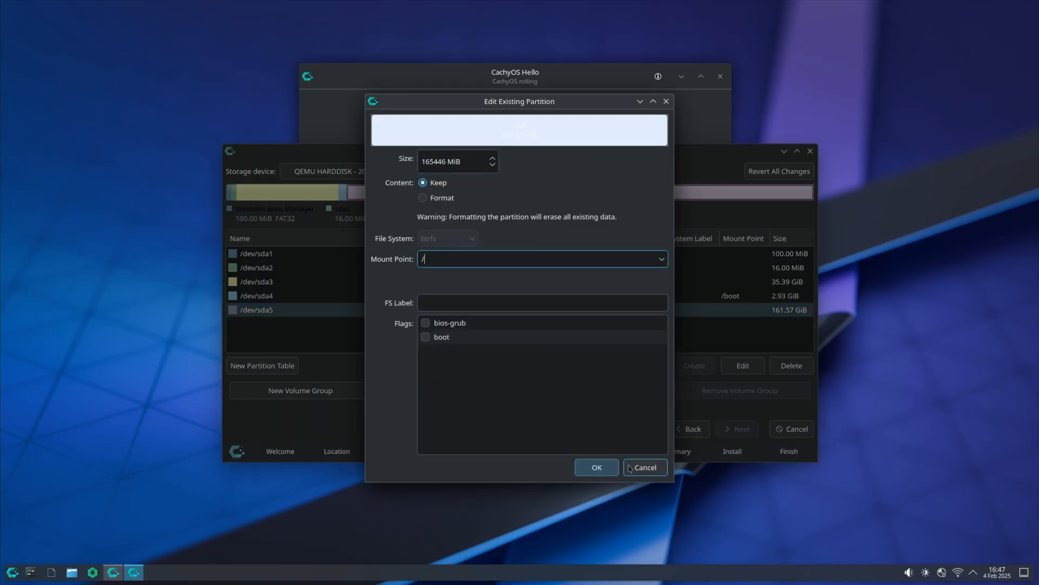
left_click(595, 468)
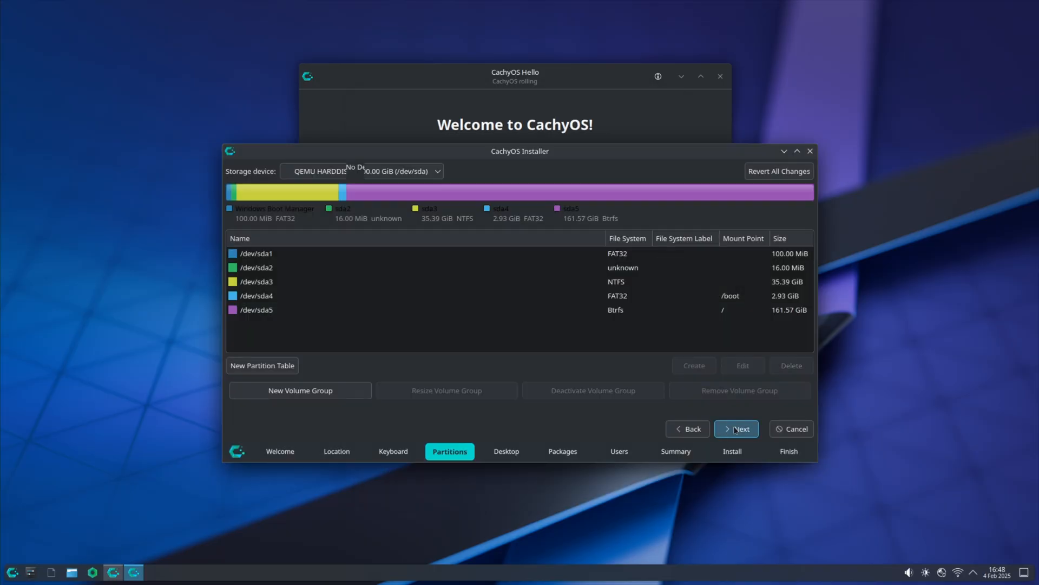
- Choose Xfce4 as the desktop and continue past packages to the Users page
left_click(736, 429)
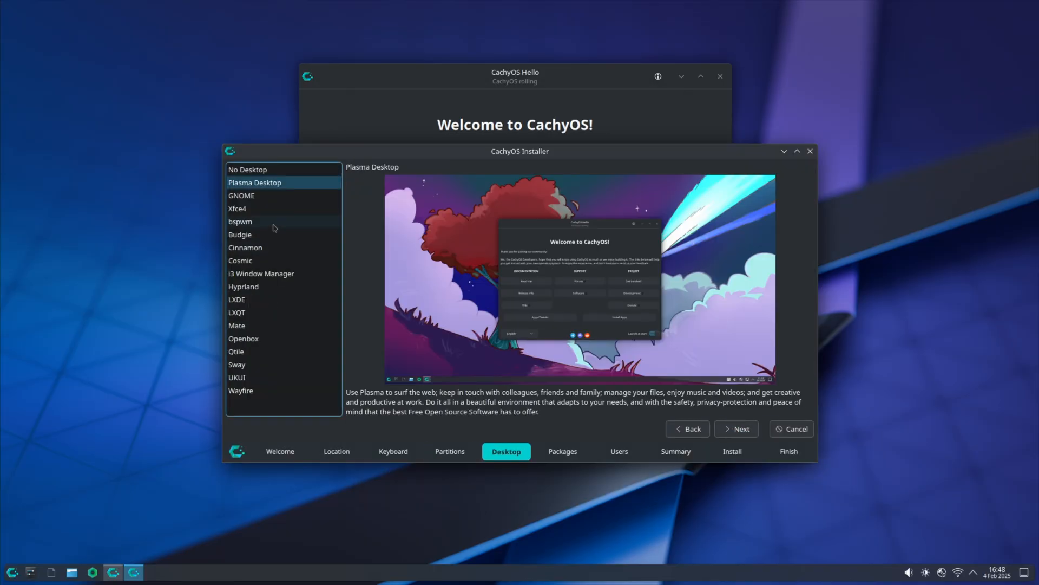
left_click(238, 208)
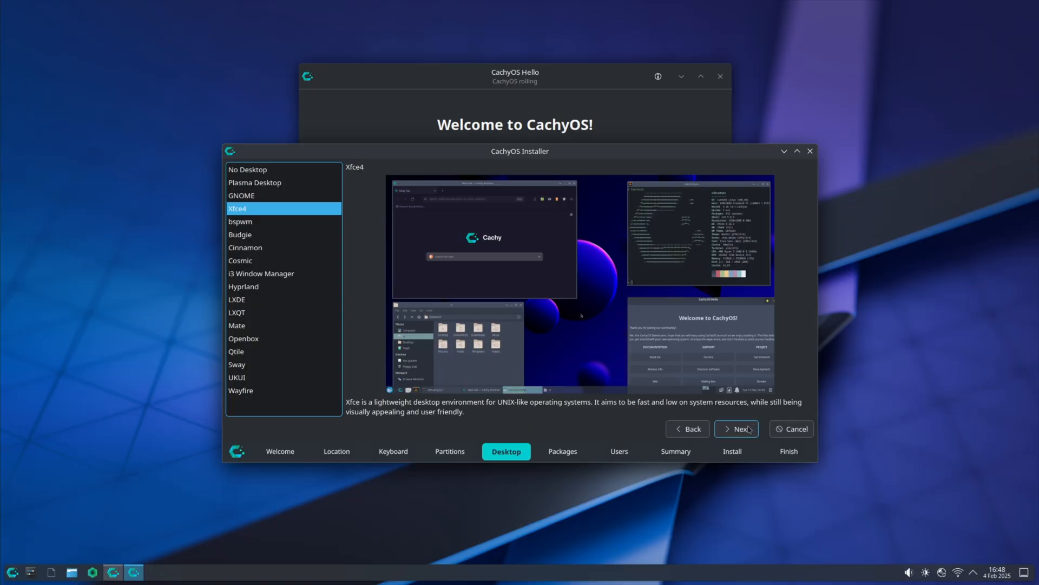
left_click(737, 429)
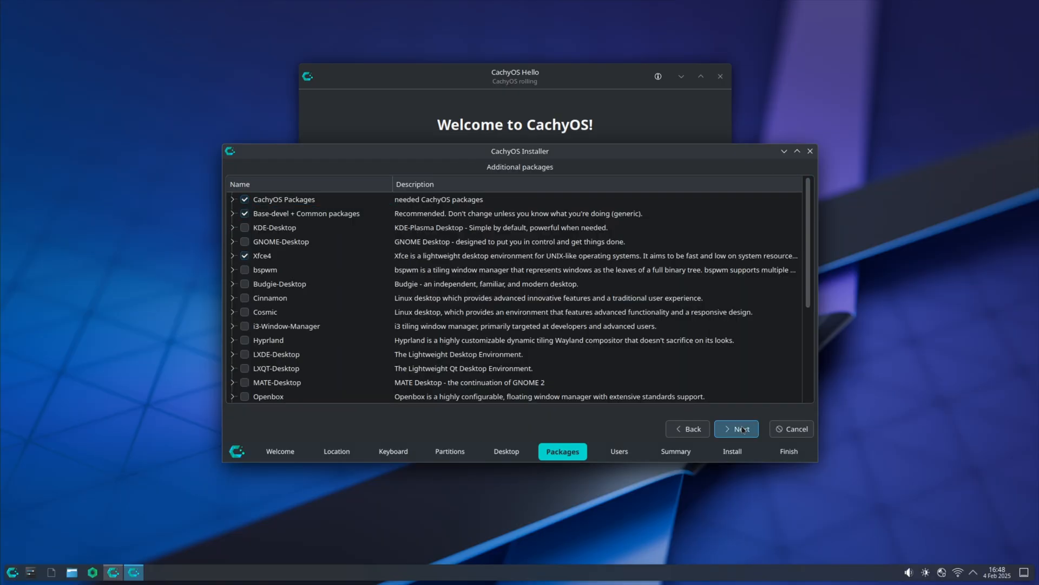
left_click(736, 429)
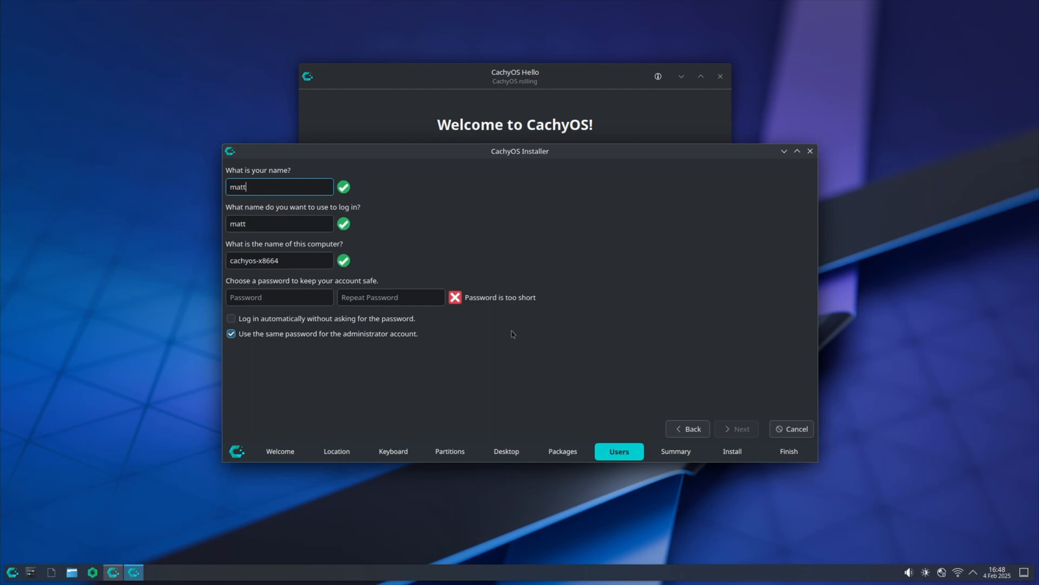
- Enter a matching account password for user matt in both fields
type("••")
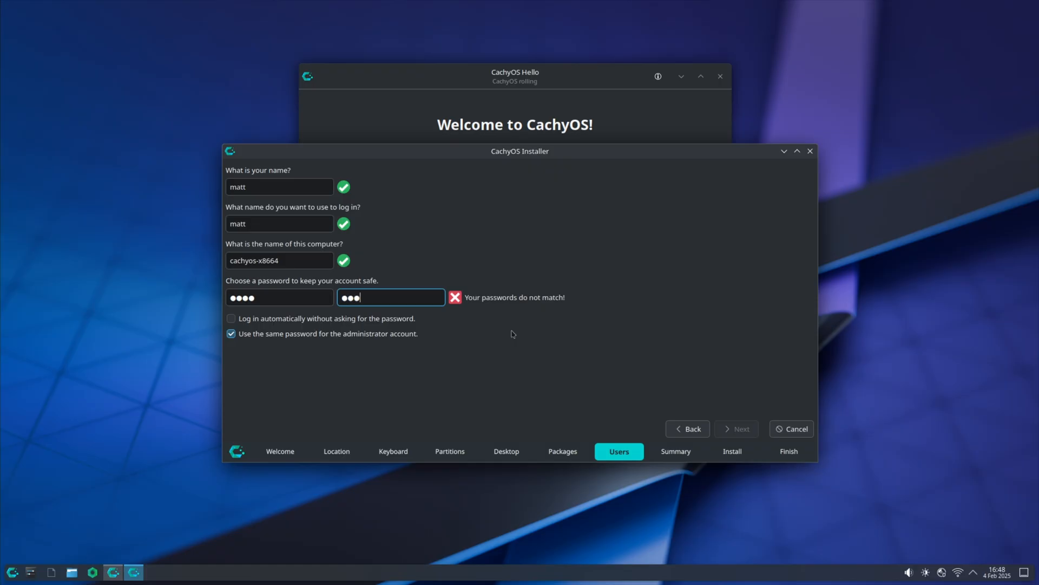
type("•")
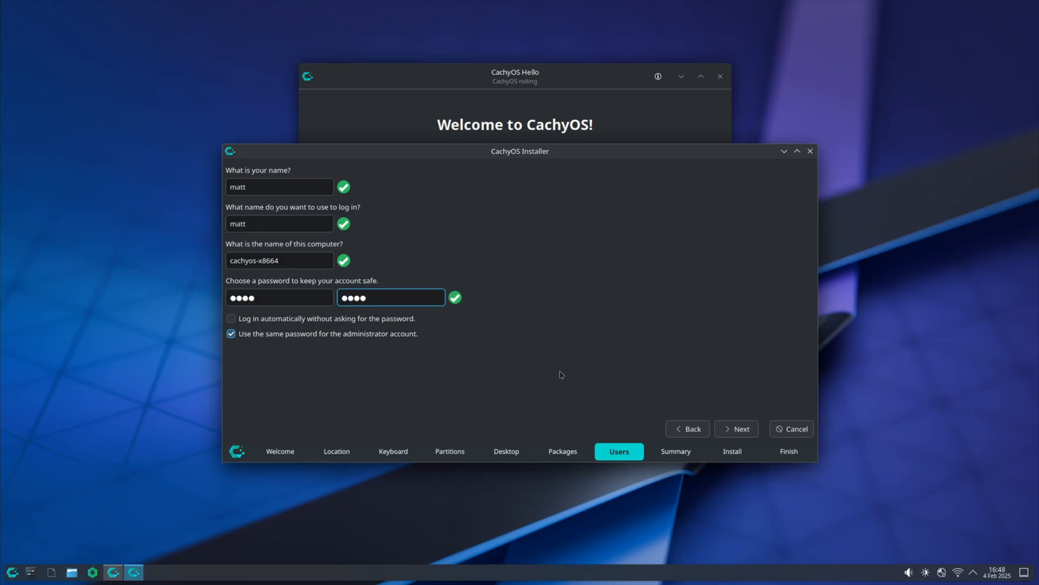
- Start the installation from the Summary page with the detailed log showing
left_click(736, 429)
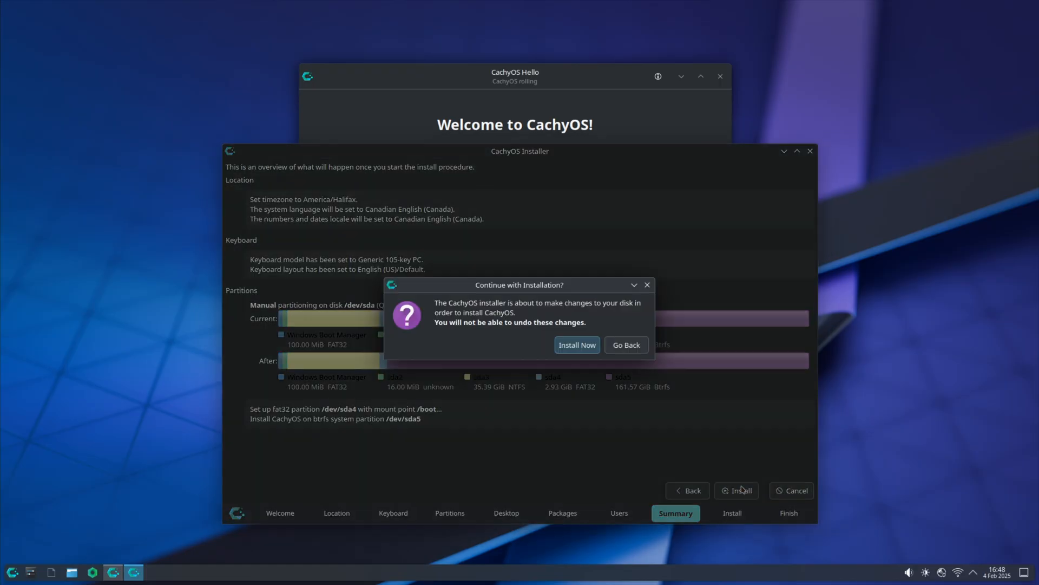
left_click(576, 344)
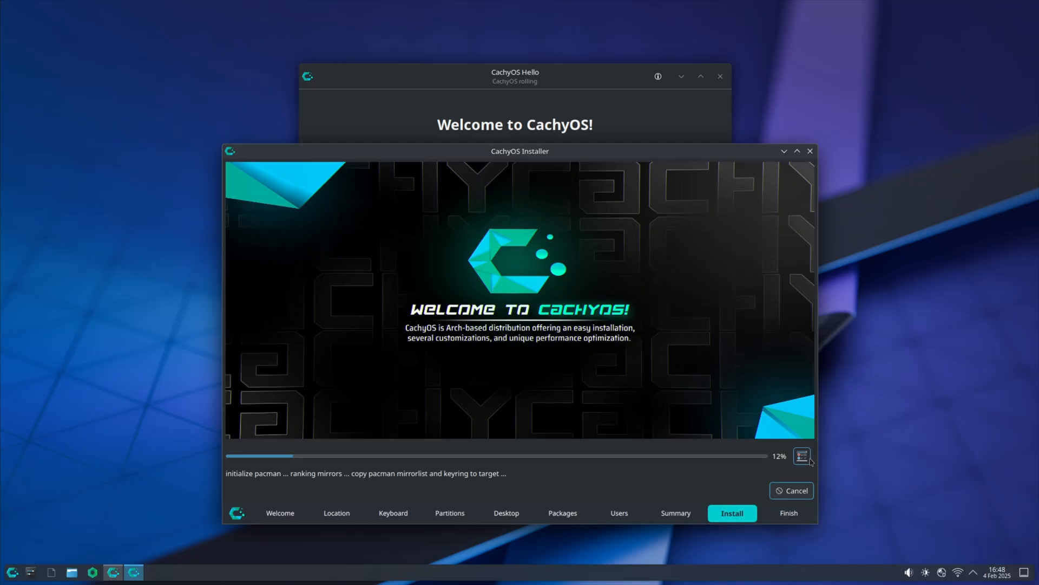
left_click(801, 456)
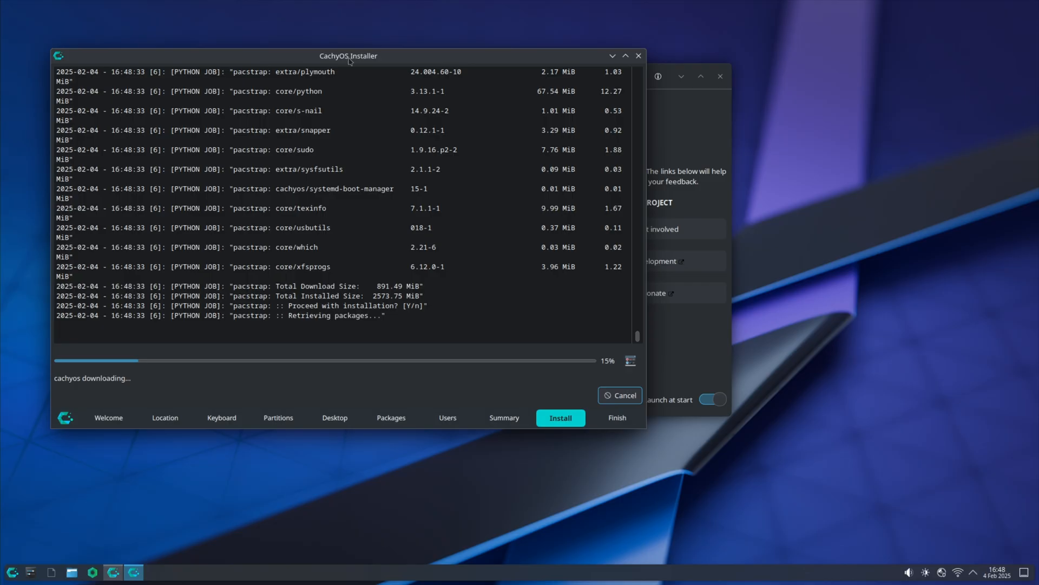
mouse_move(671, 72)
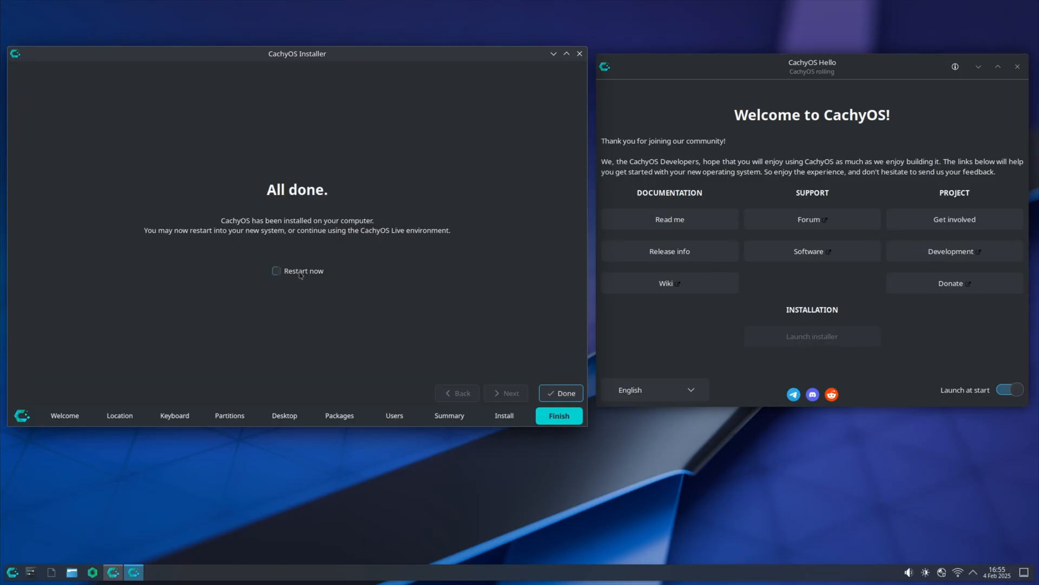
- Finish the installer without restarting, then enable and apply the boot menu for the win11 VM
left_click(560, 392)
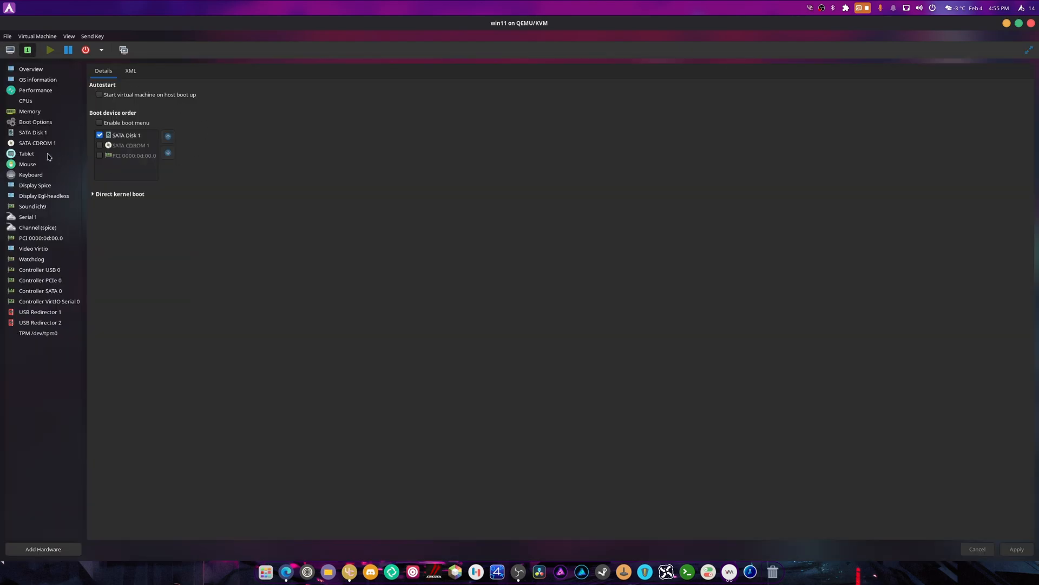
left_click(99, 122)
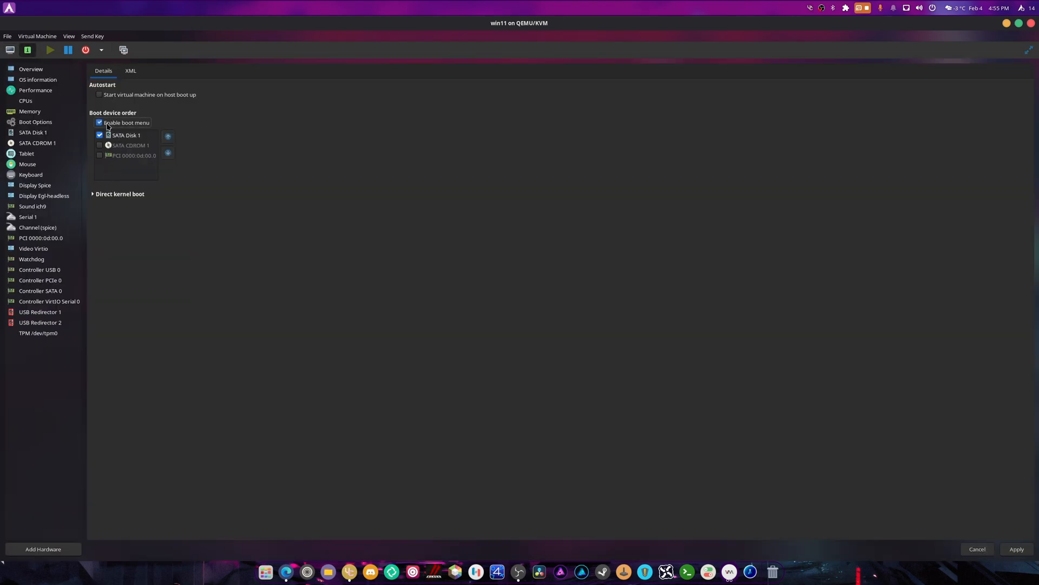
left_click(119, 194)
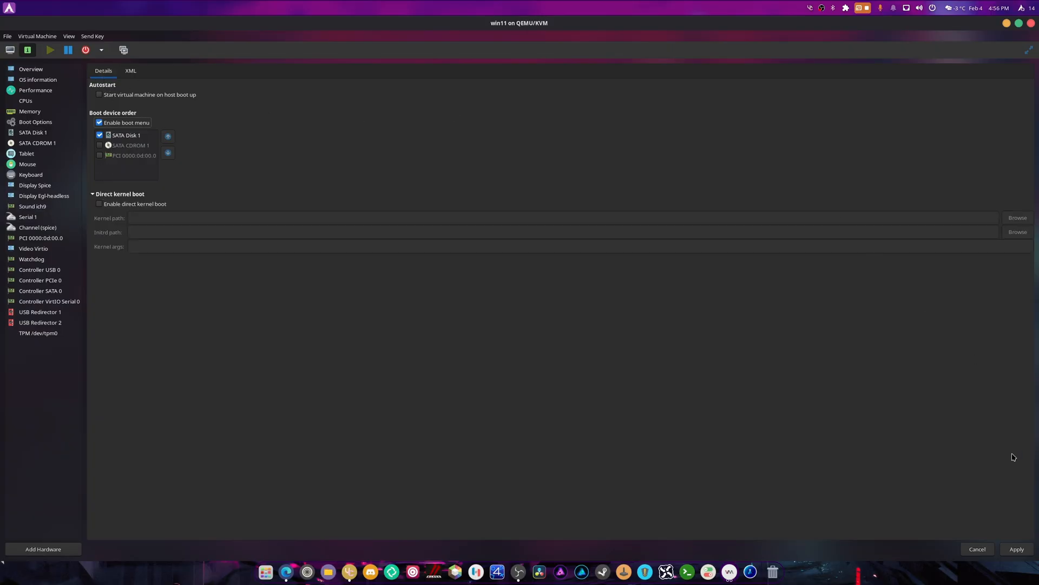
left_click(1017, 549)
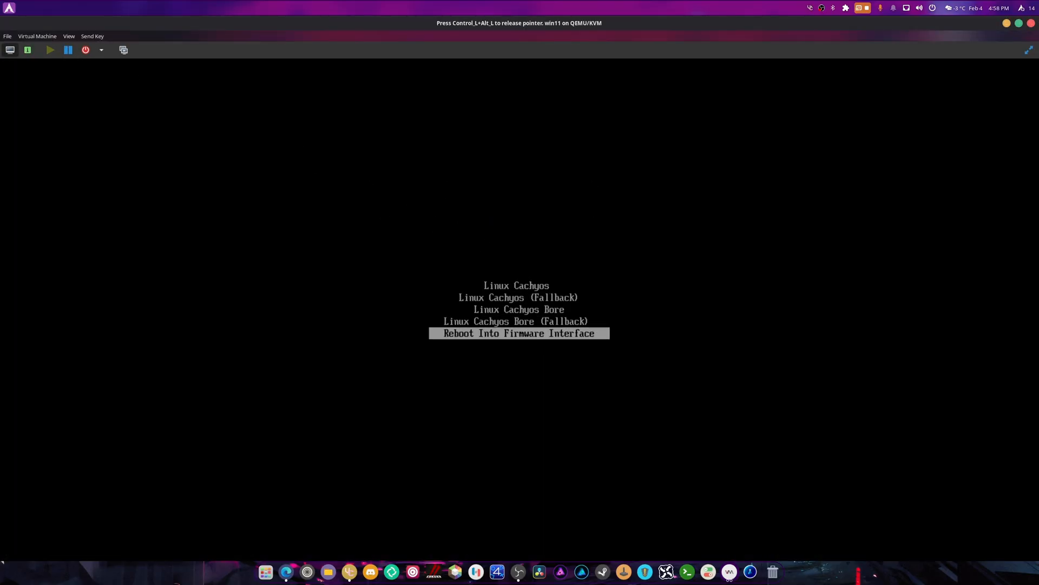
- Reboot the win11 VM into the firmware menu and return to its hardware details
key("Return")
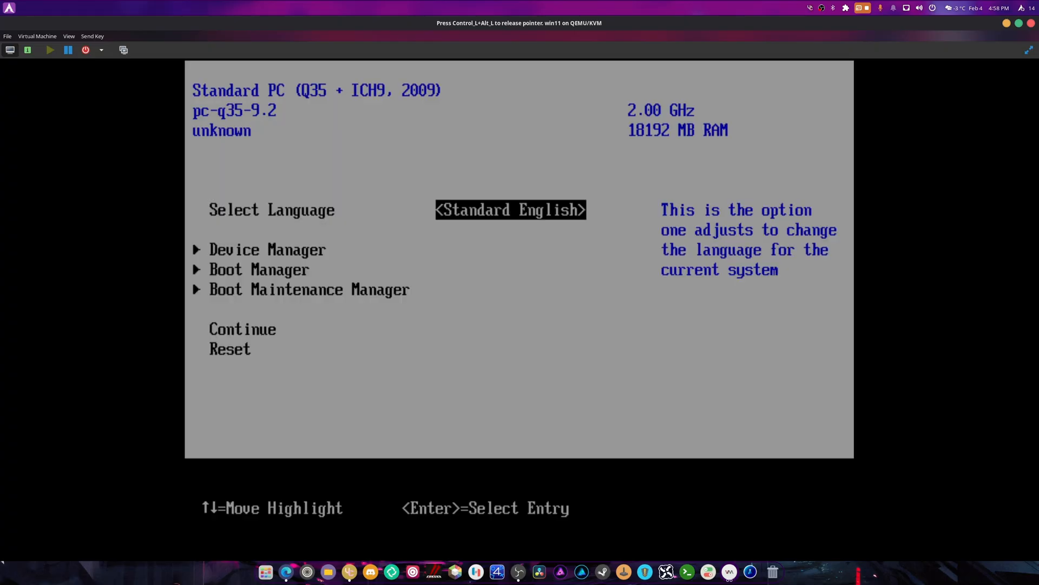
key("Down")
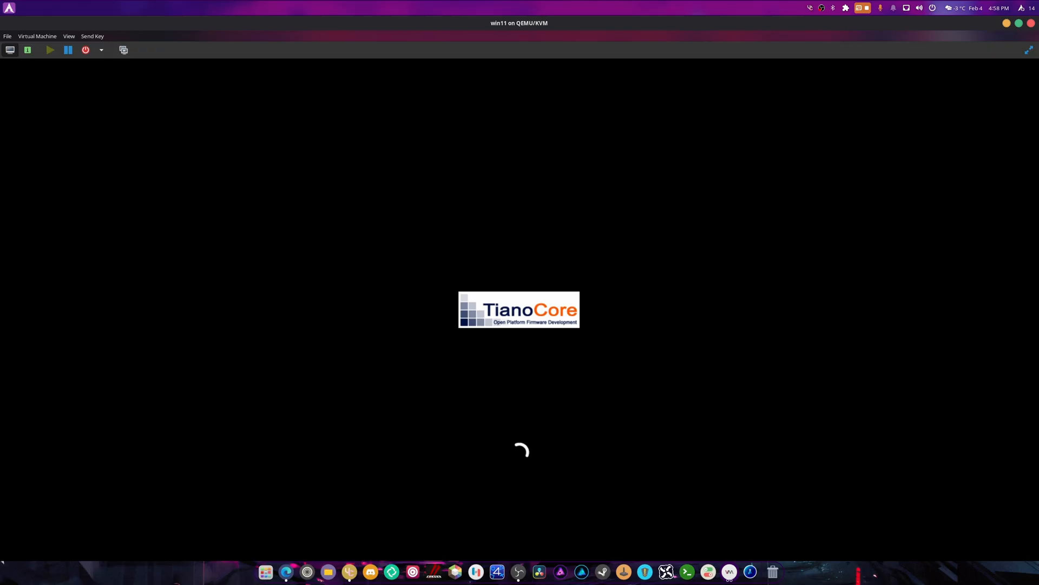
left_click(102, 50)
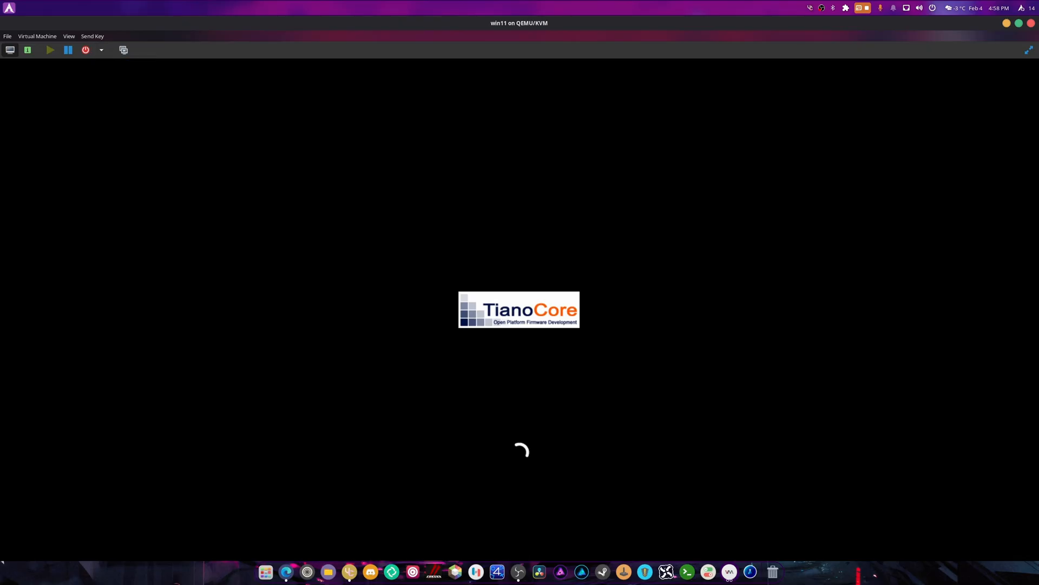
left_click(86, 50)
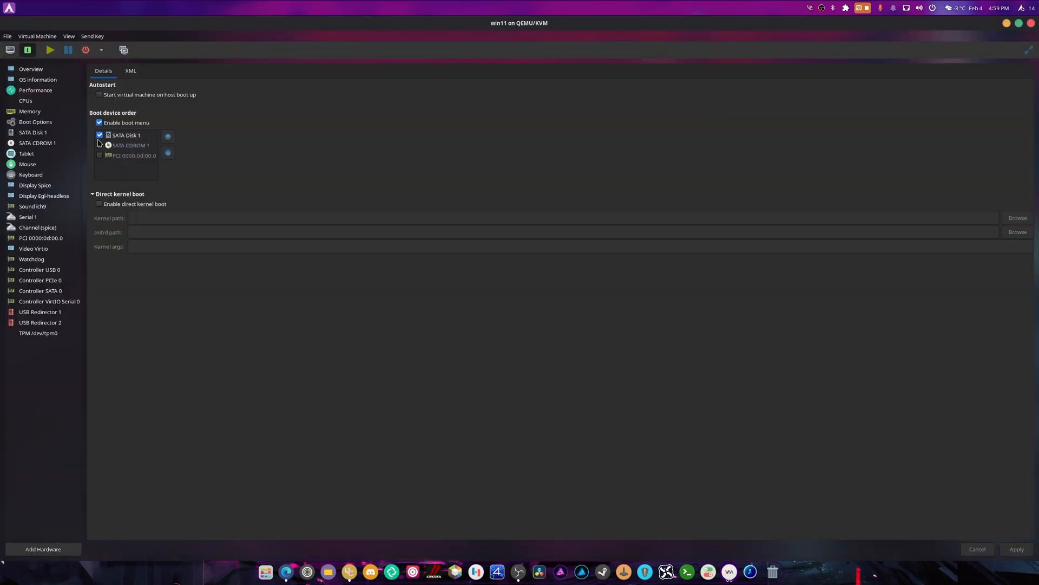
- Move SATA CDROM 1 ahead of SATA Disk 1 in the win11 boot order and return to the console
left_click(168, 137)
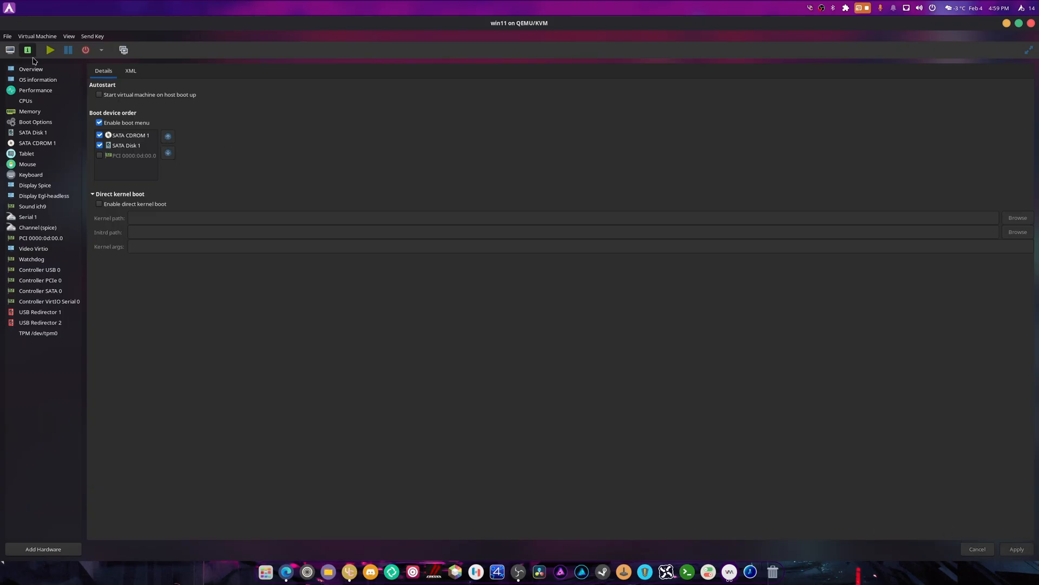
left_click(9, 50)
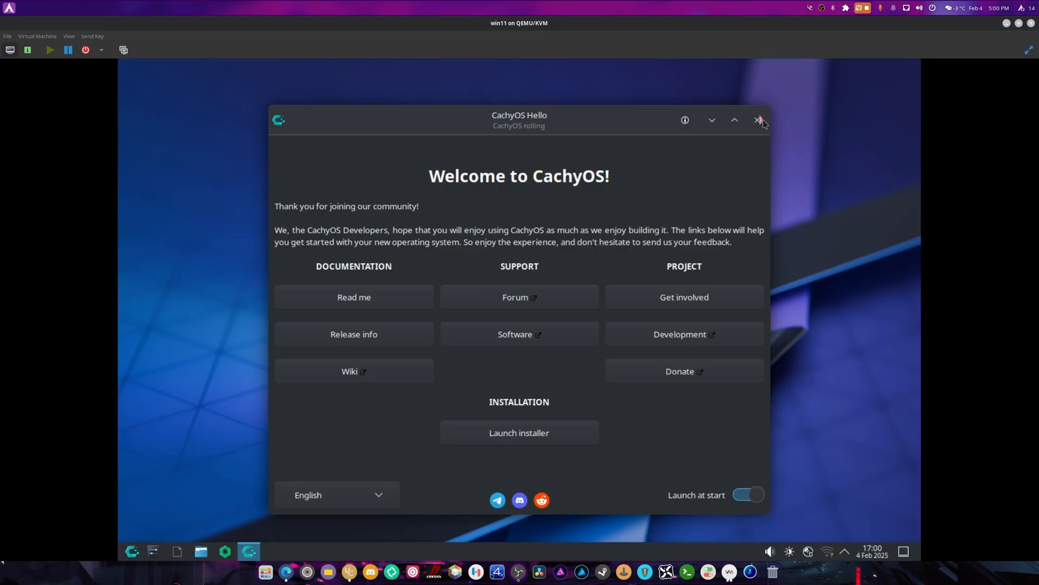
- Dismiss CachyOS Hello on the live desktop and launch the GParted partition editor
left_click(760, 120)
type("gp")
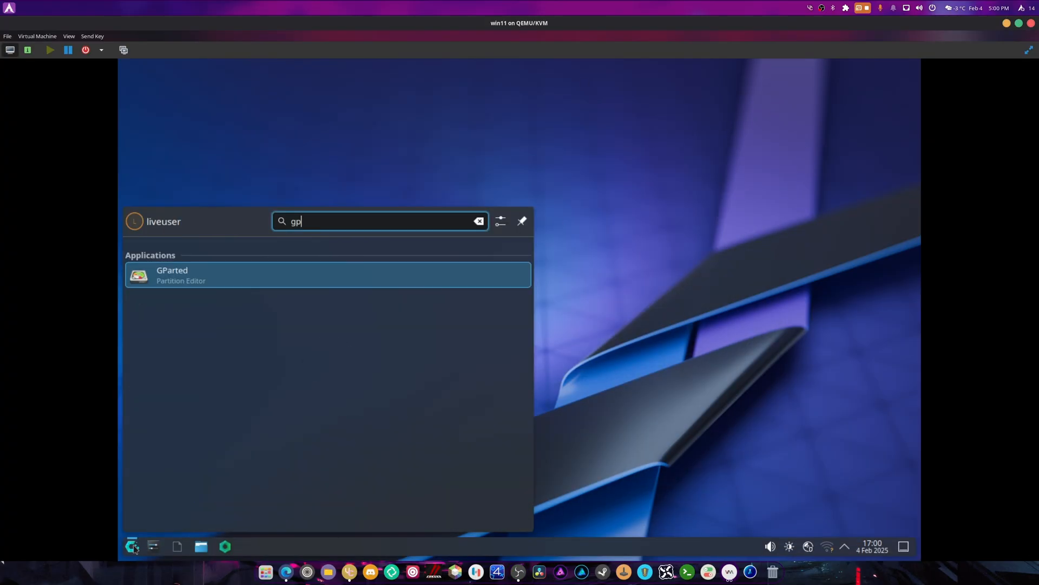
left_click(327, 273)
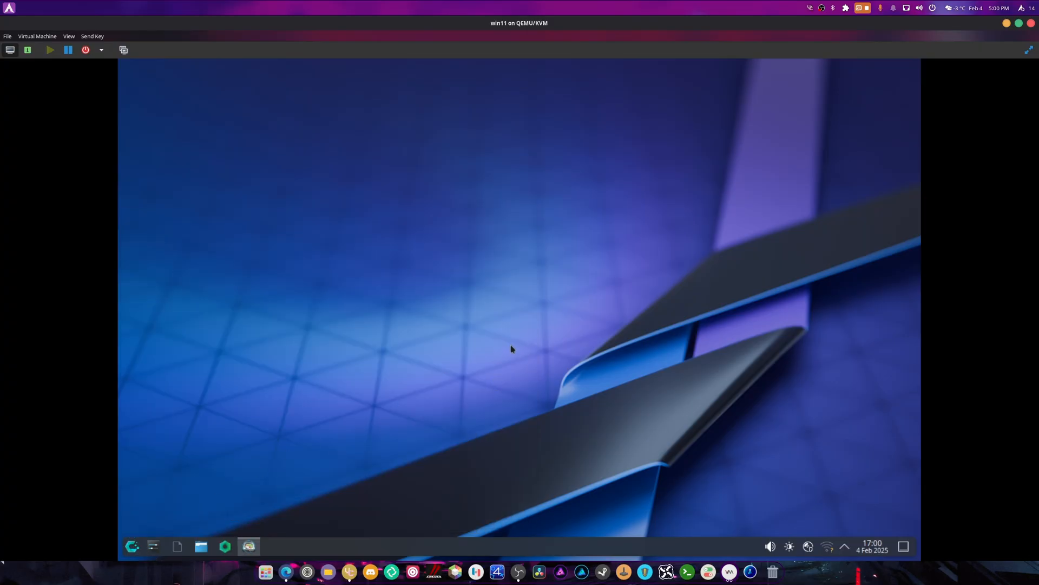
- Remove the old sda5 and sda4 partitions and trial-resize the NTFS sda3 partition without committing
left_click(249, 551)
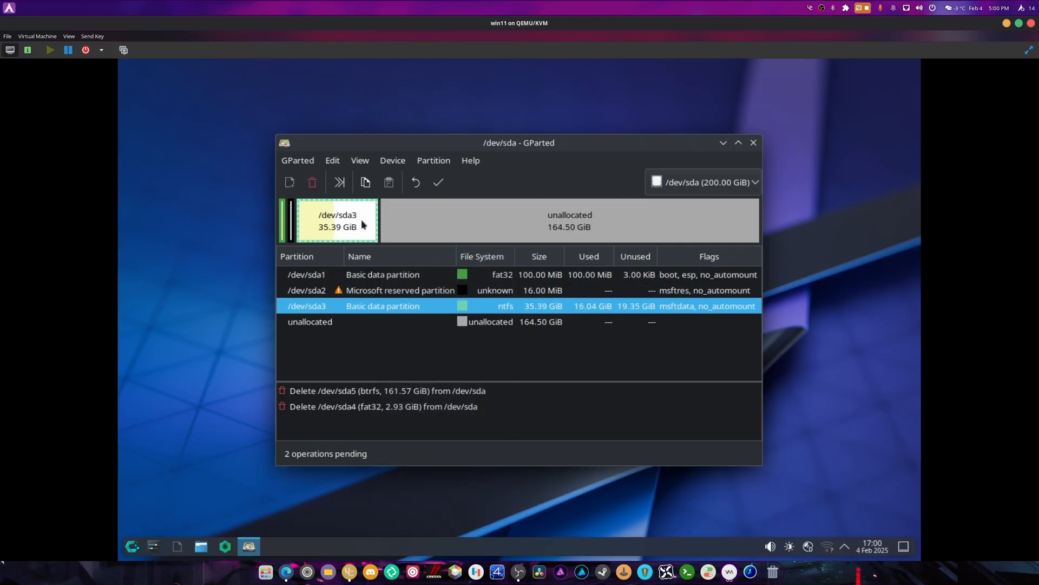
left_click(338, 182)
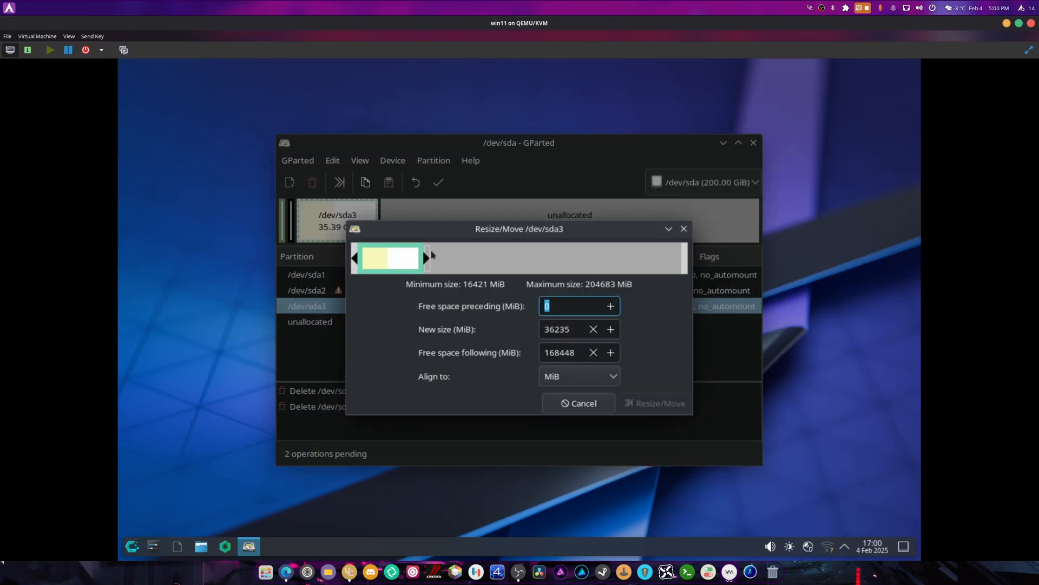
left_click(654, 403)
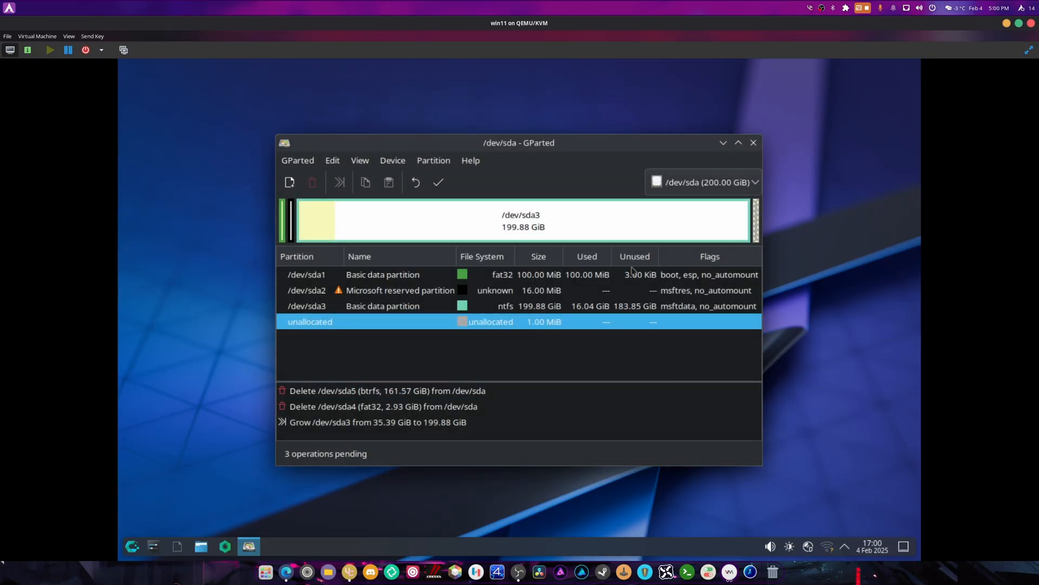
right_click(383, 305)
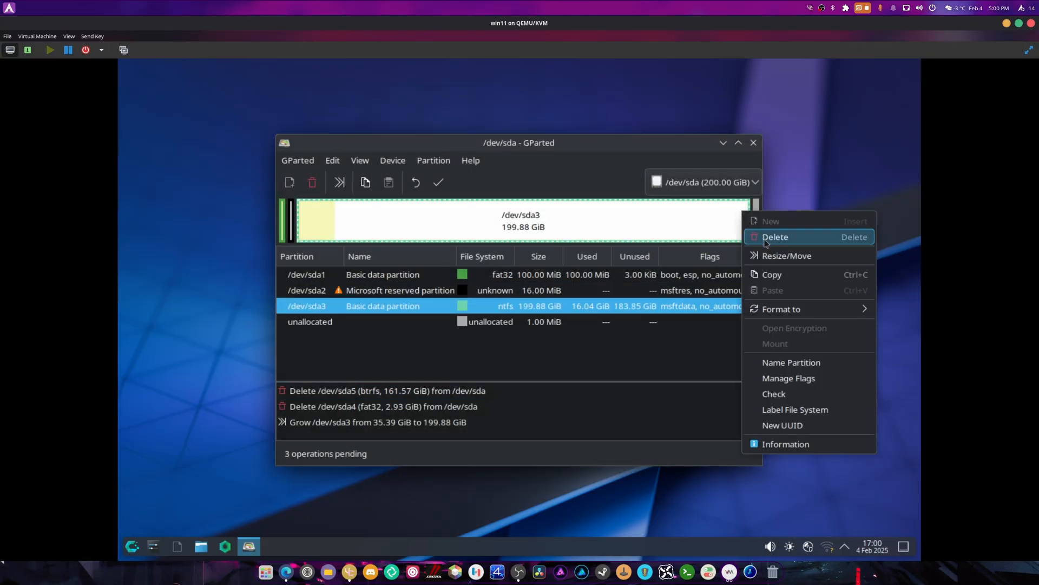
left_click(786, 255)
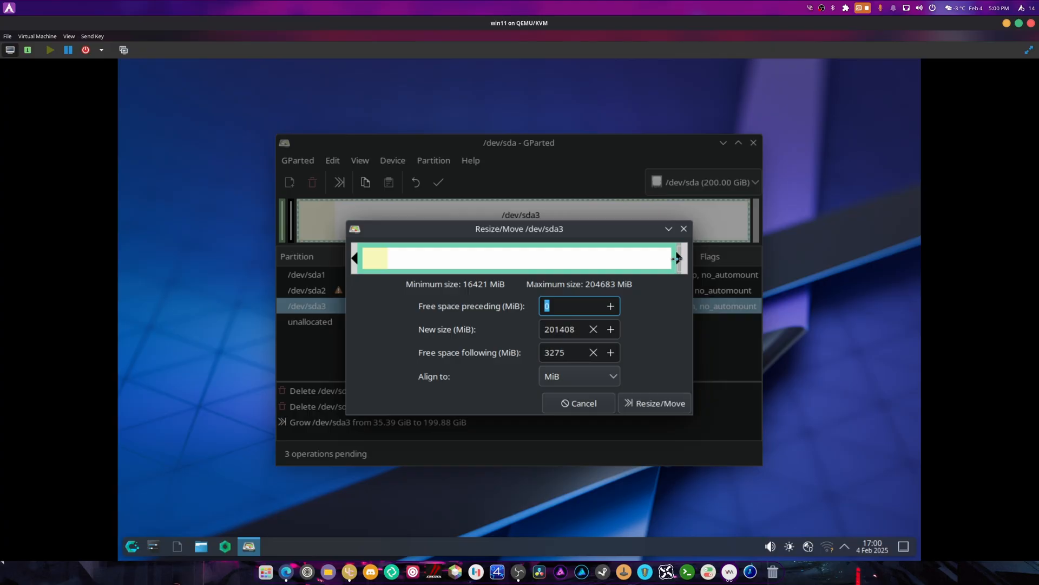
left_click_drag(678, 258, 675, 257)
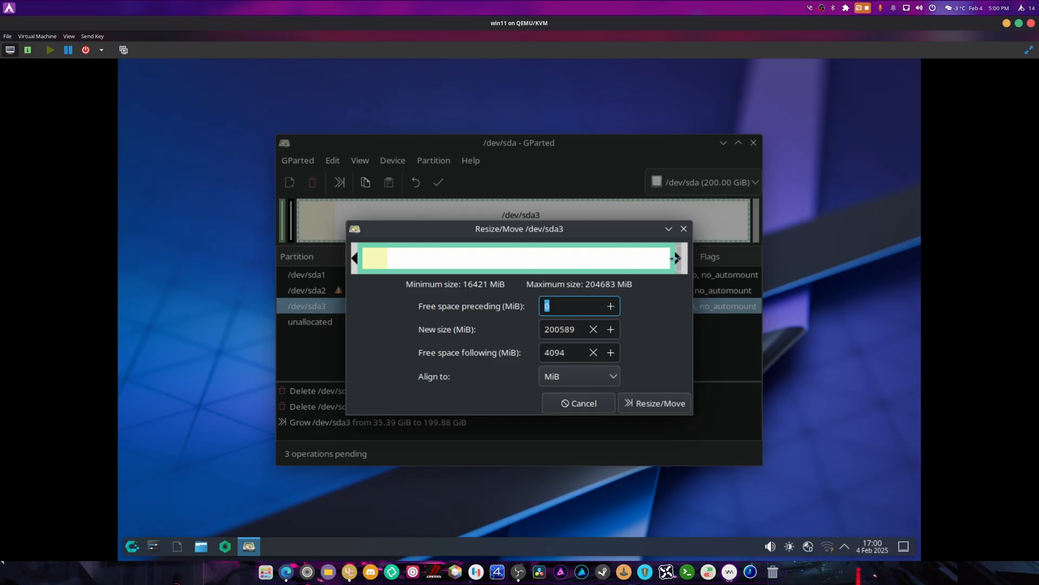
left_click_drag(677, 258, 687, 258)
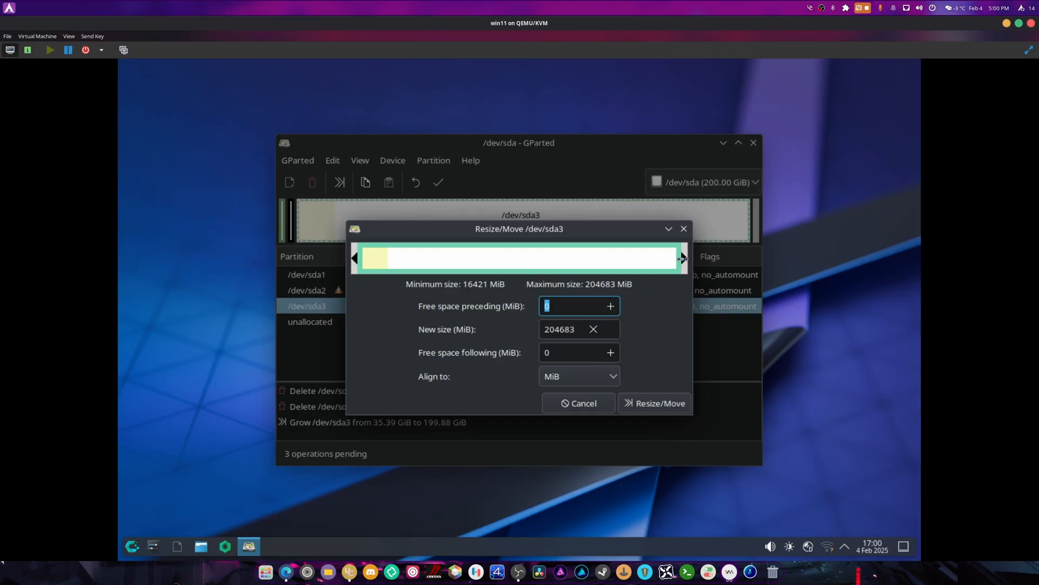
left_click(652, 403)
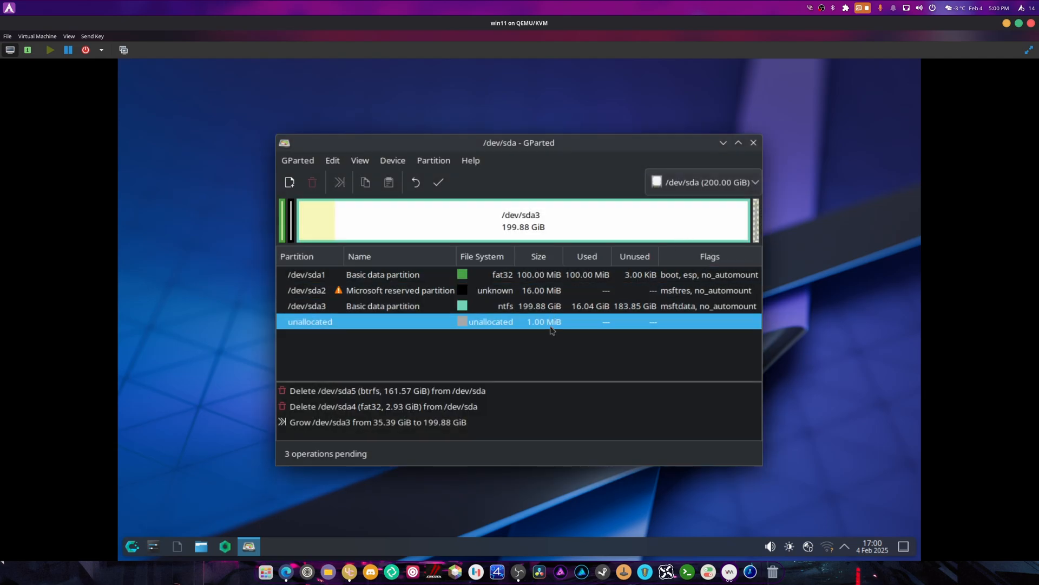
mouse_move(549, 329)
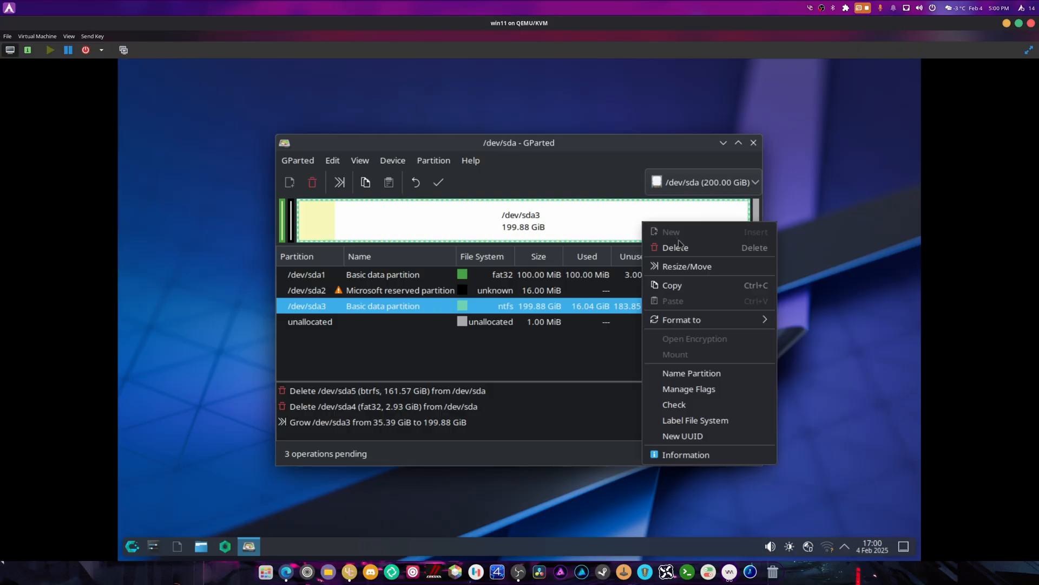
- Grow NTFS sda3 to 196.96 GiB leaving 3000 MiB free space following it
left_click(686, 266)
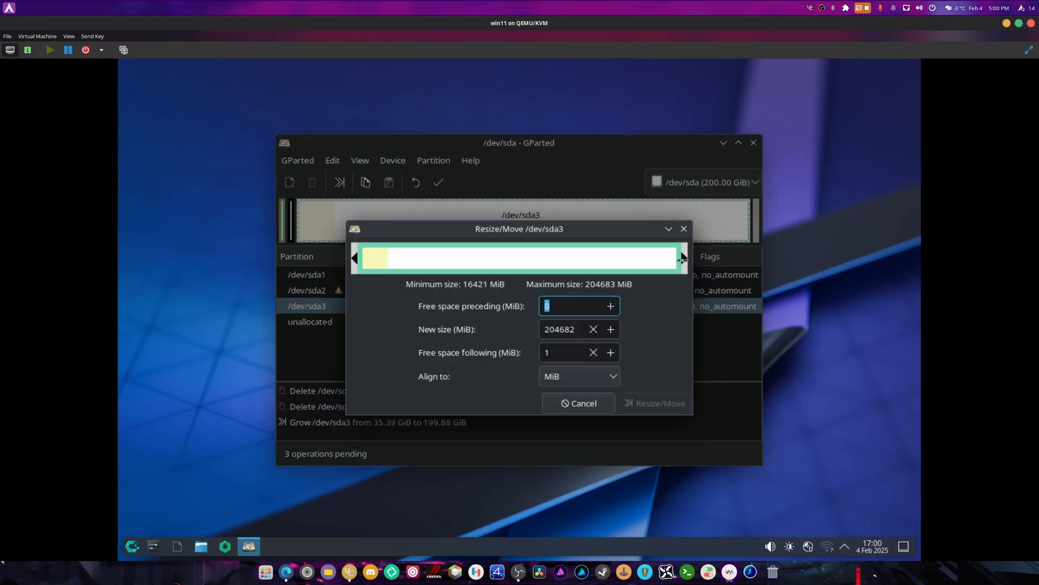
left_click_drag(681, 258, 675, 257)
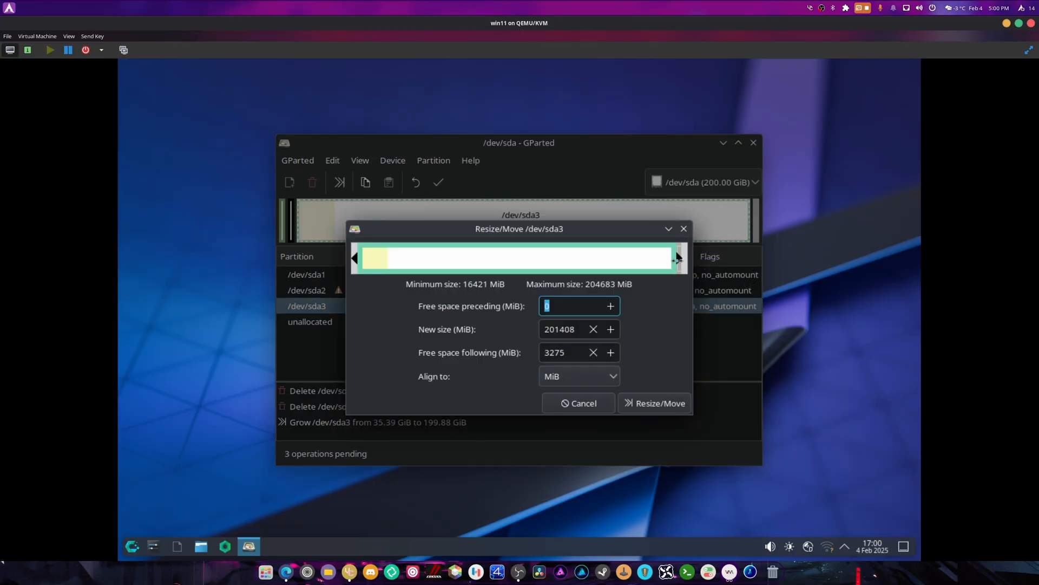
left_click_drag(678, 258, 678, 258)
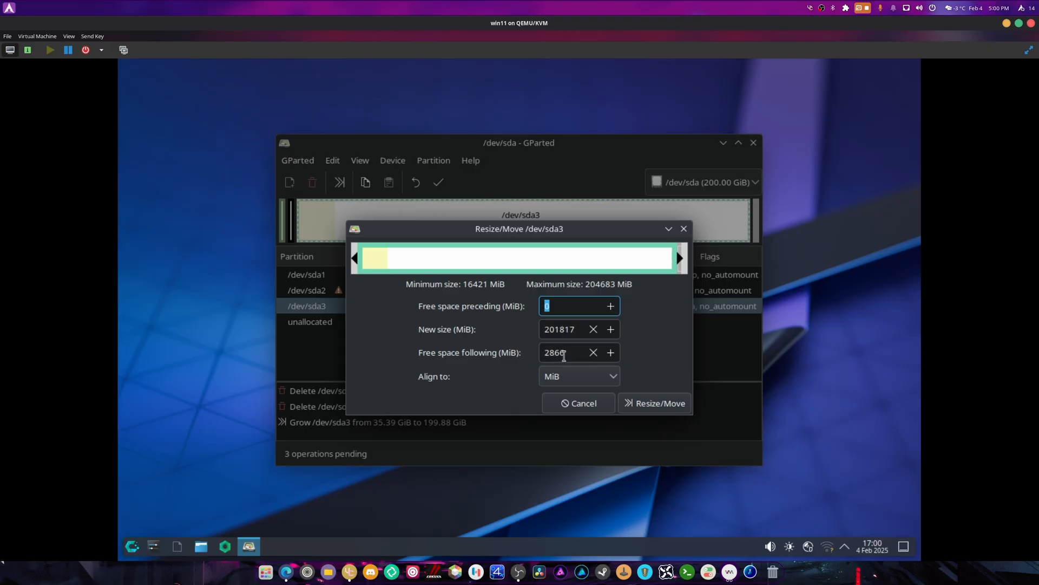
type("3000")
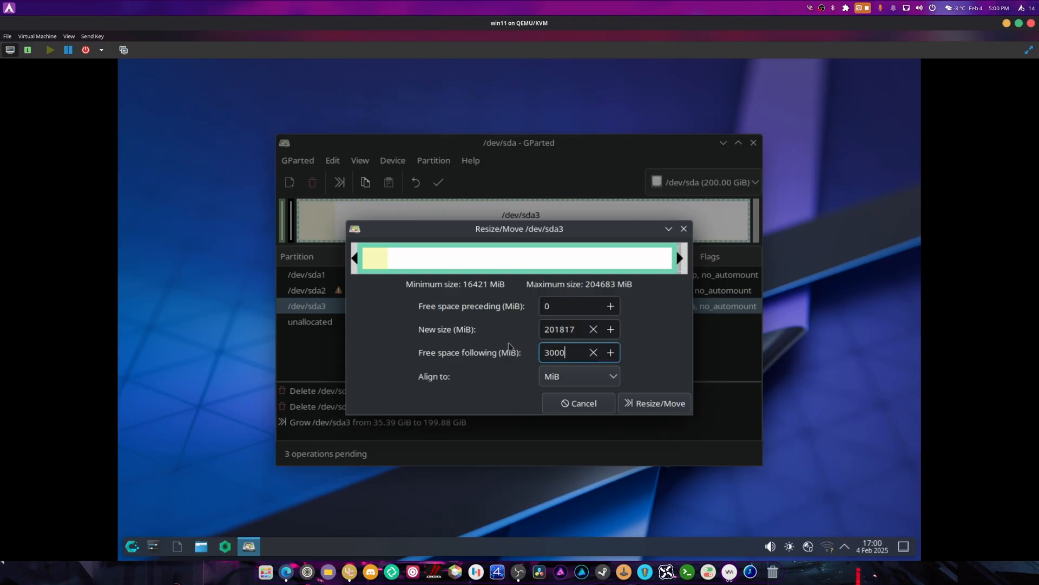
left_click(658, 403)
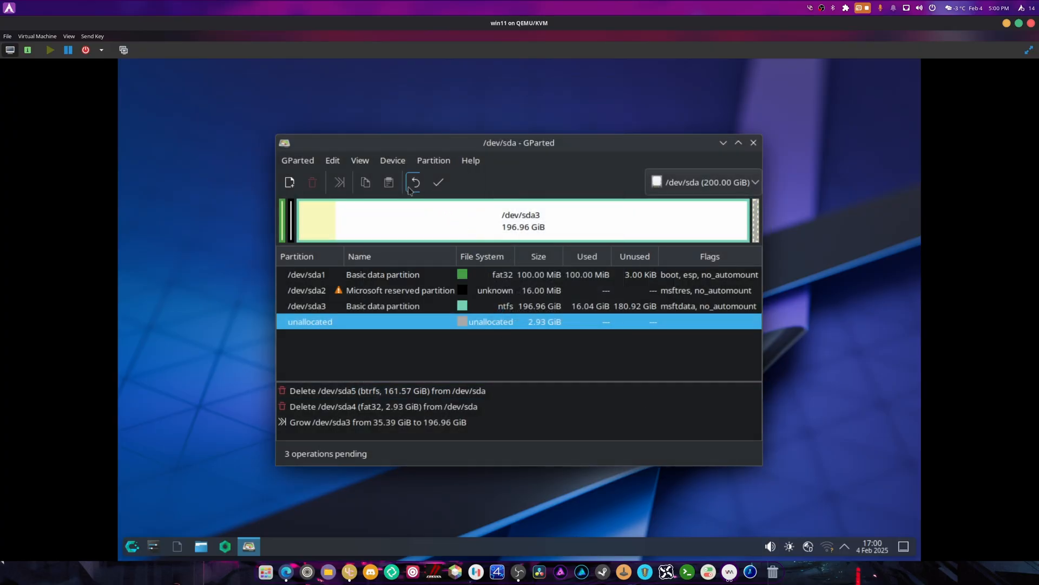
- Apply all pending partition operations and confirm
left_click(437, 182)
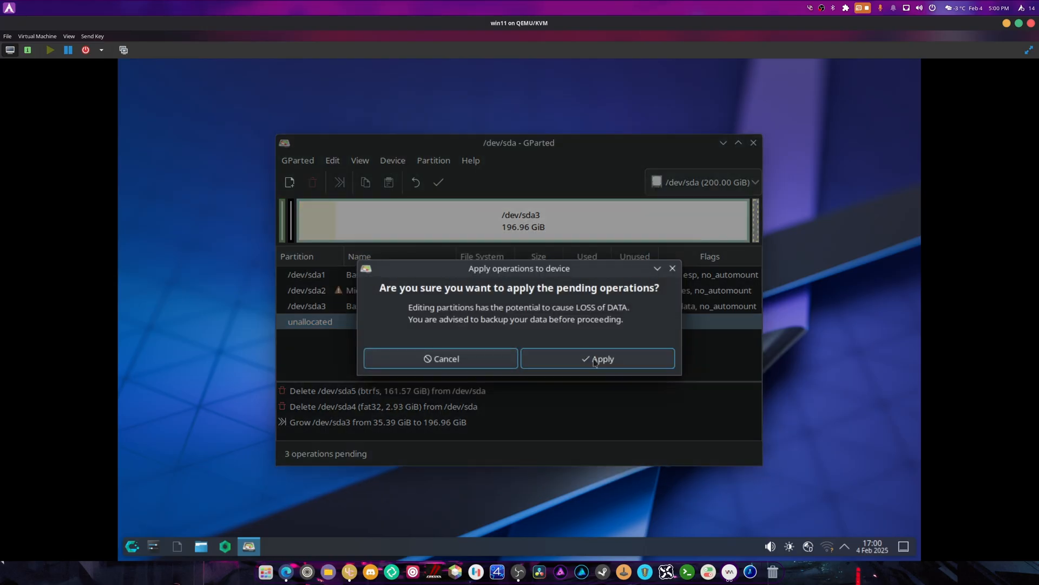
left_click(598, 359)
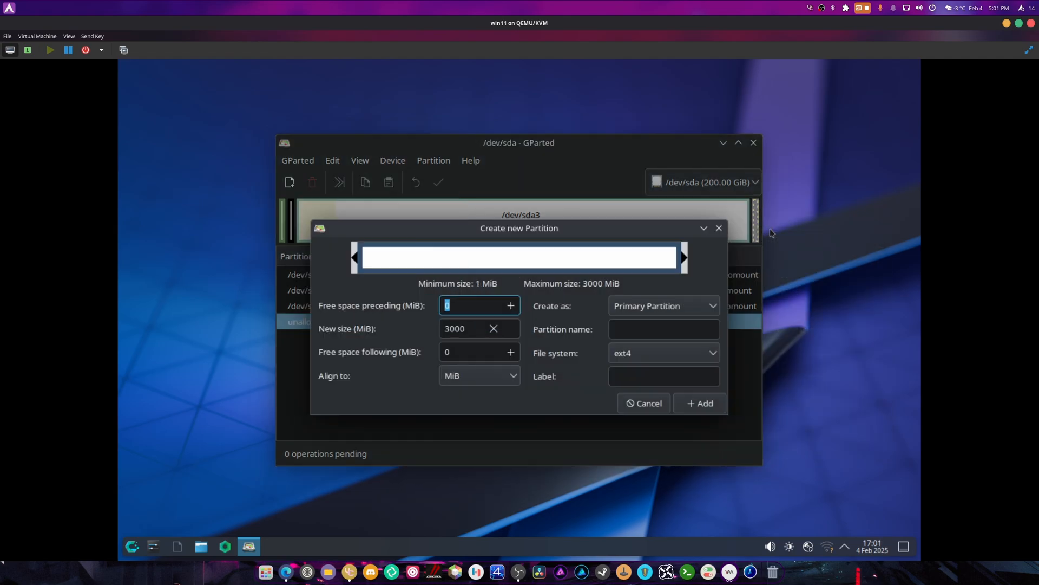
- Create a fat32 partition named and labelled Boot in the 3000 MiB free space and apply it
left_click(663, 353)
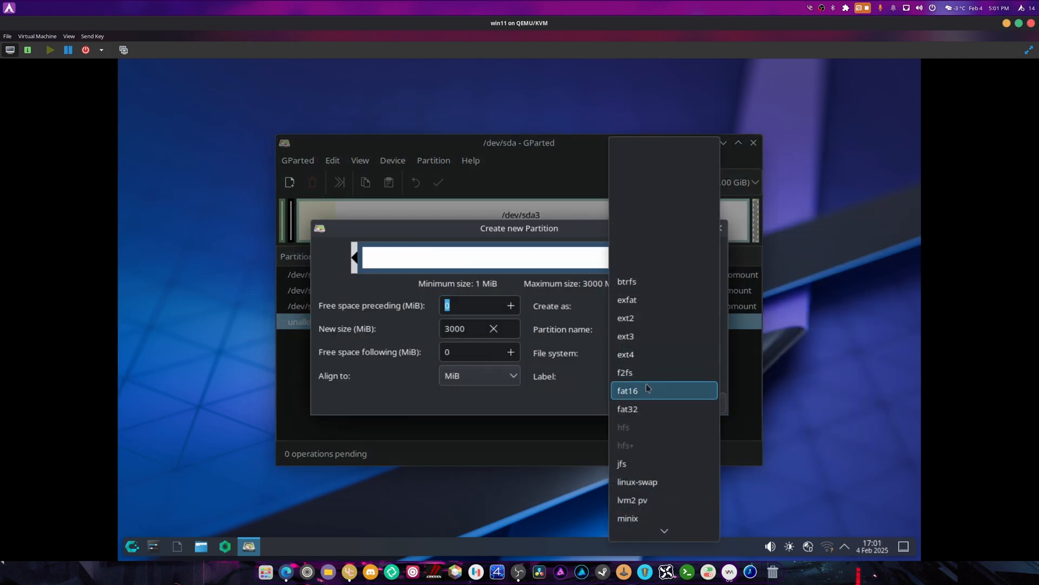
left_click(627, 408)
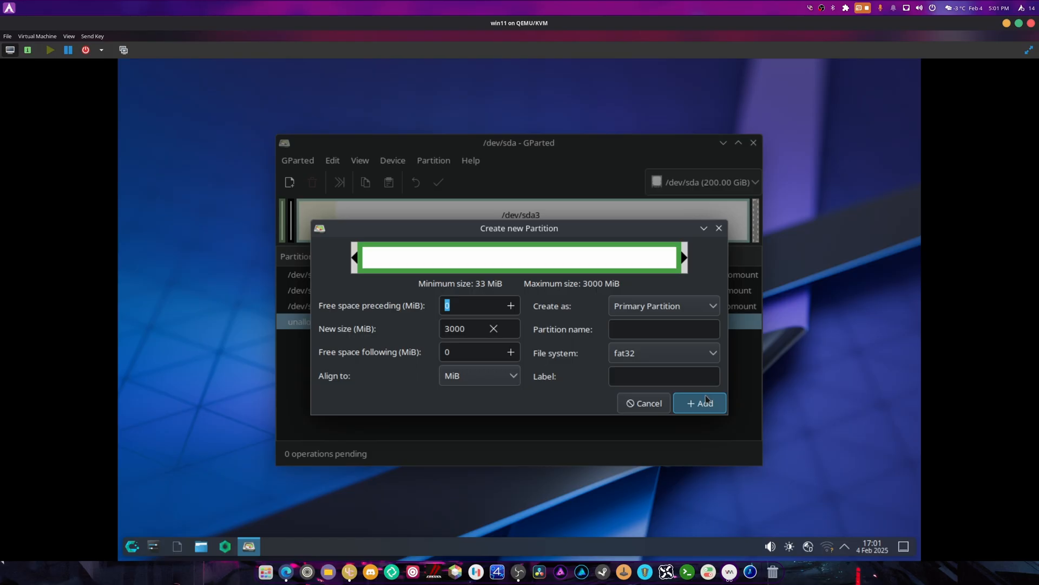
type("Boot")
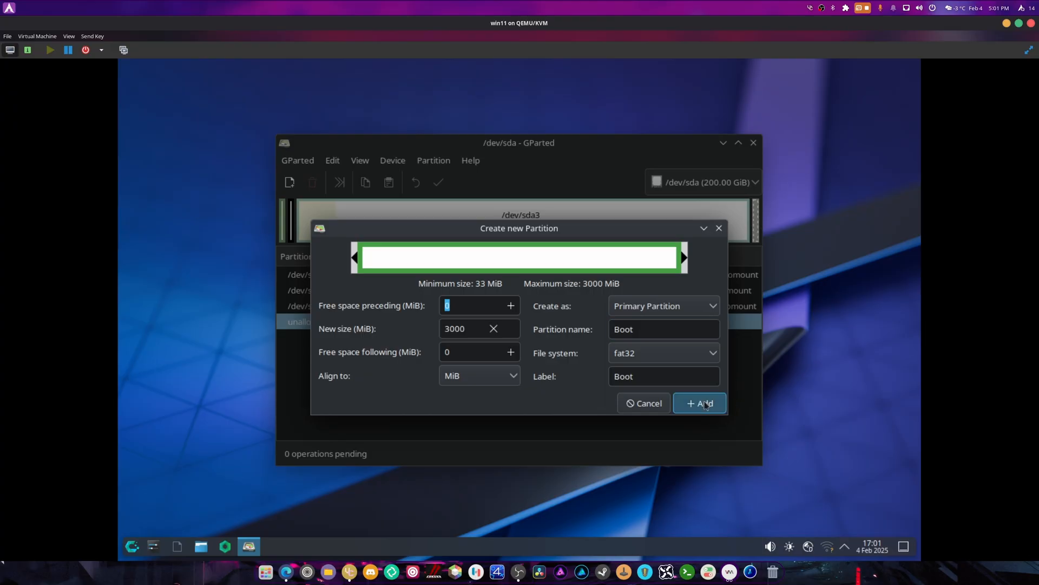
left_click(699, 402)
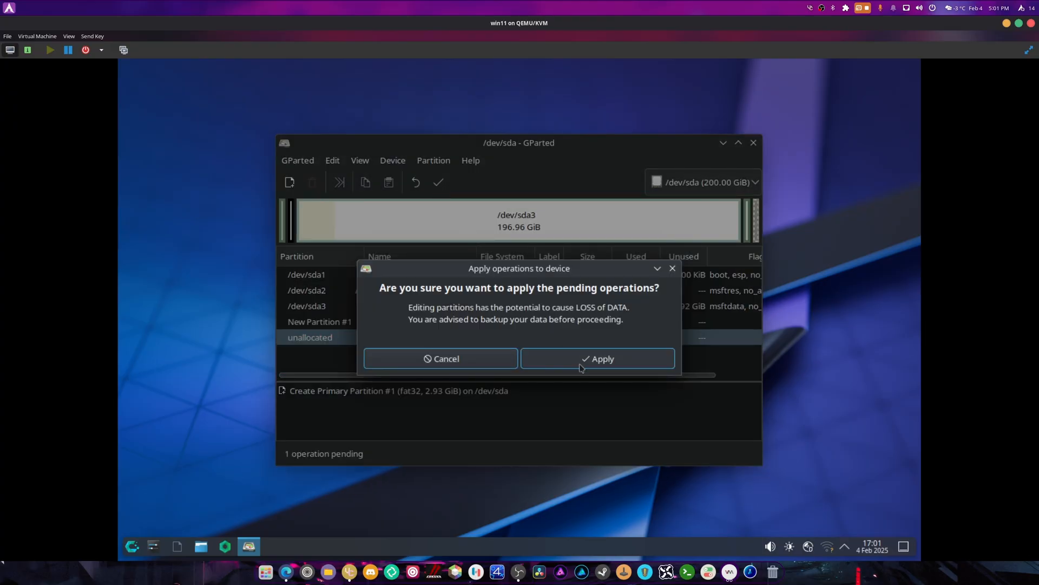
left_click(596, 358)
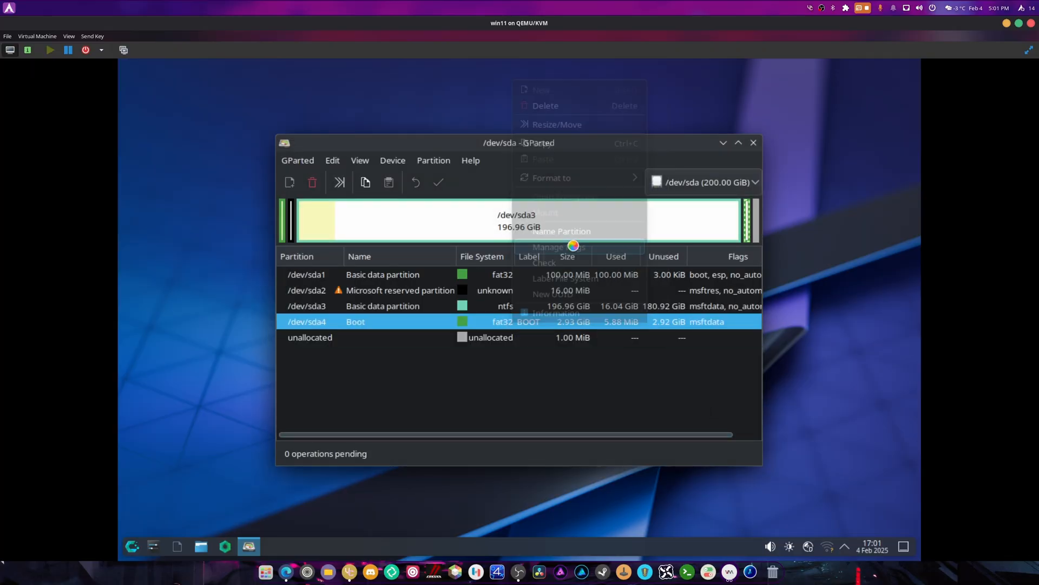
- Set the boot and esp flags on /dev/sda4, then close GParted
left_click(548, 246)
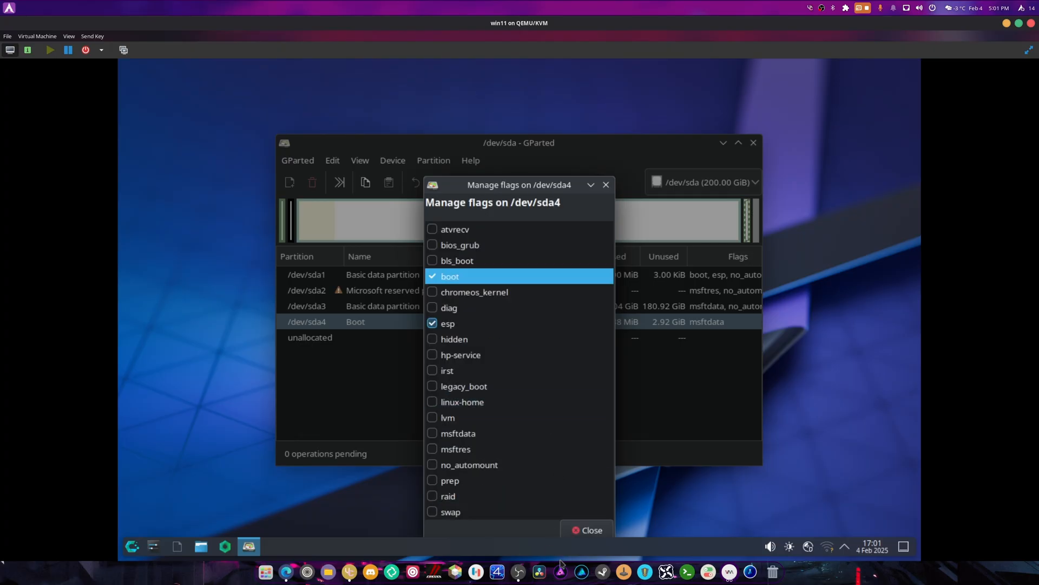
left_click(585, 529)
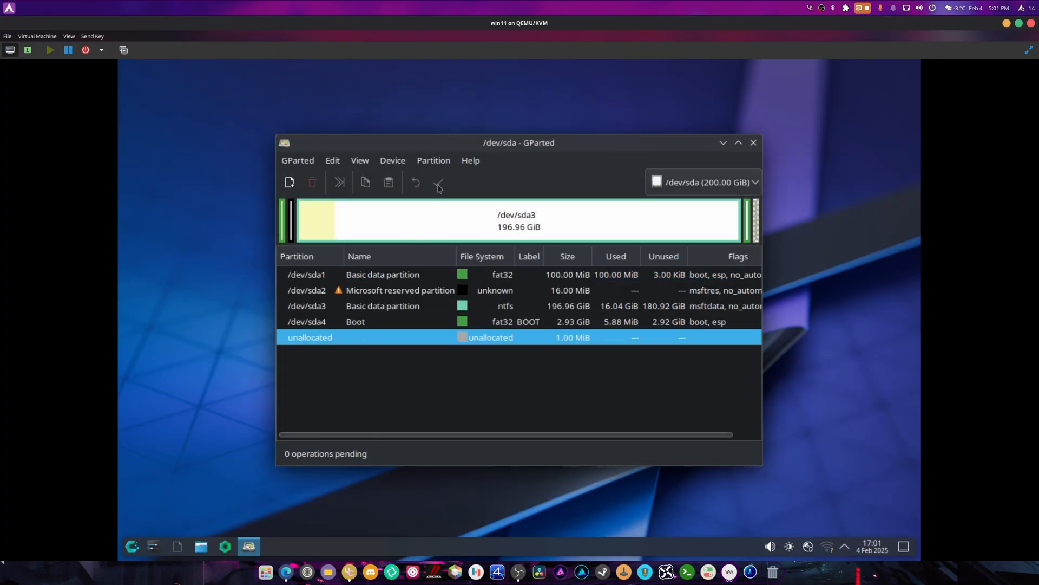
mouse_move(439, 184)
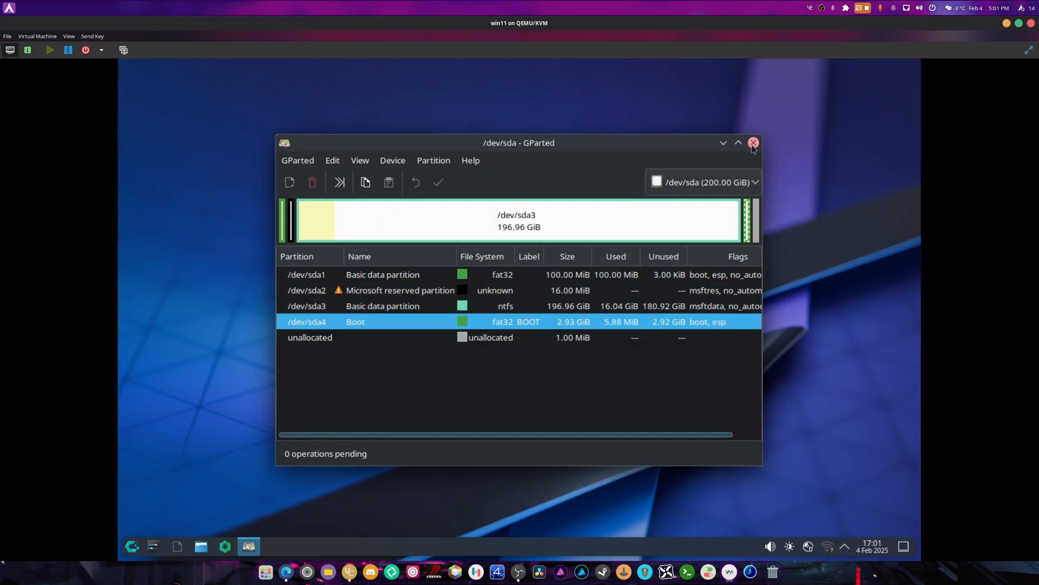
left_click(754, 143)
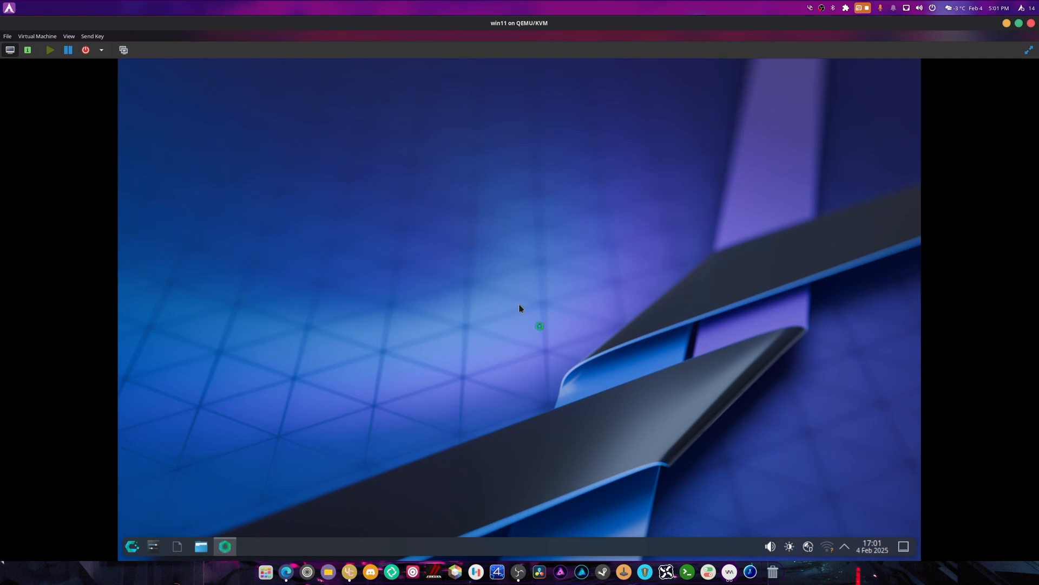
- Search 'cac' in the application launcher to bring up CachyOS Hello
left_click(225, 545)
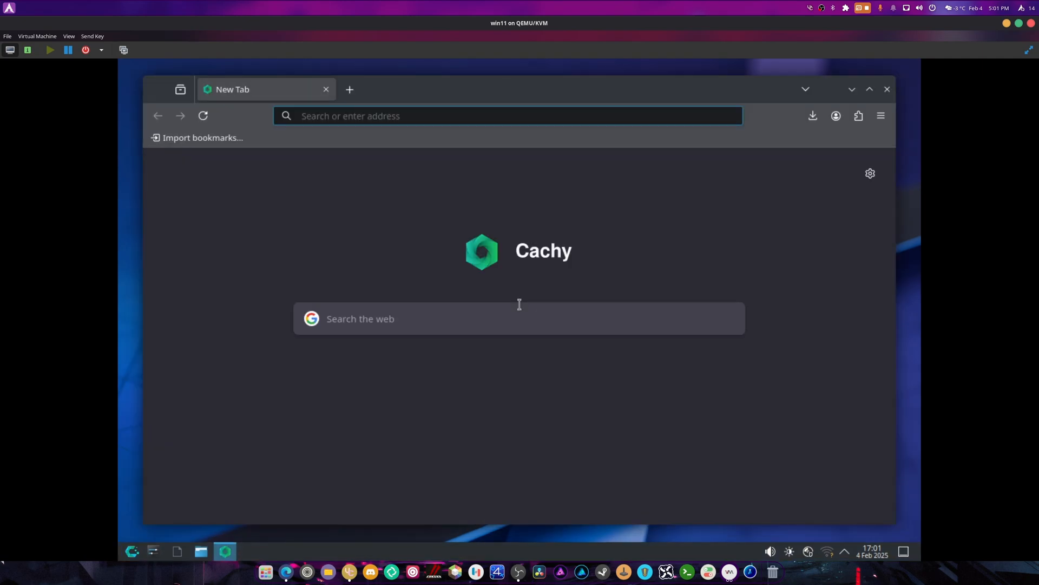
left_click(132, 545)
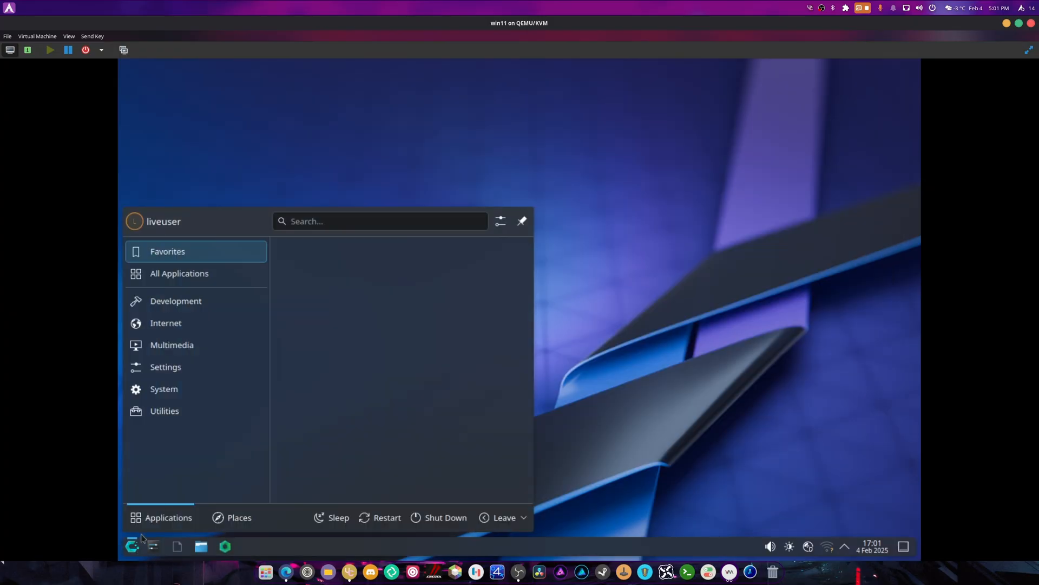
left_click(380, 221)
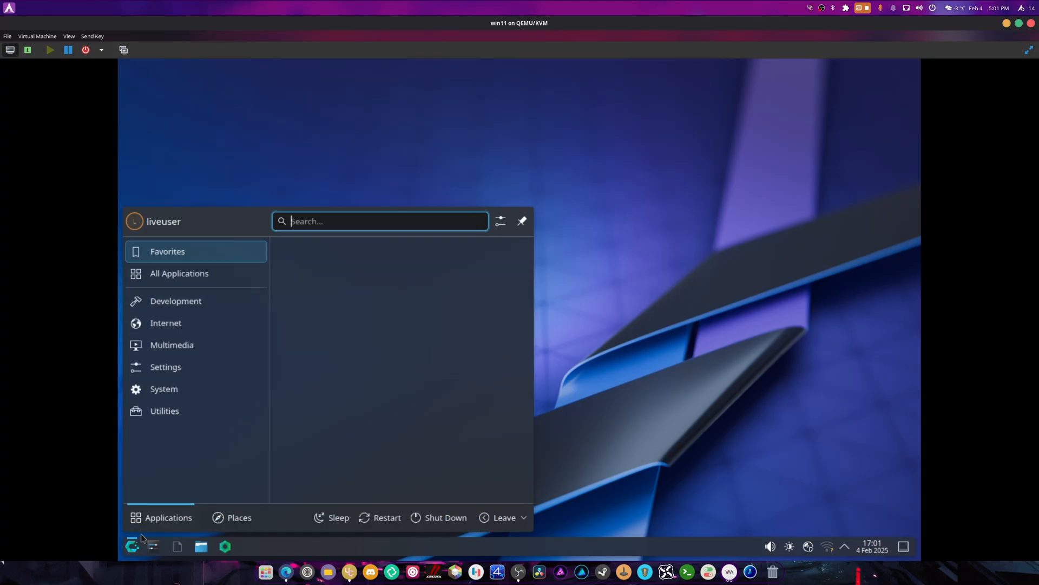
type("cac")
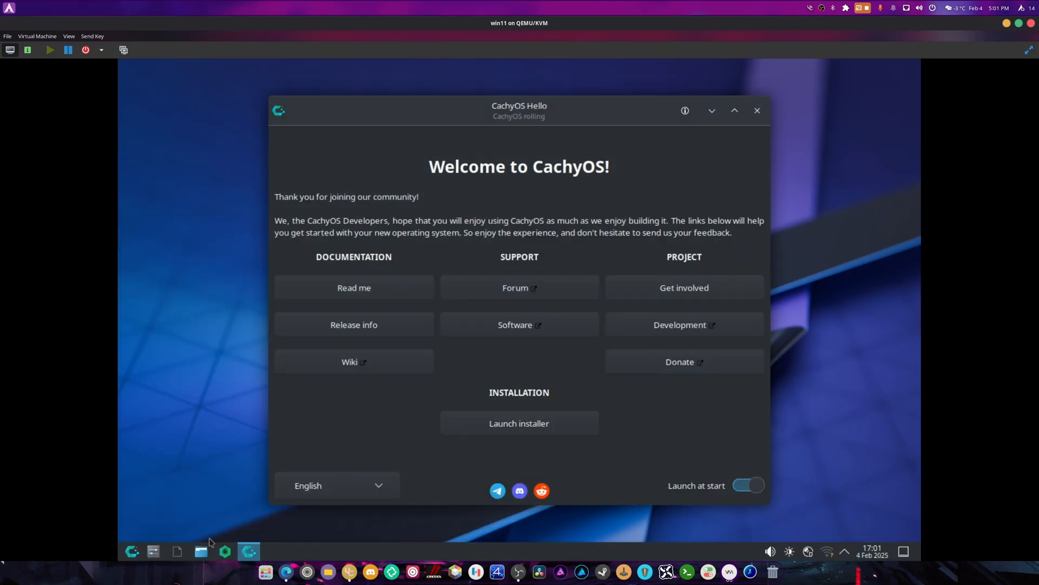
- Connect to the BELL998 Wi-Fi with its password after the no-internet warning, then launch the installer
left_click(519, 424)
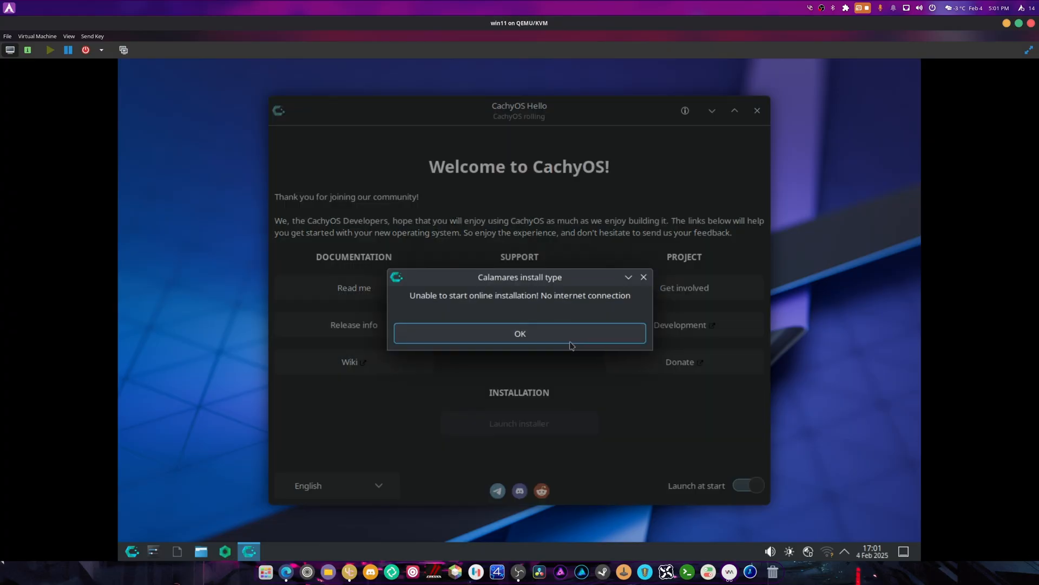
left_click(519, 333)
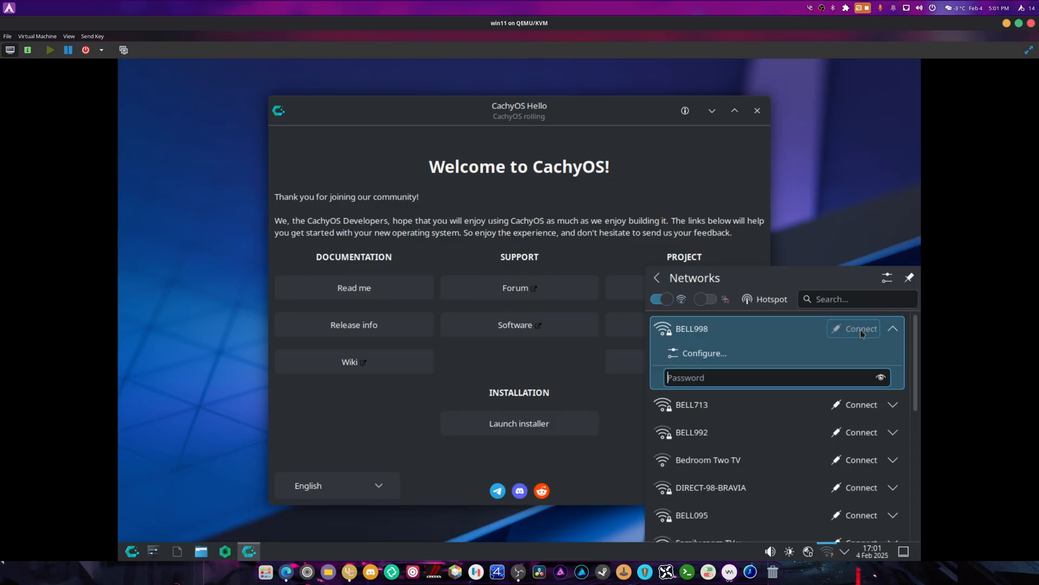
type("•")
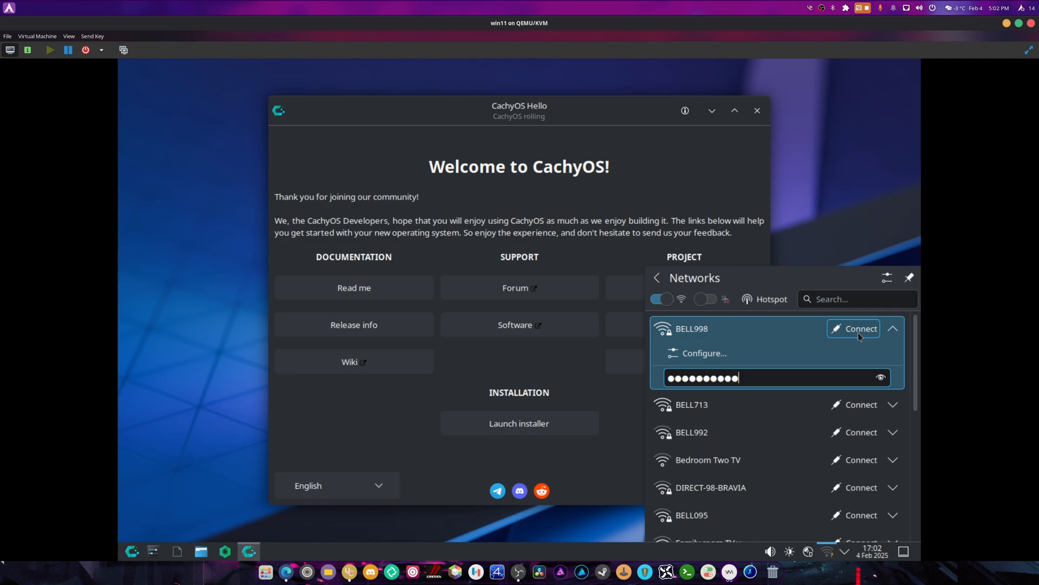
left_click(860, 328)
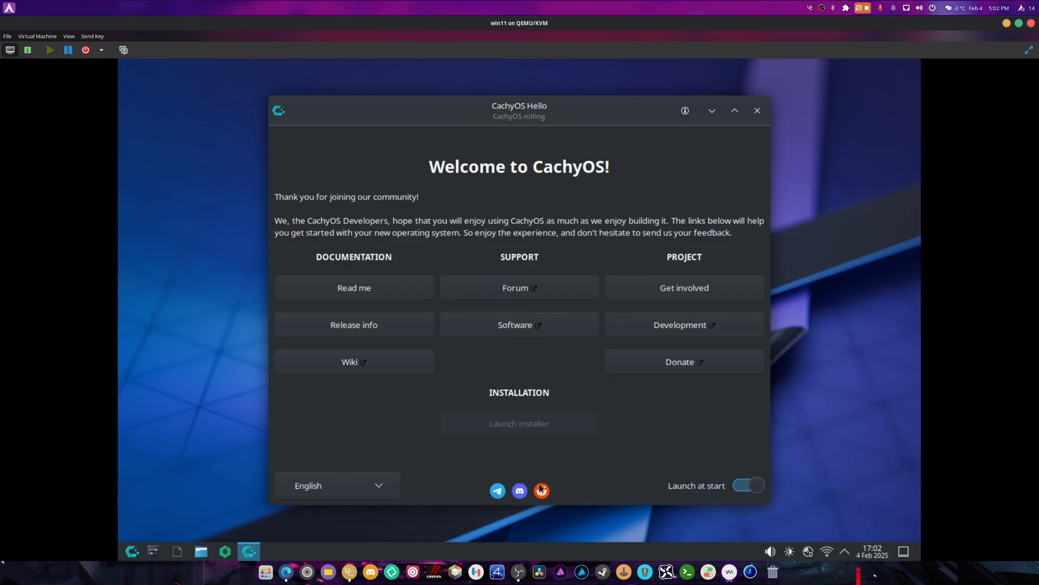
mouse_move(547, 408)
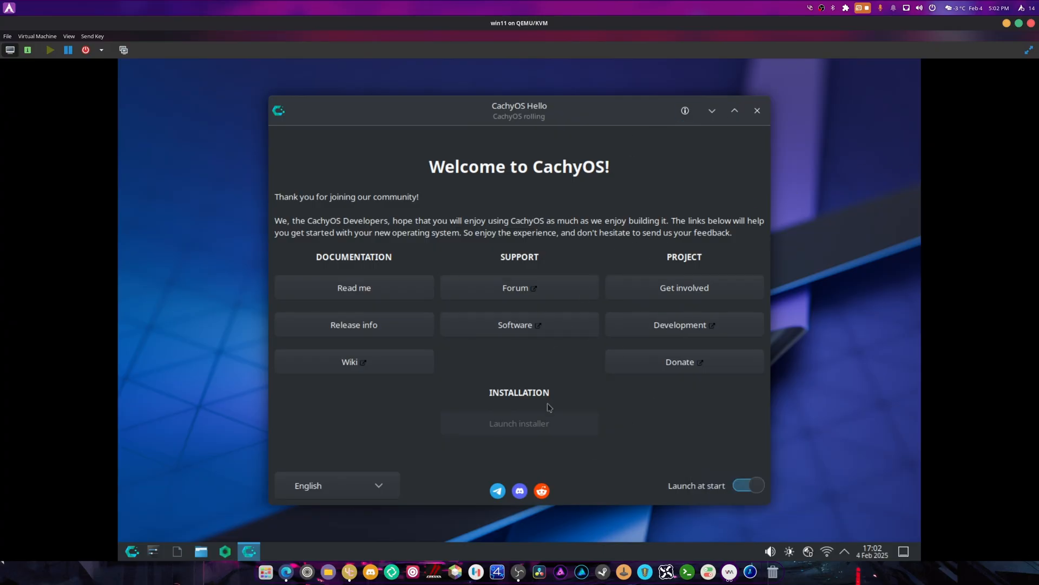
mouse_move(524, 356)
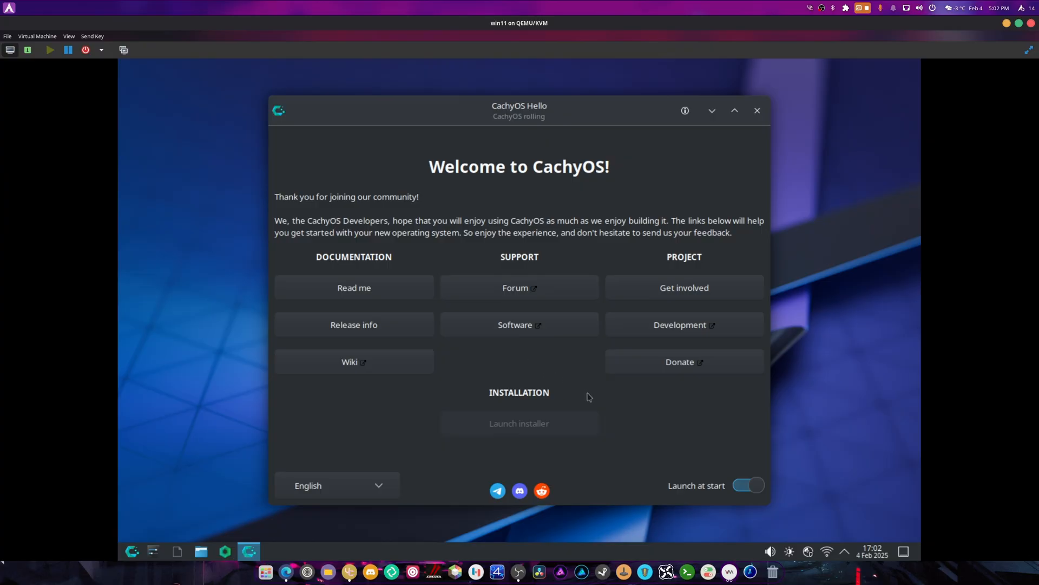
left_click(518, 423)
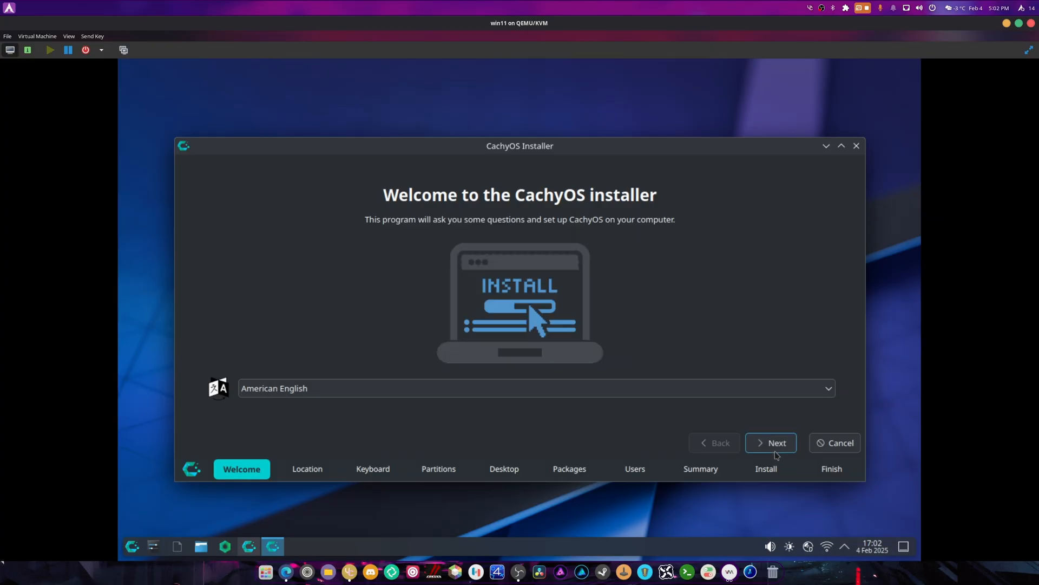
- Accept American English and the keyboard layout, then choose Install alongside Windows
left_click(770, 441)
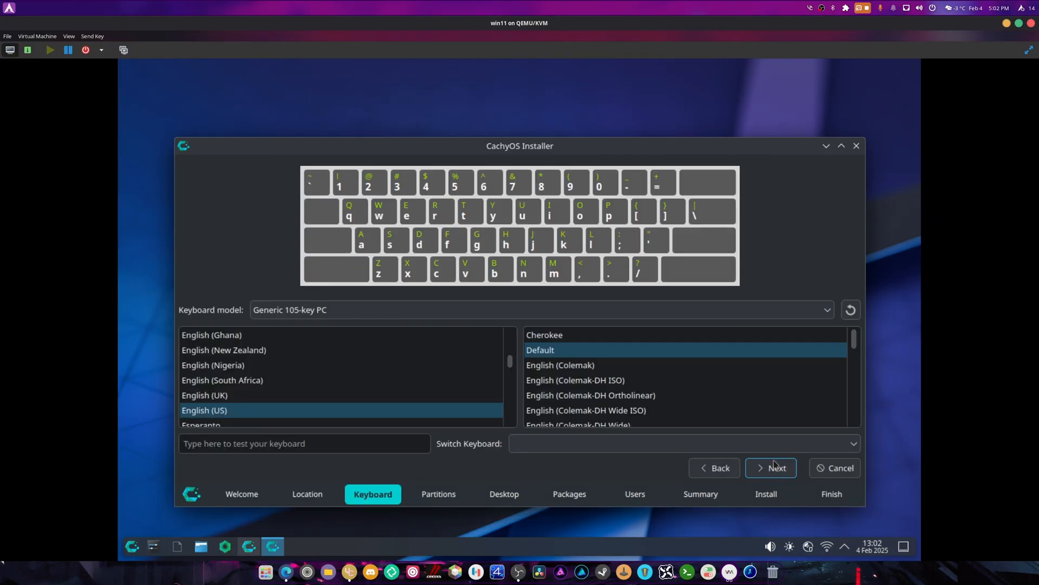
left_click(769, 468)
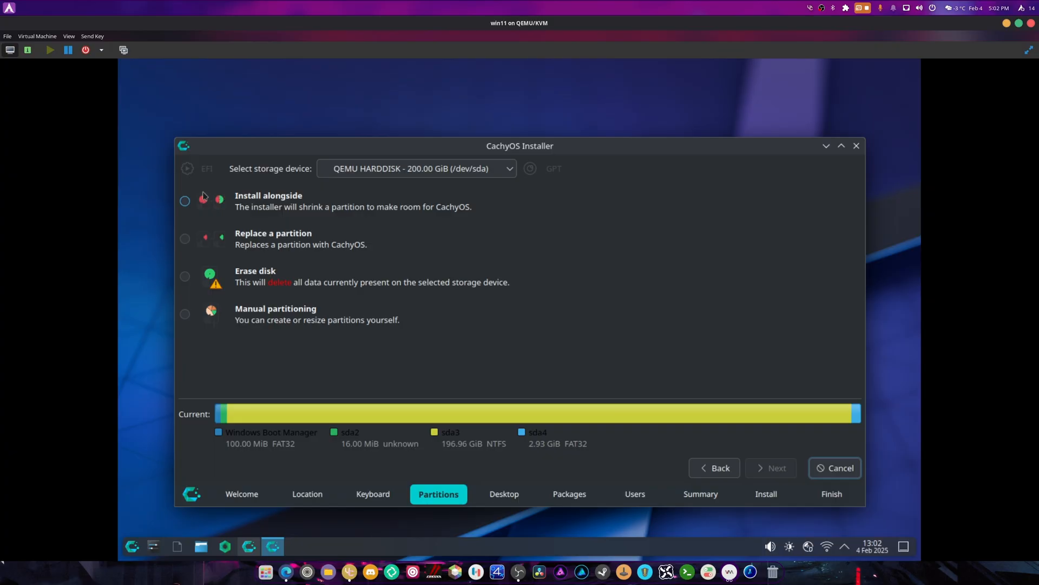
left_click(185, 200)
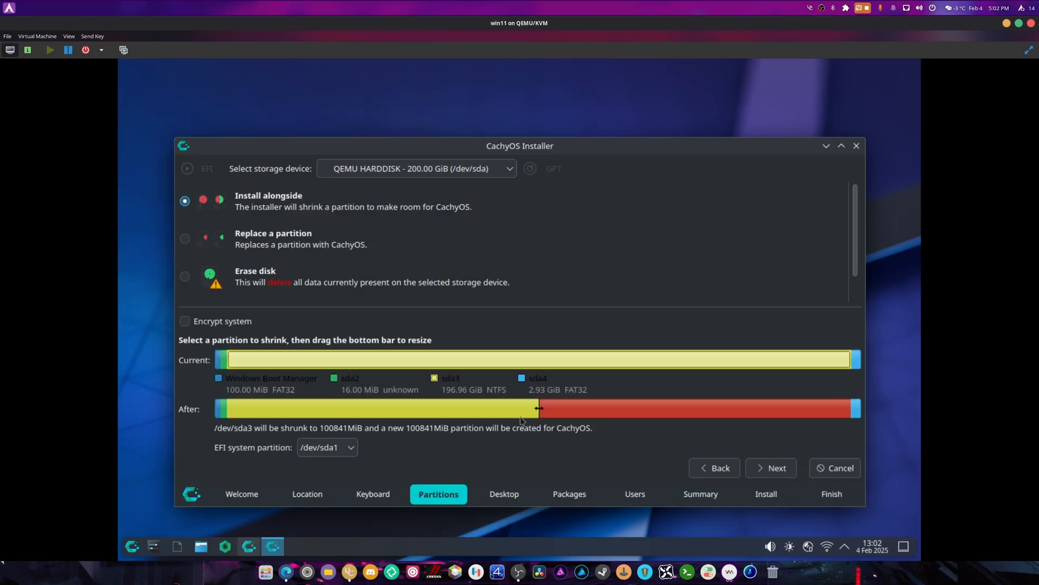
- Size the CachyOS partition to about 103670 MiB with /dev/sda4 as EFI and continue
left_click_drag(537, 409, 620, 408)
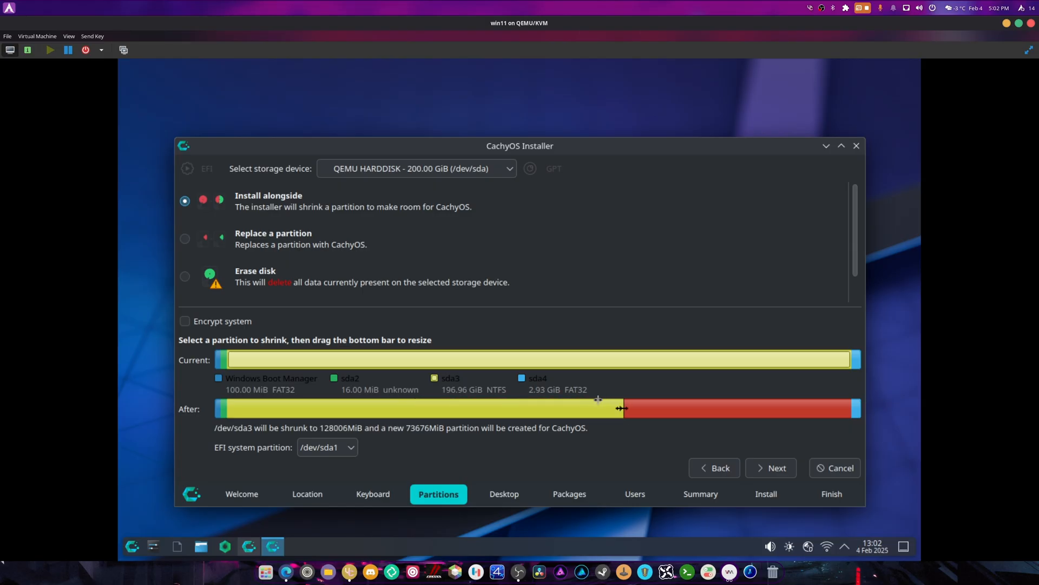
left_click_drag(622, 408, 527, 408)
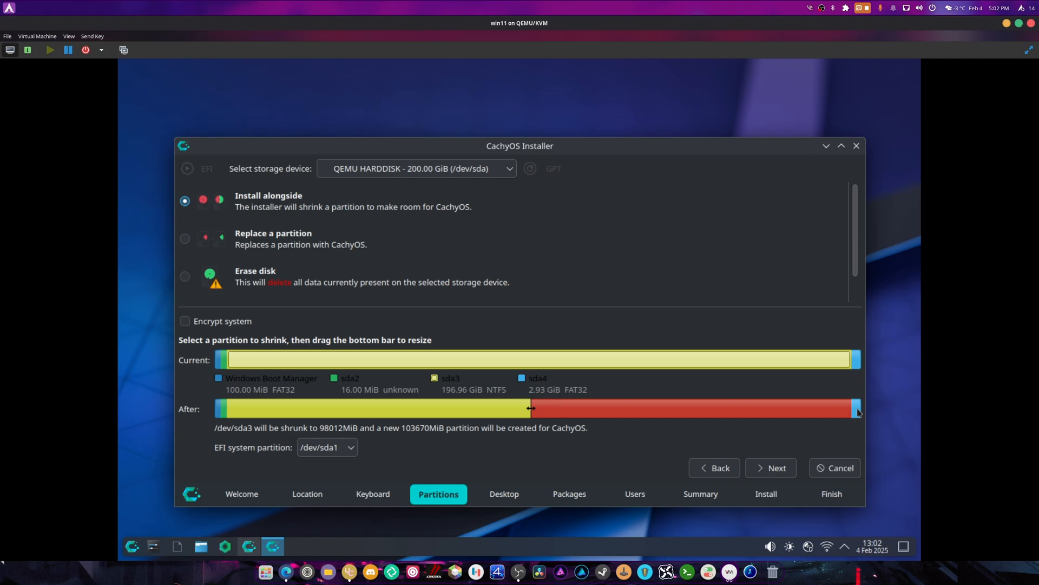
mouse_move(542, 385)
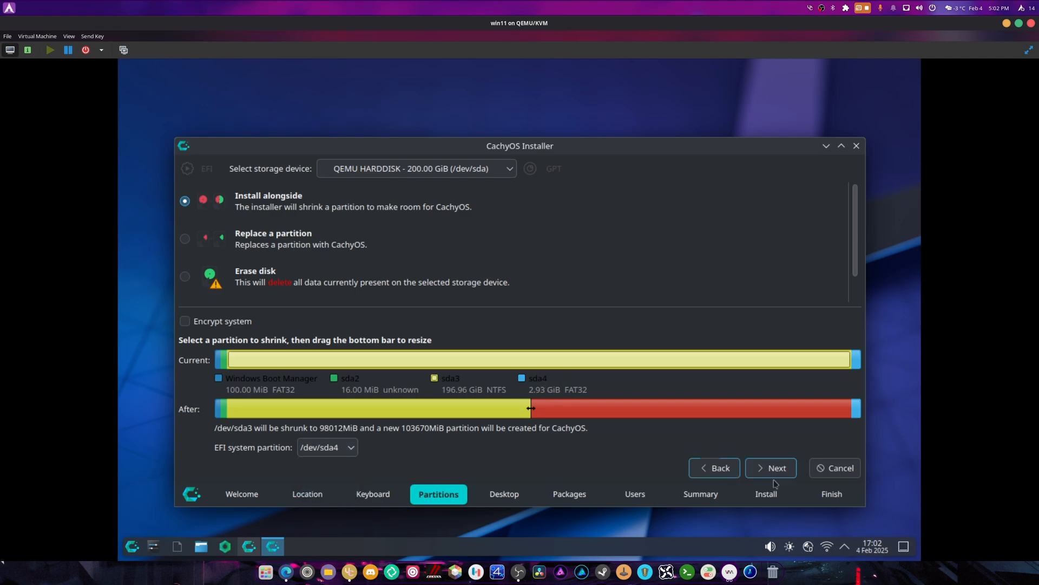
left_click(770, 467)
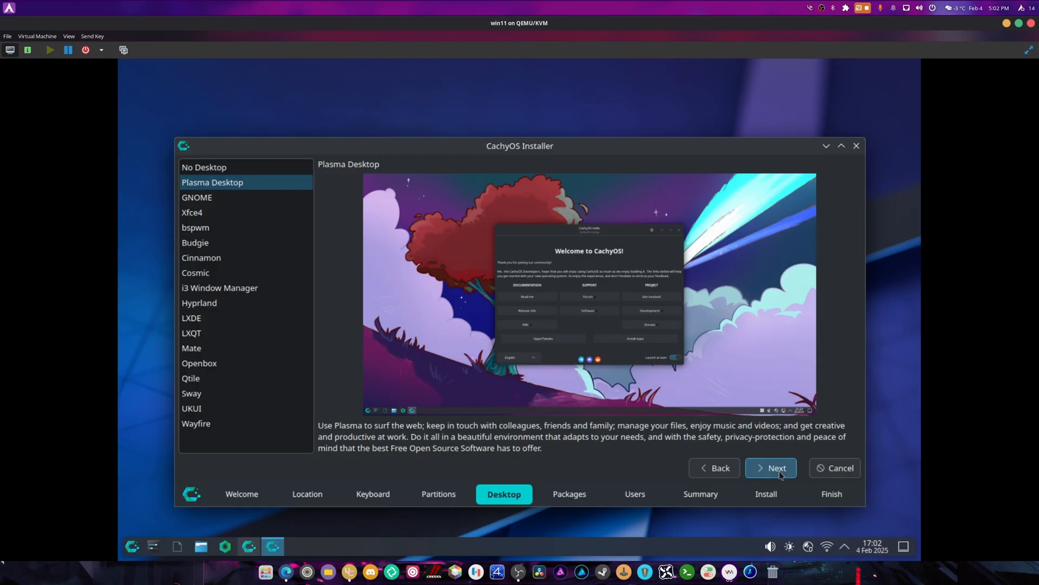
- Keep Plasma Desktop, create user MATT with matching passwords, and start installing
left_click(770, 467)
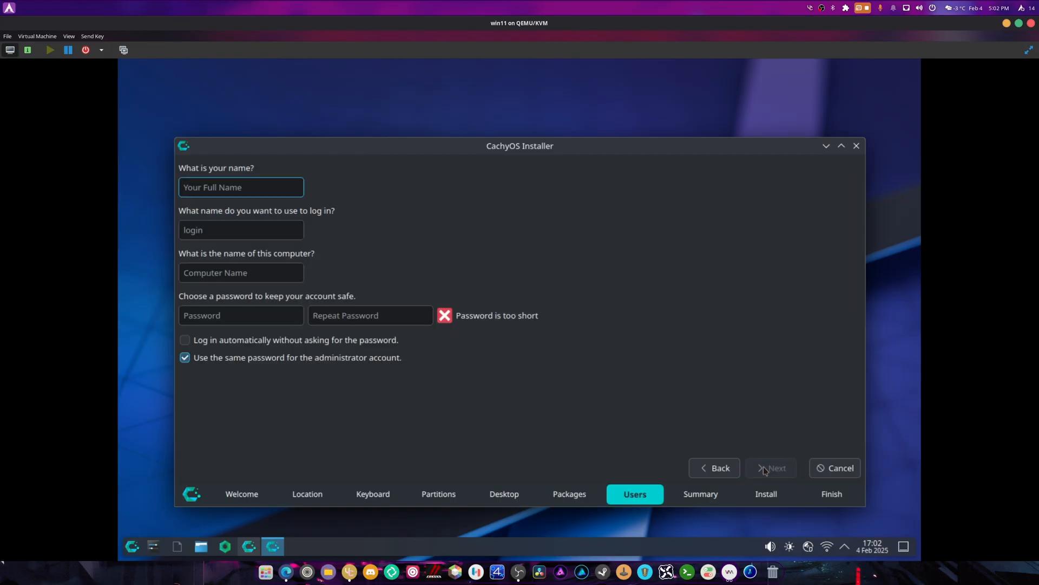
type("MATT")
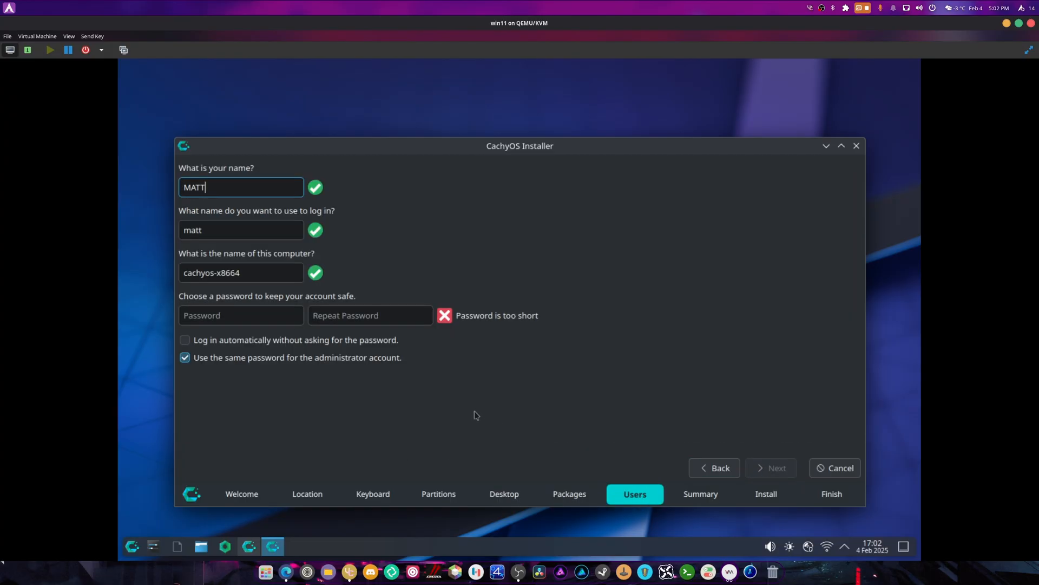
type("•••")
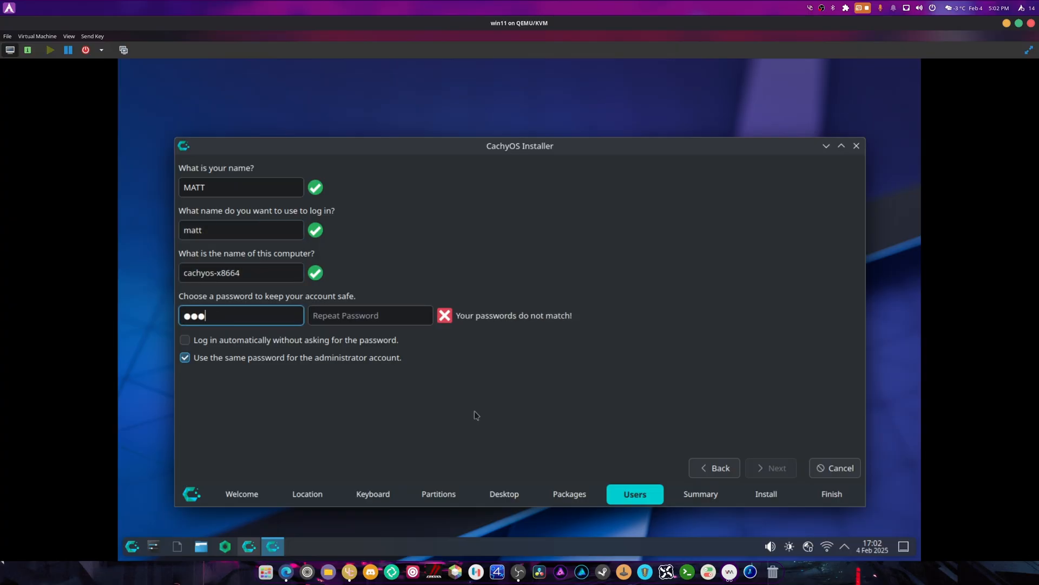
type("••••")
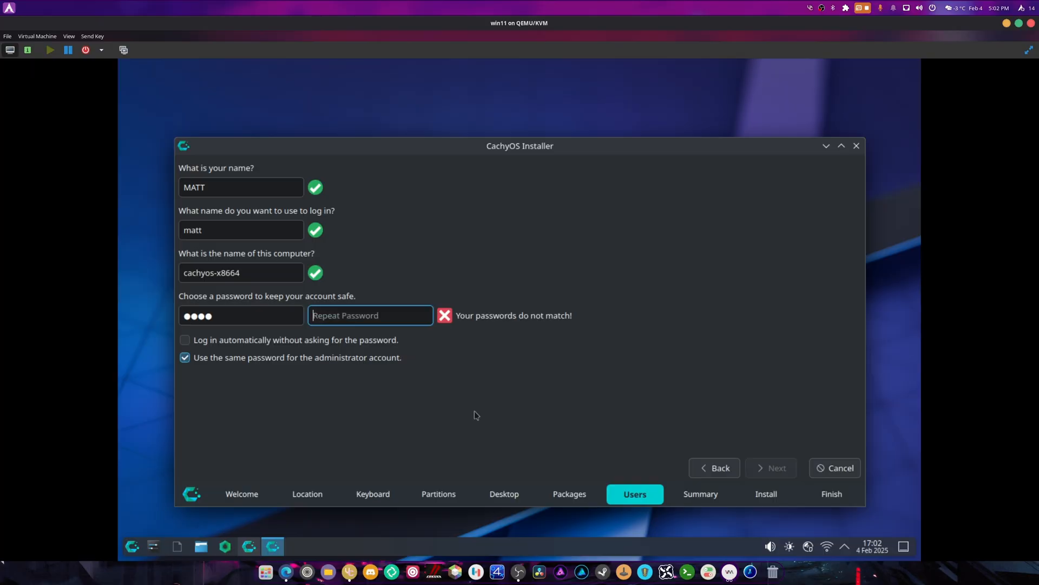
type("••••")
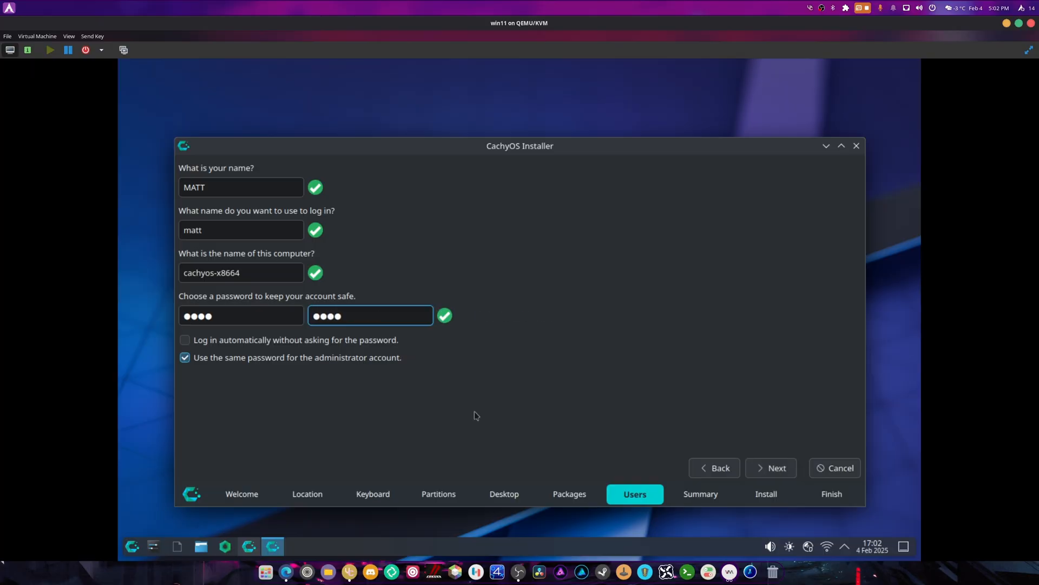
left_click(770, 468)
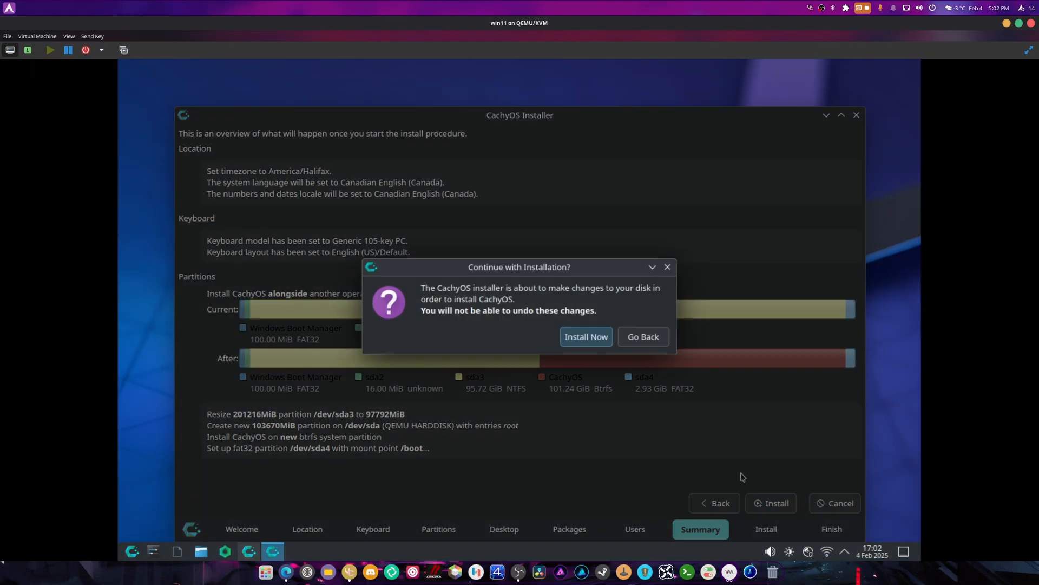
left_click(586, 335)
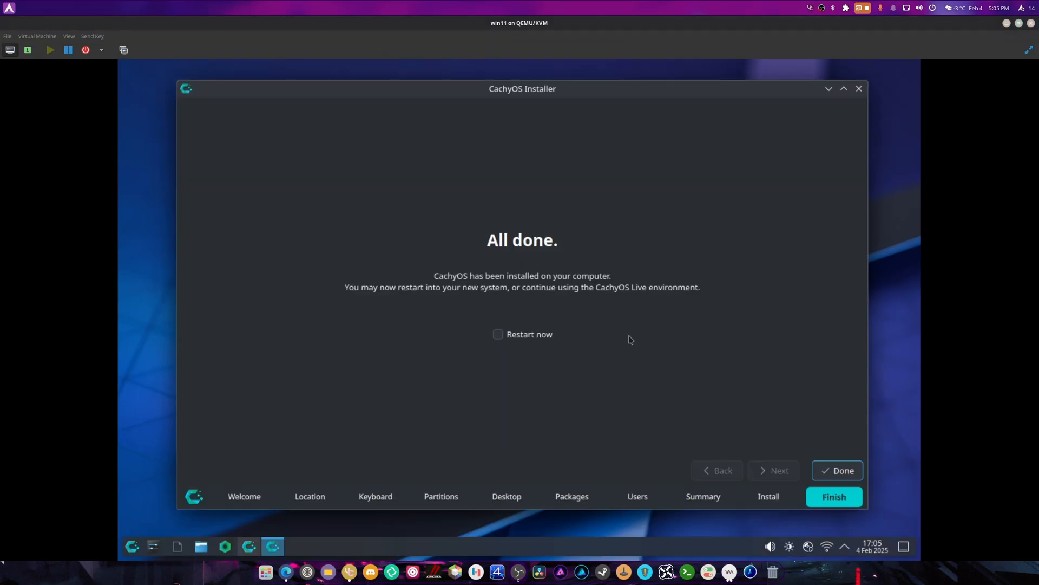
- Tick Restart now on the All done page and finish, rebooting the VM
left_click(498, 334)
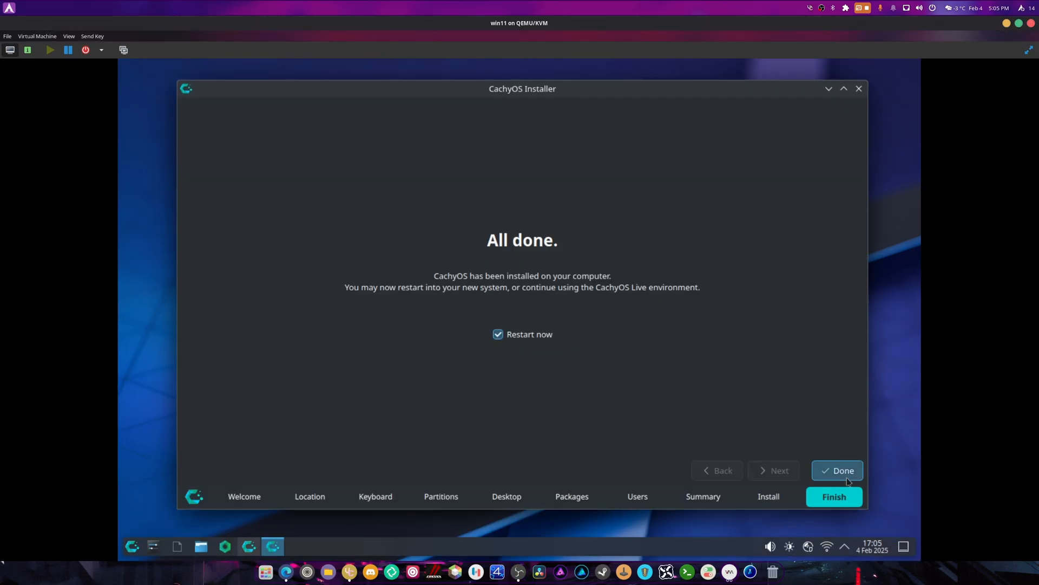
left_click(837, 470)
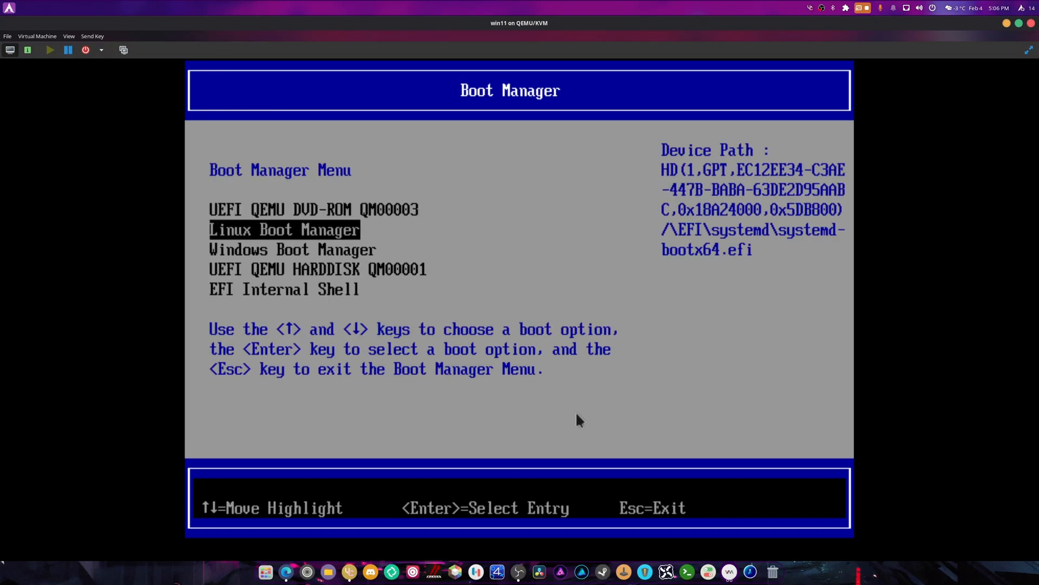
- Boot the Linux Boot Manager entry to reach the Linux Cachyos boot menu
key("Return")
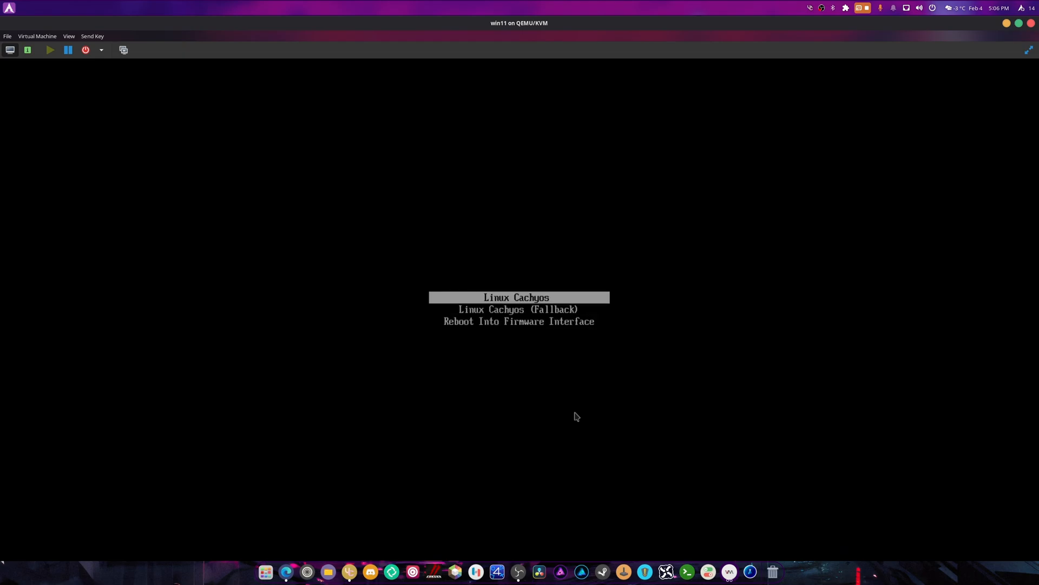